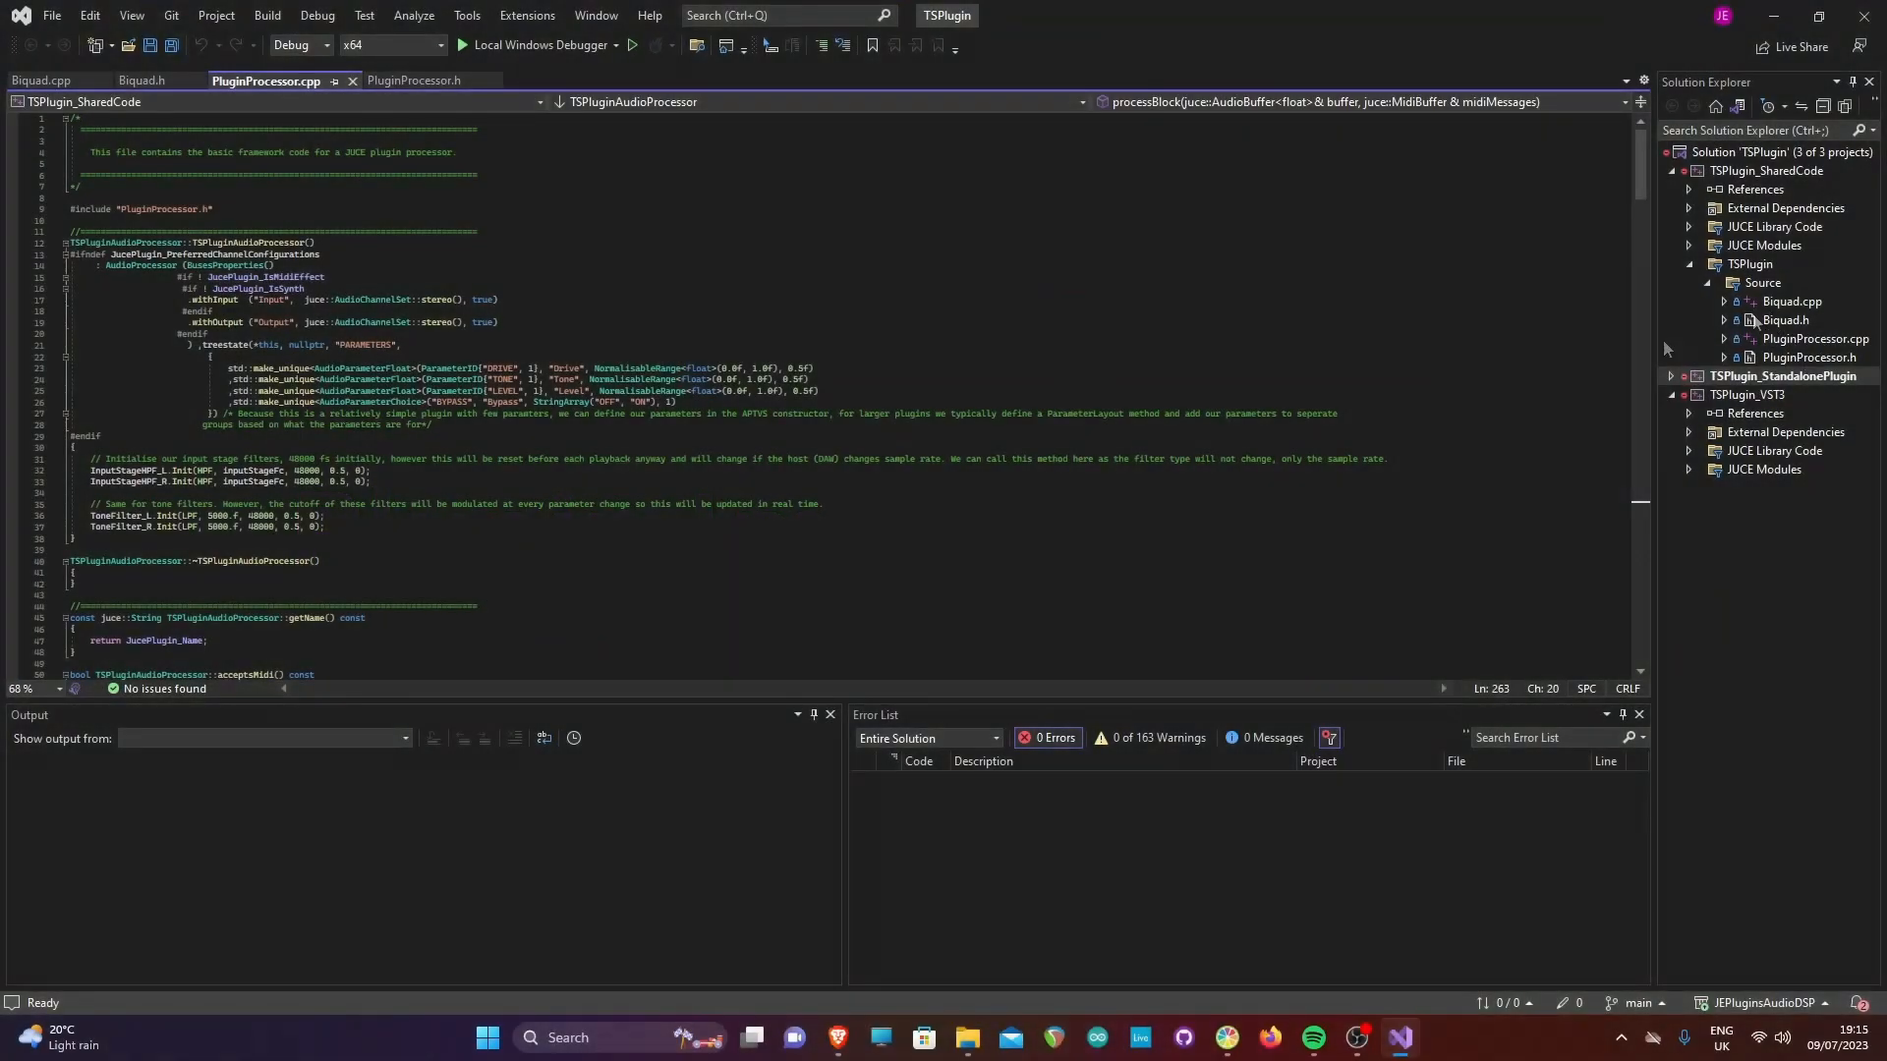
Review Biquad.cpp and Biquad.h, then the PluginProcessor.h header's private DSP members
left_click(36, 81)
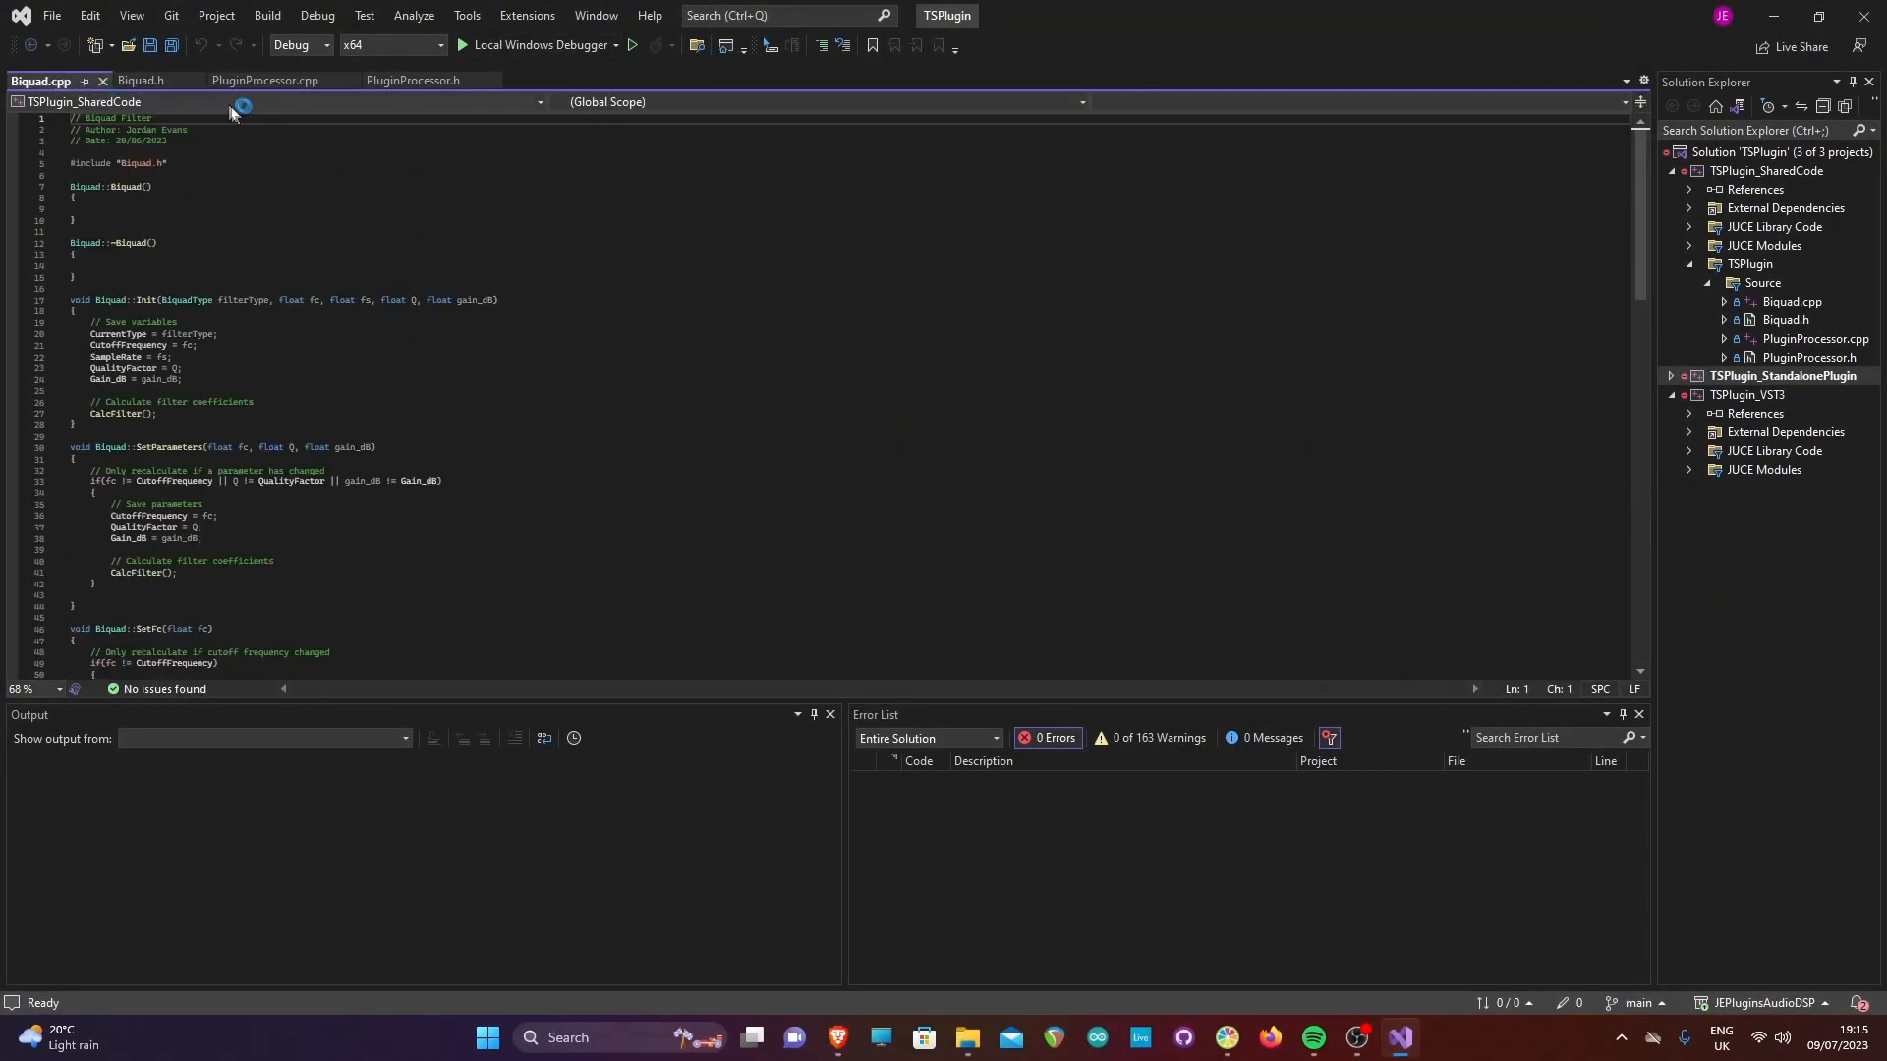
left_click(143, 80)
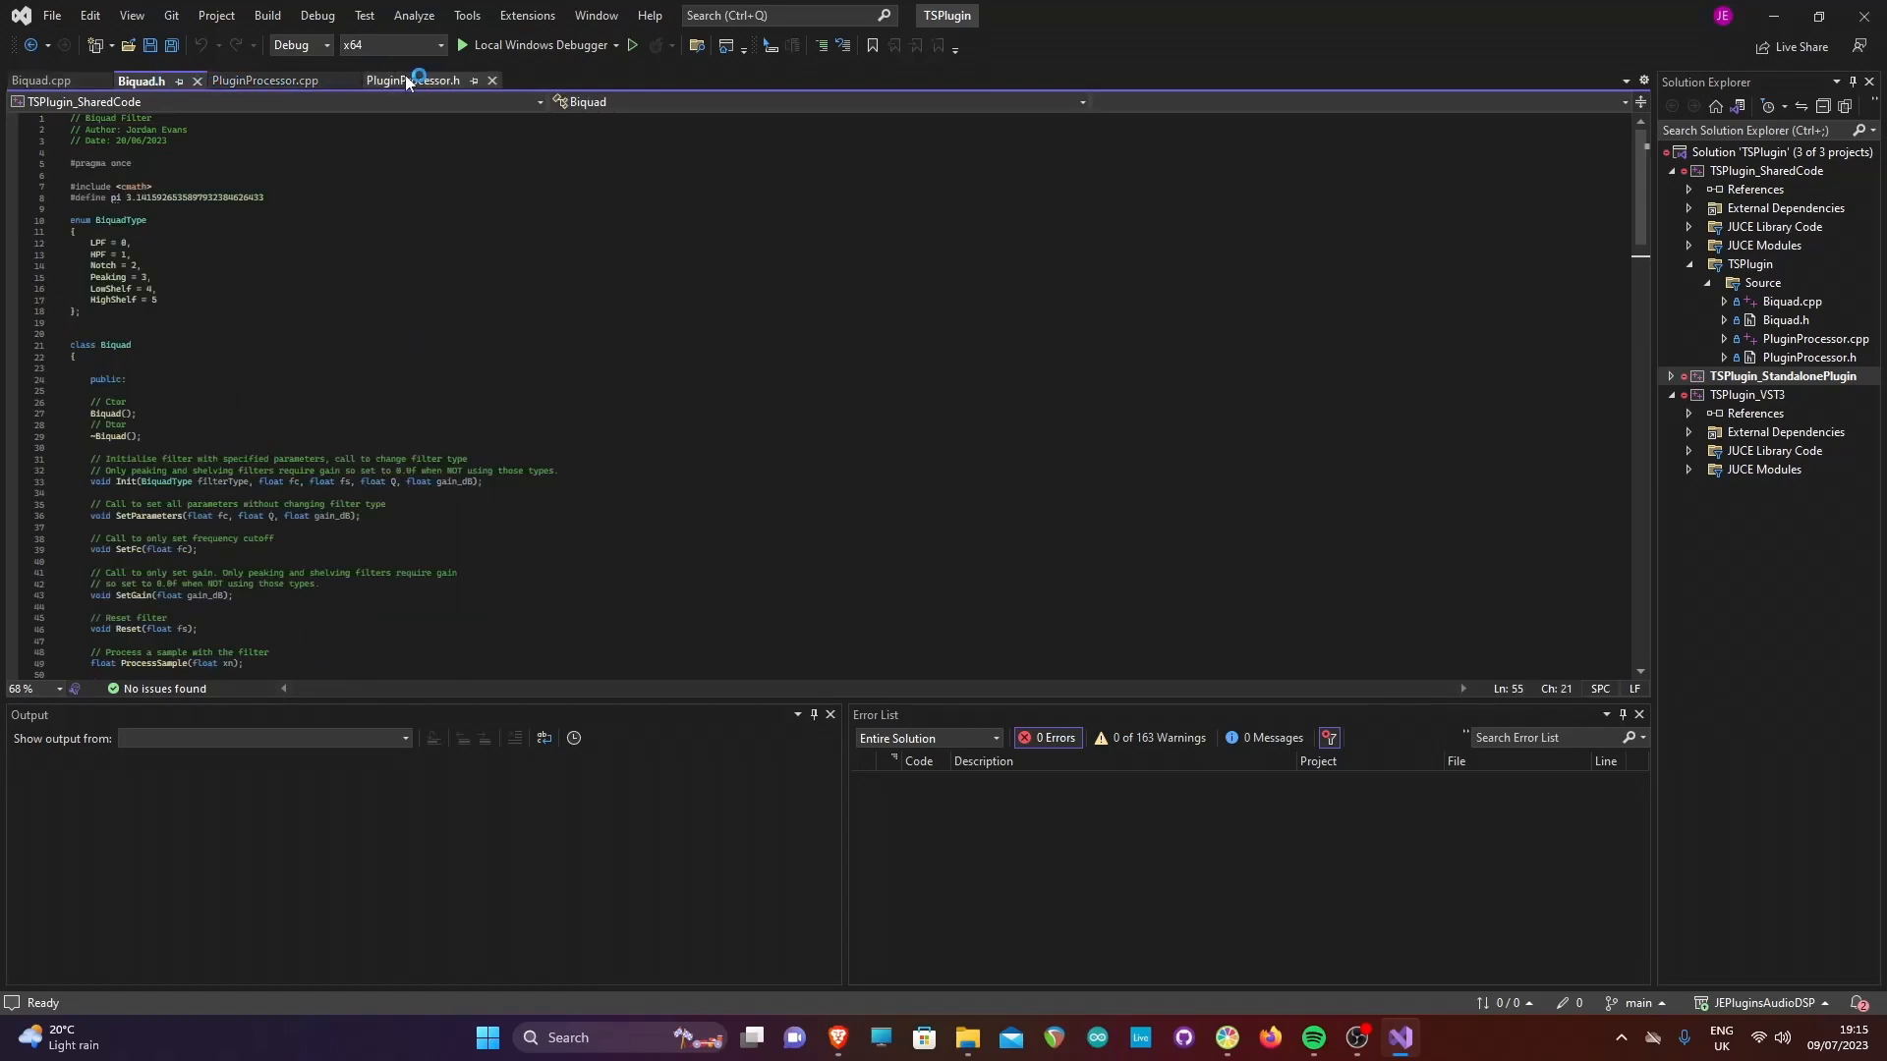
left_click(414, 80)
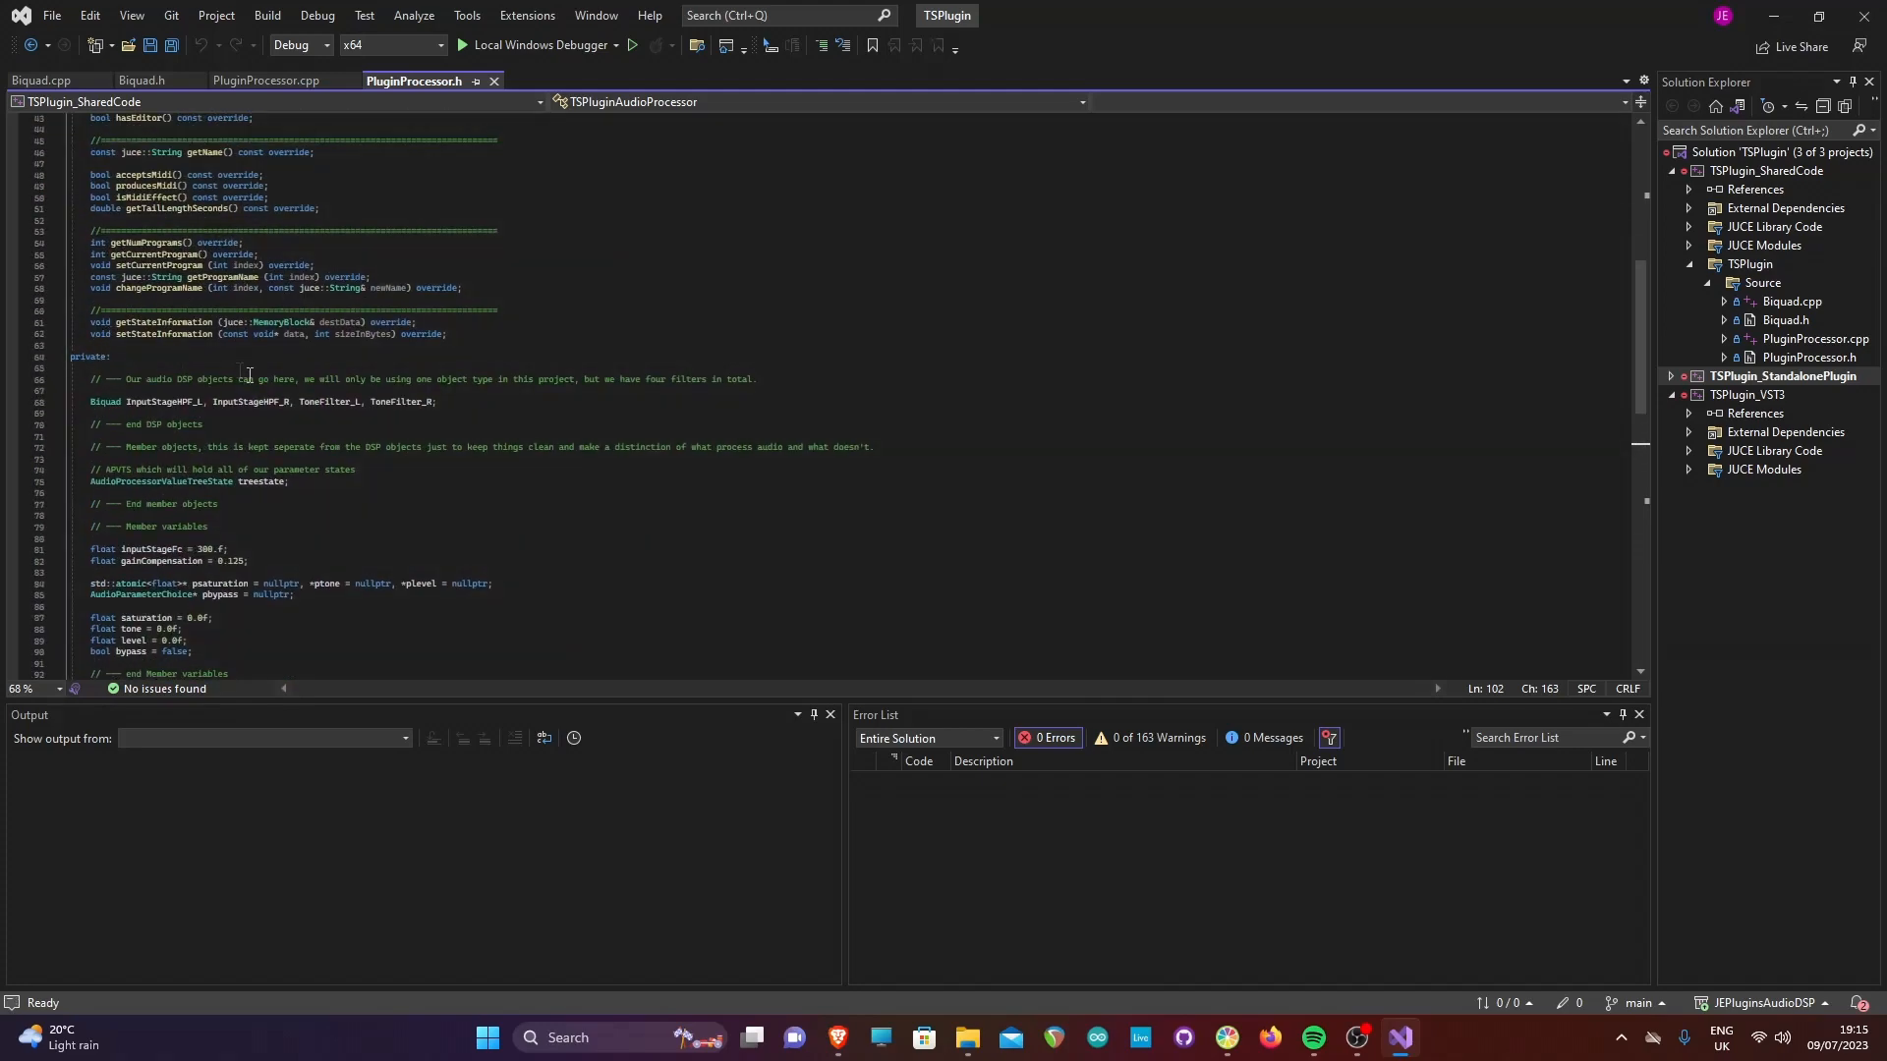
scroll("down", 3)
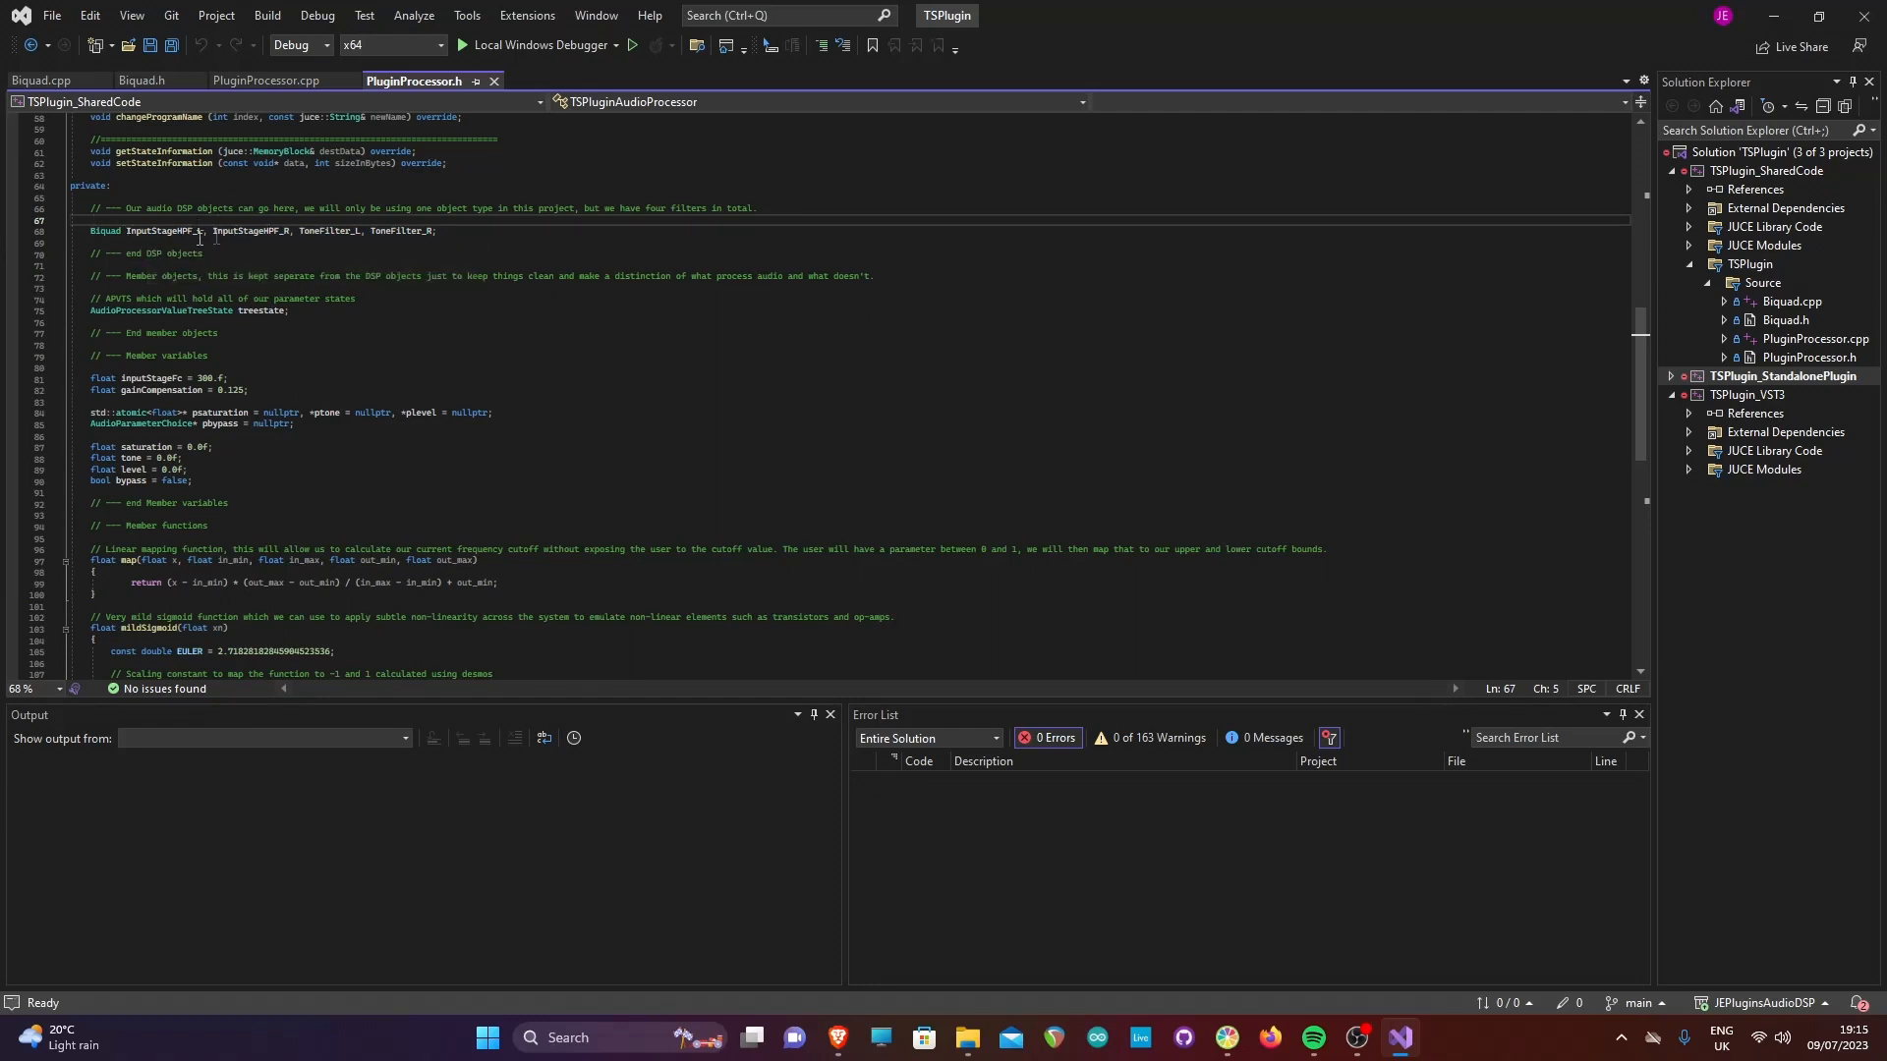
mouse_move(423, 230)
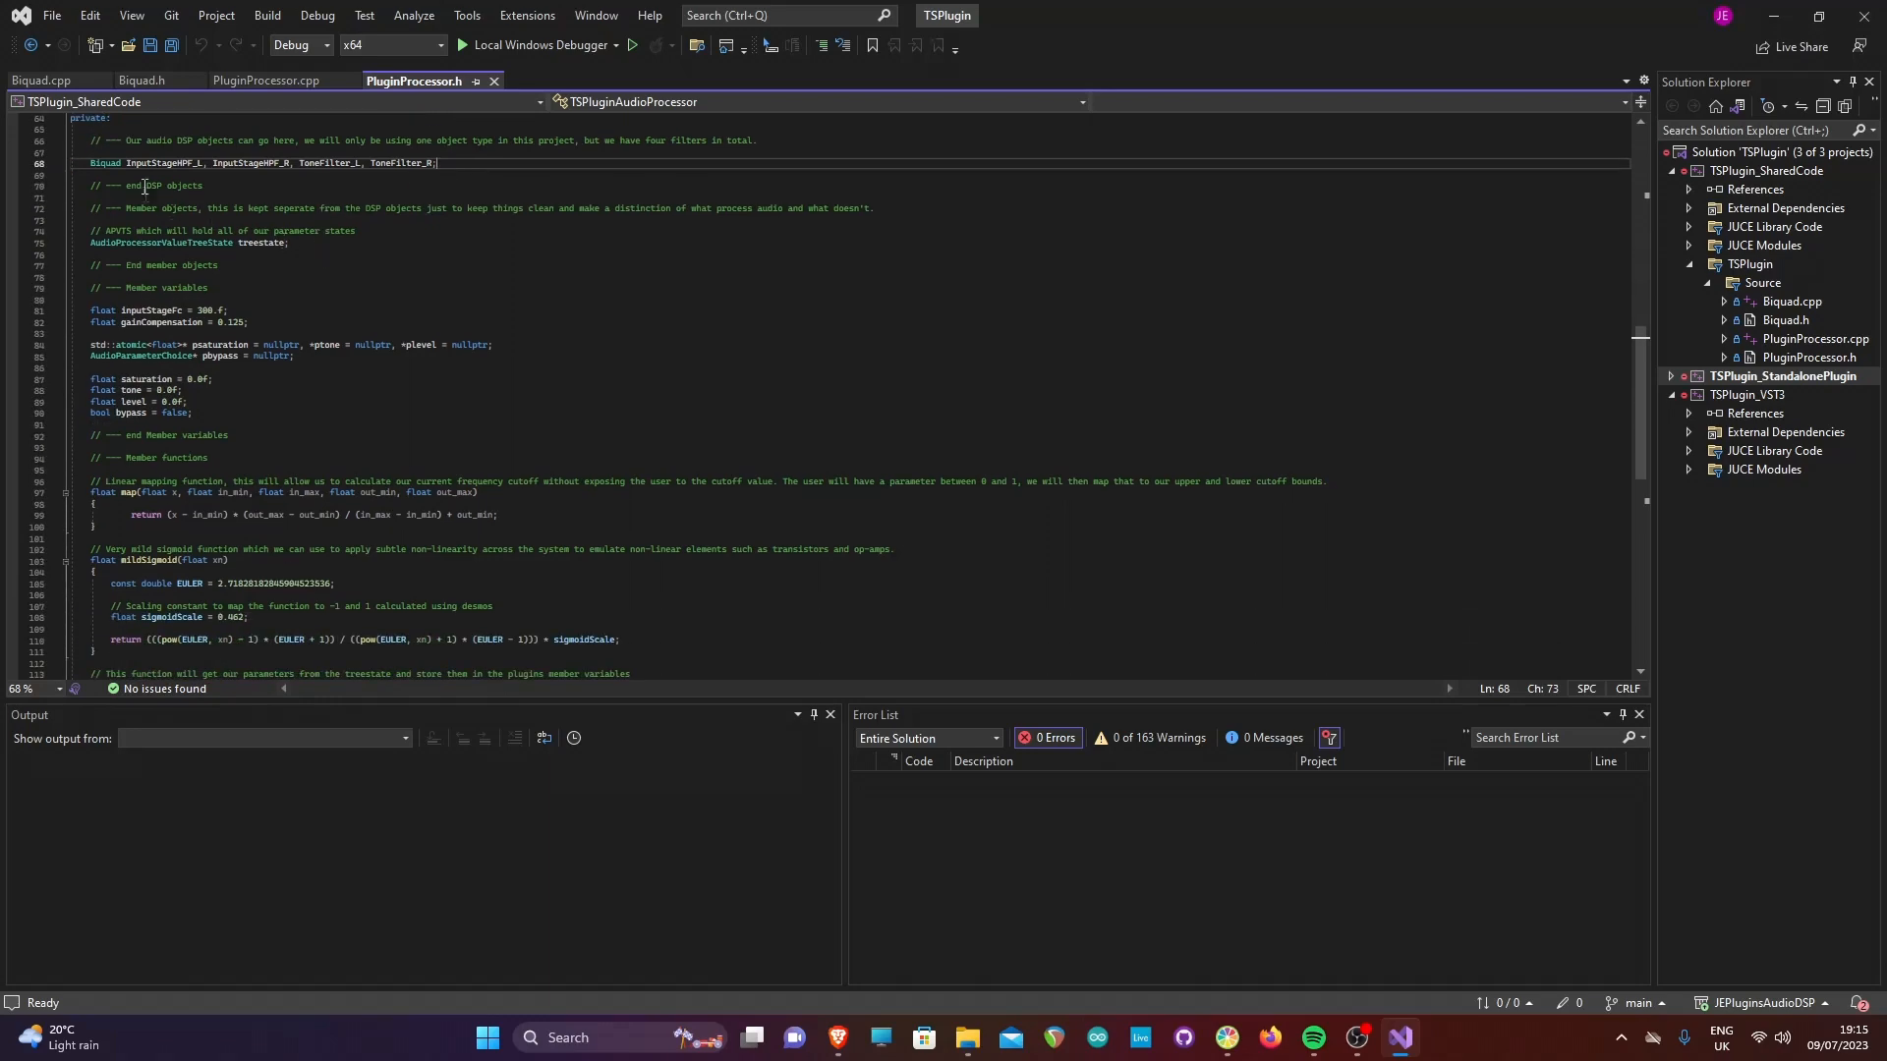
mouse_move(153, 243)
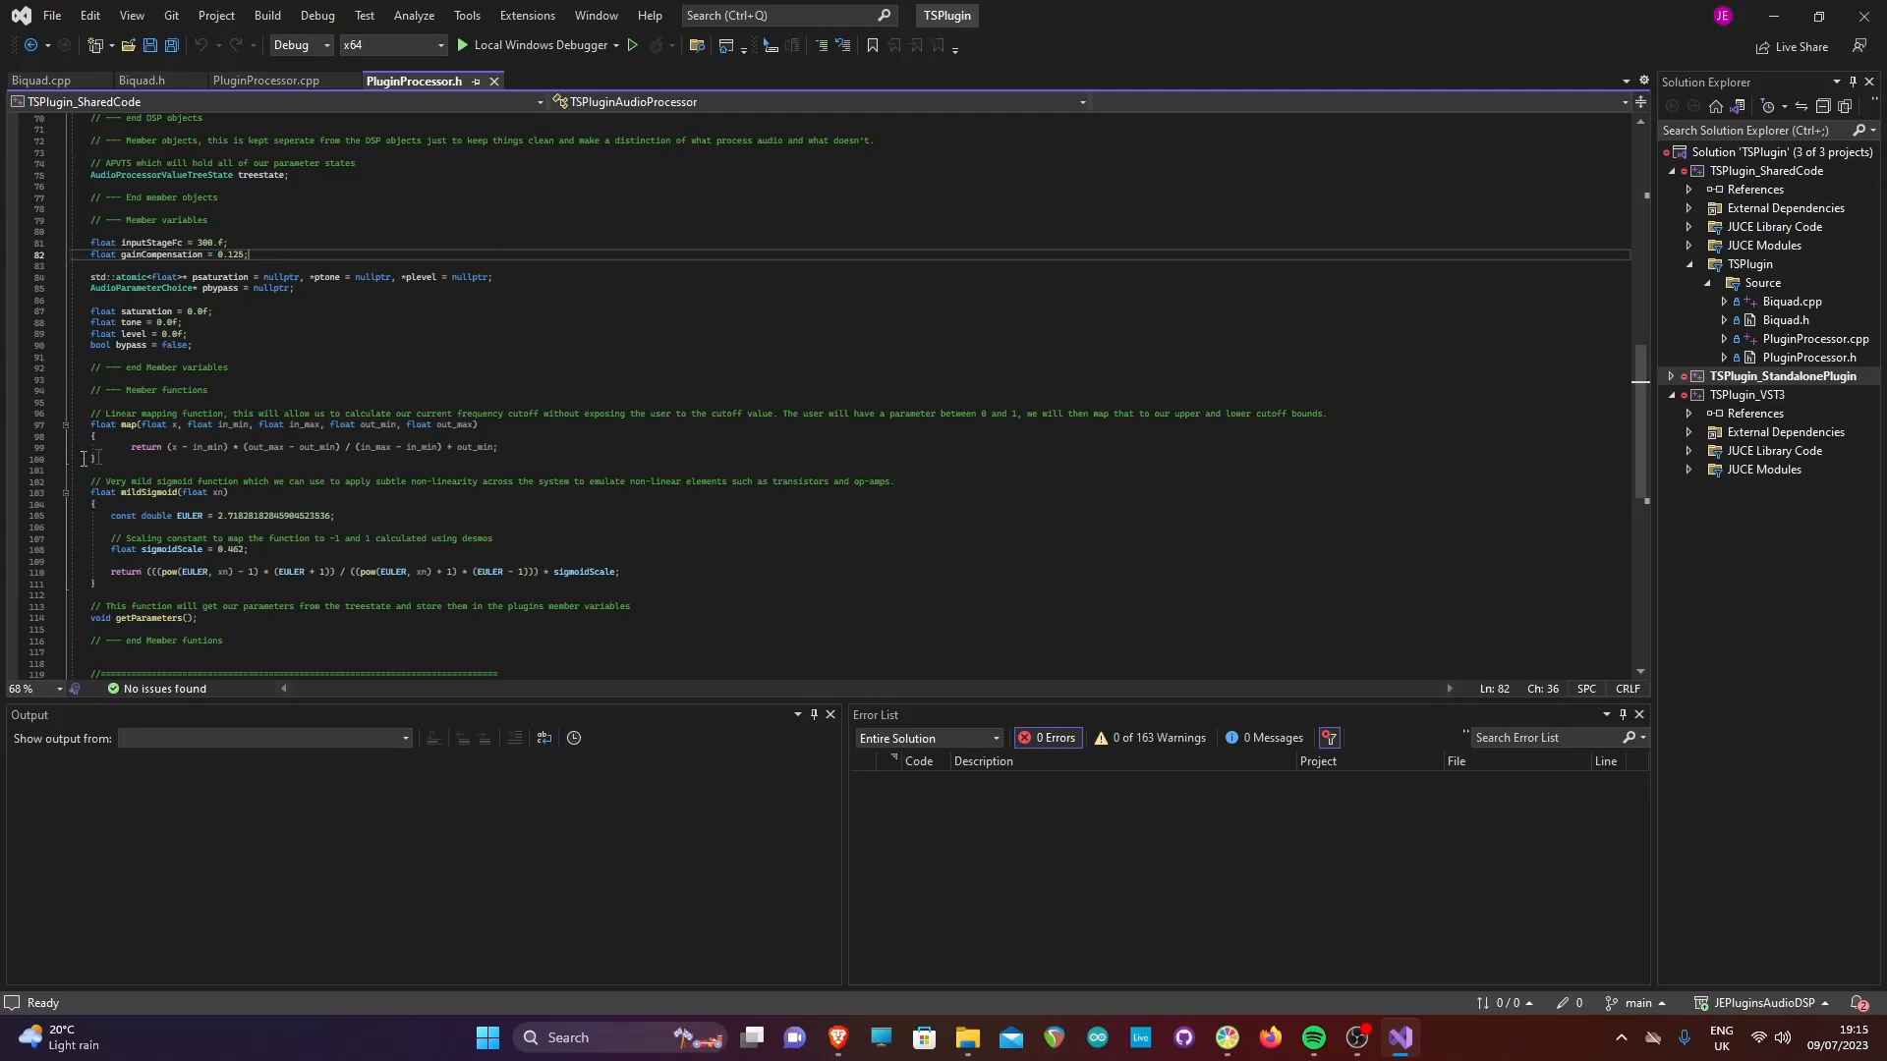
double_click(221, 277)
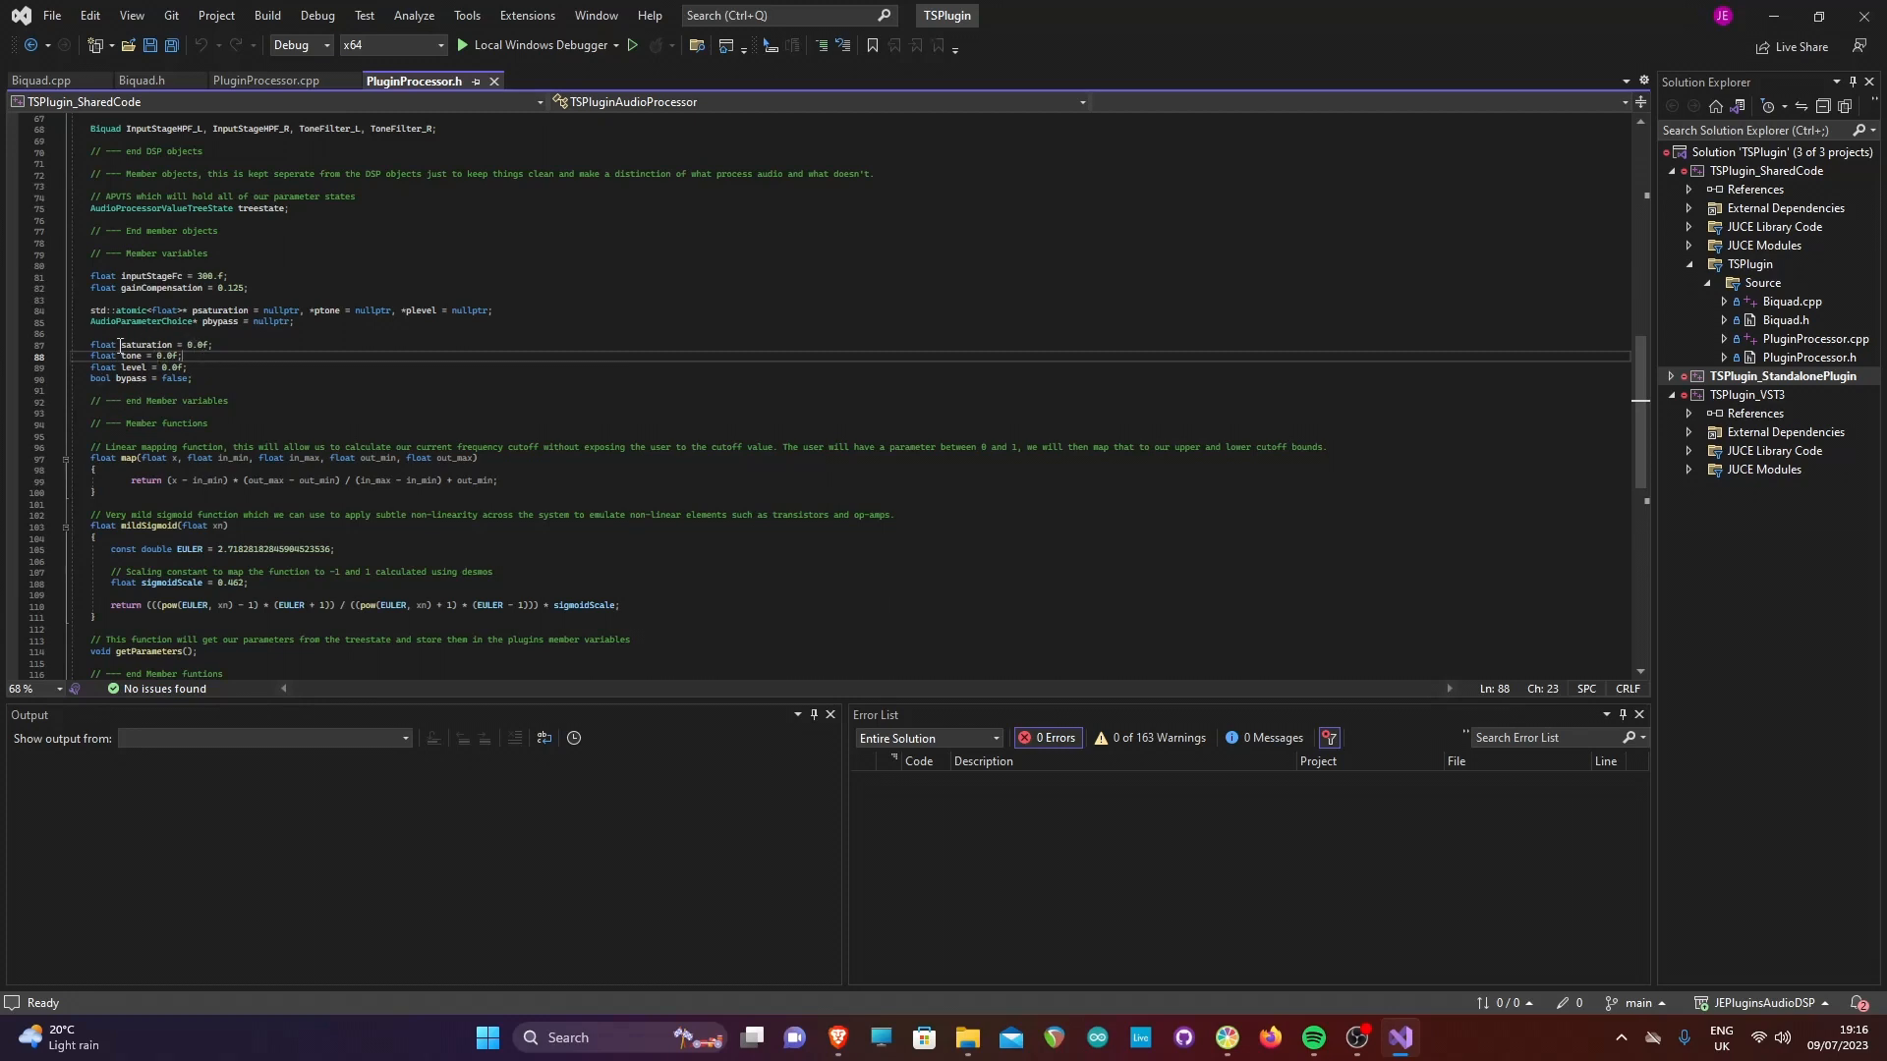
scroll("down", 3)
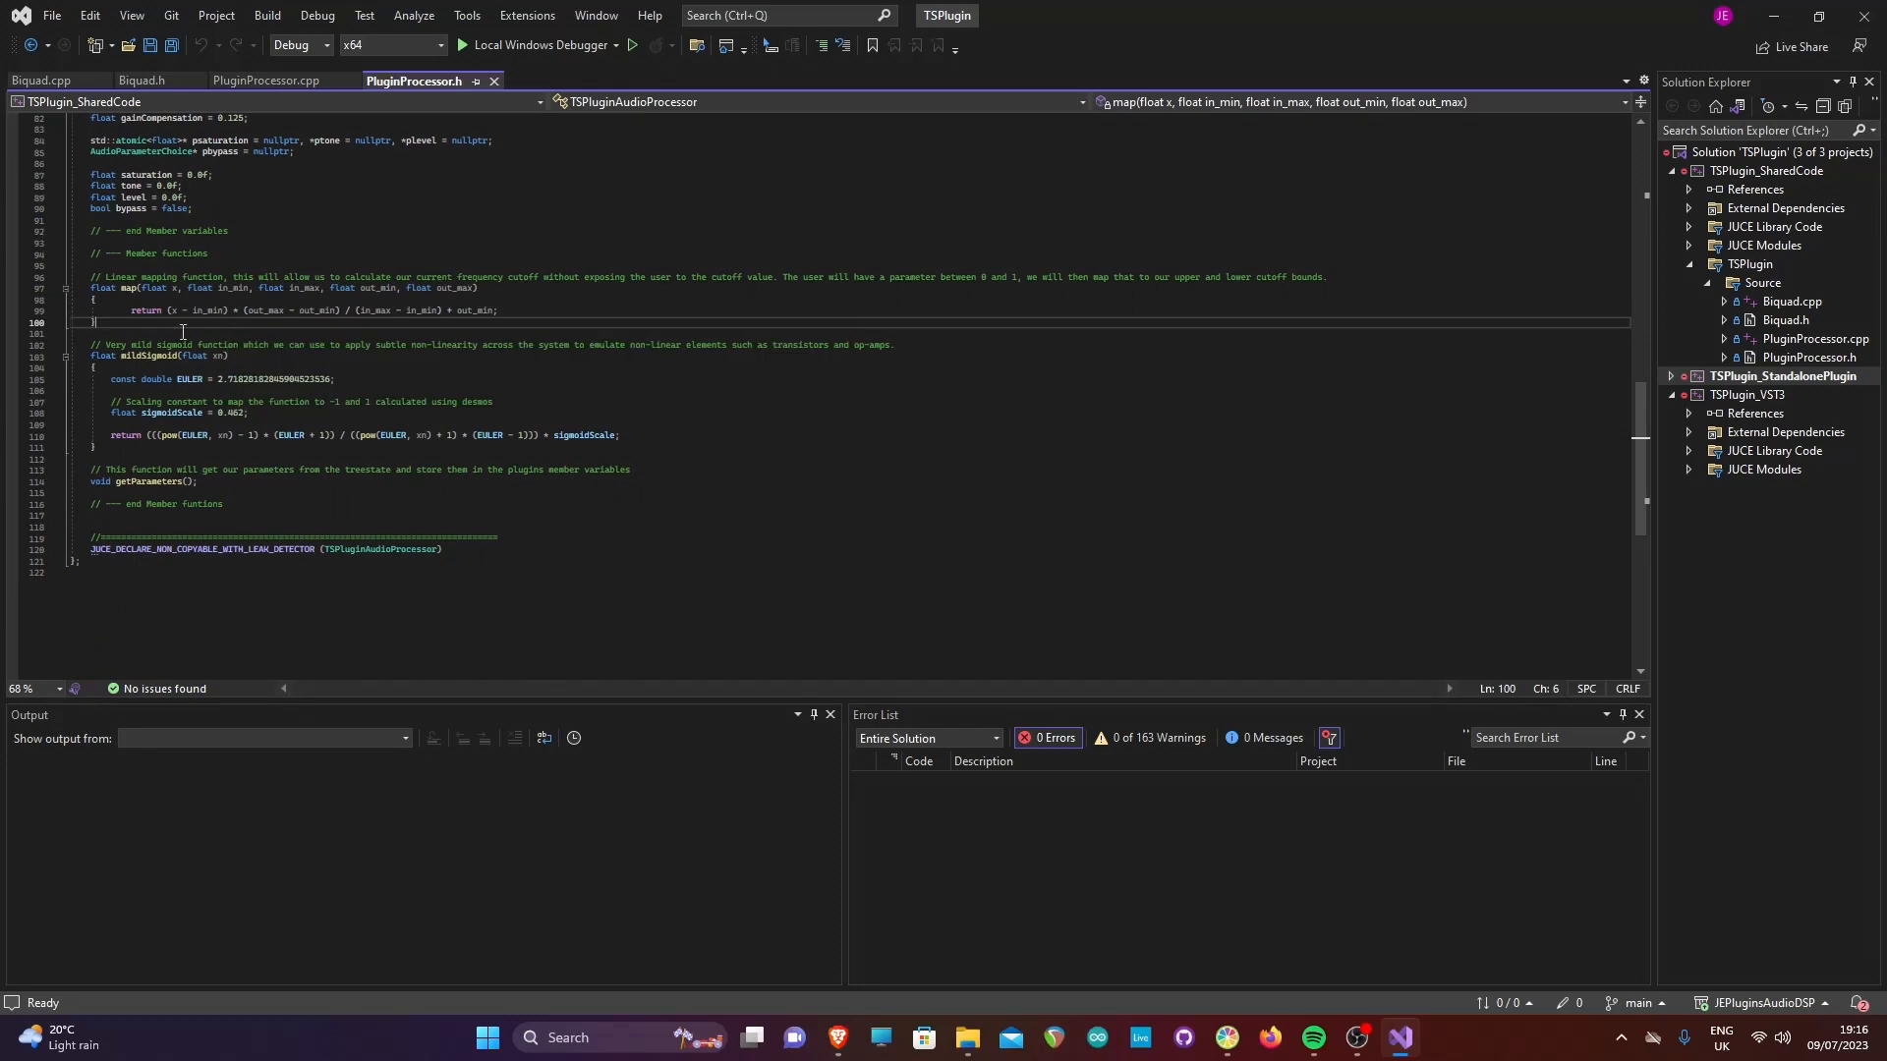
mouse_move(177, 332)
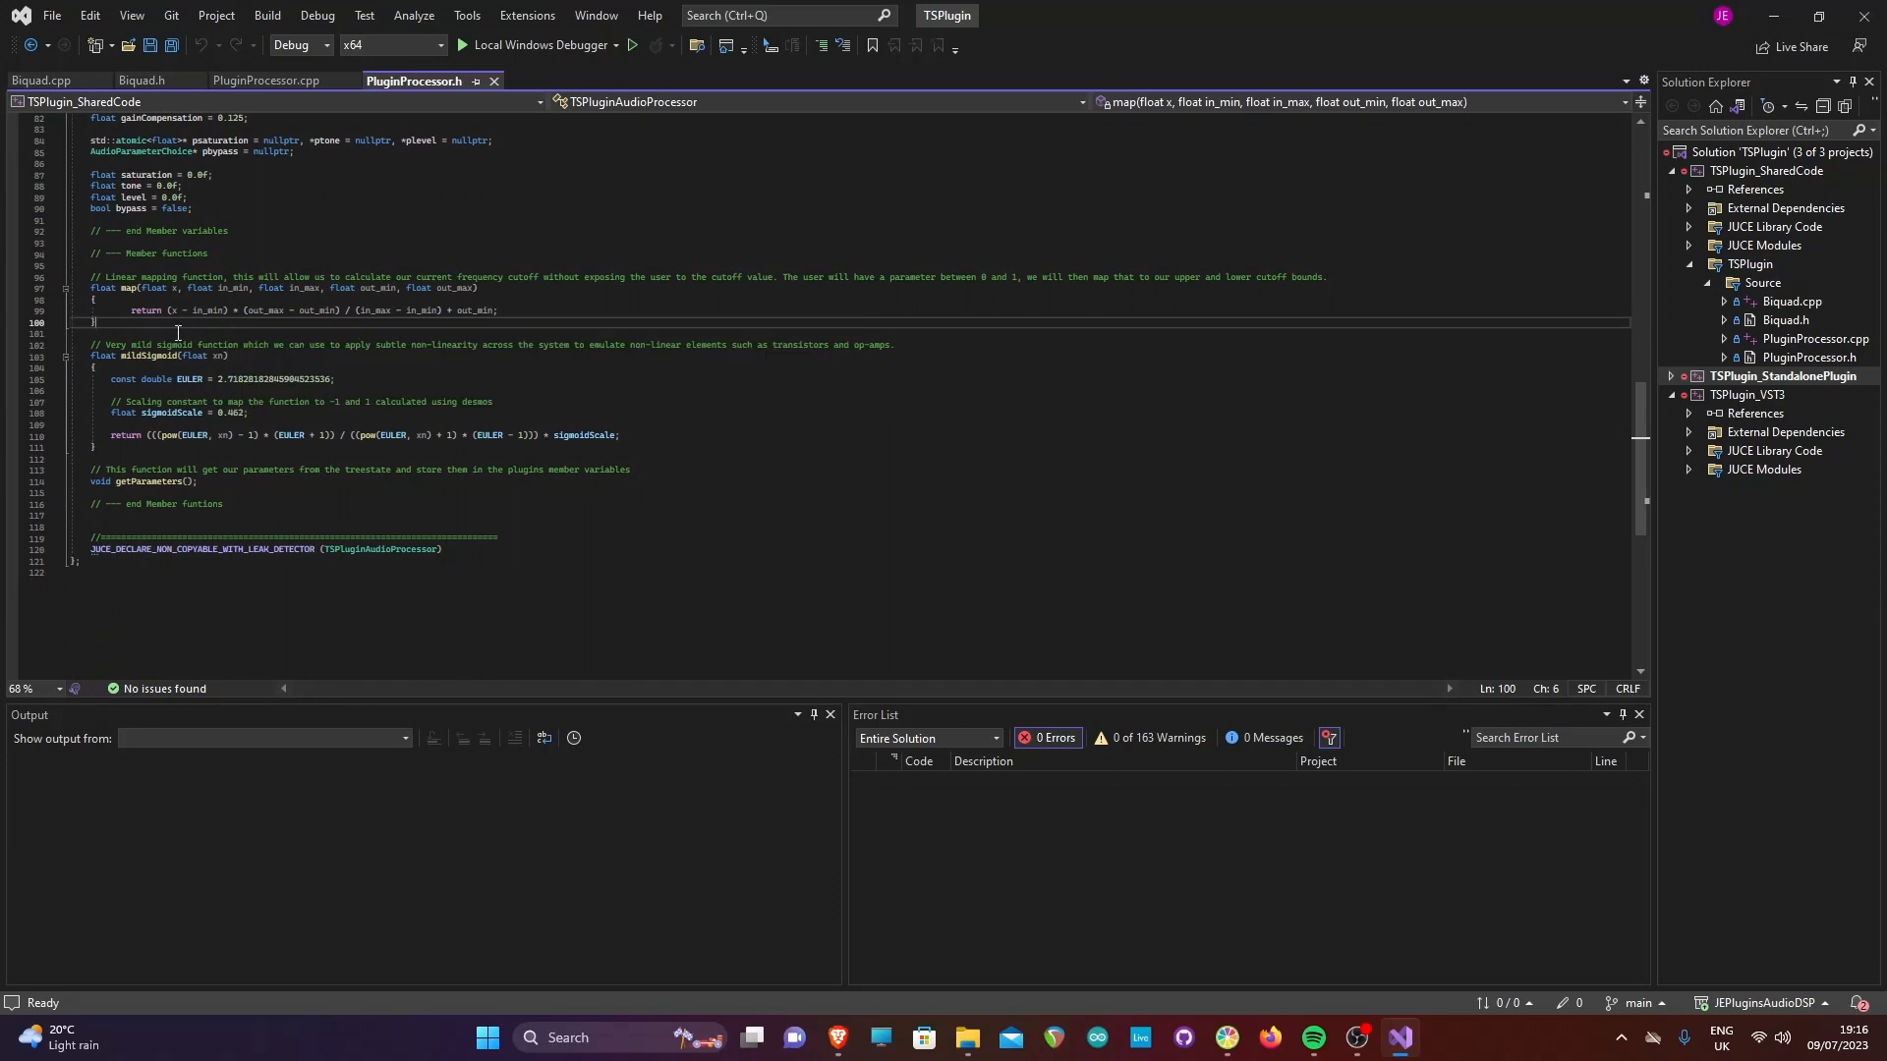
mouse_move(550, 279)
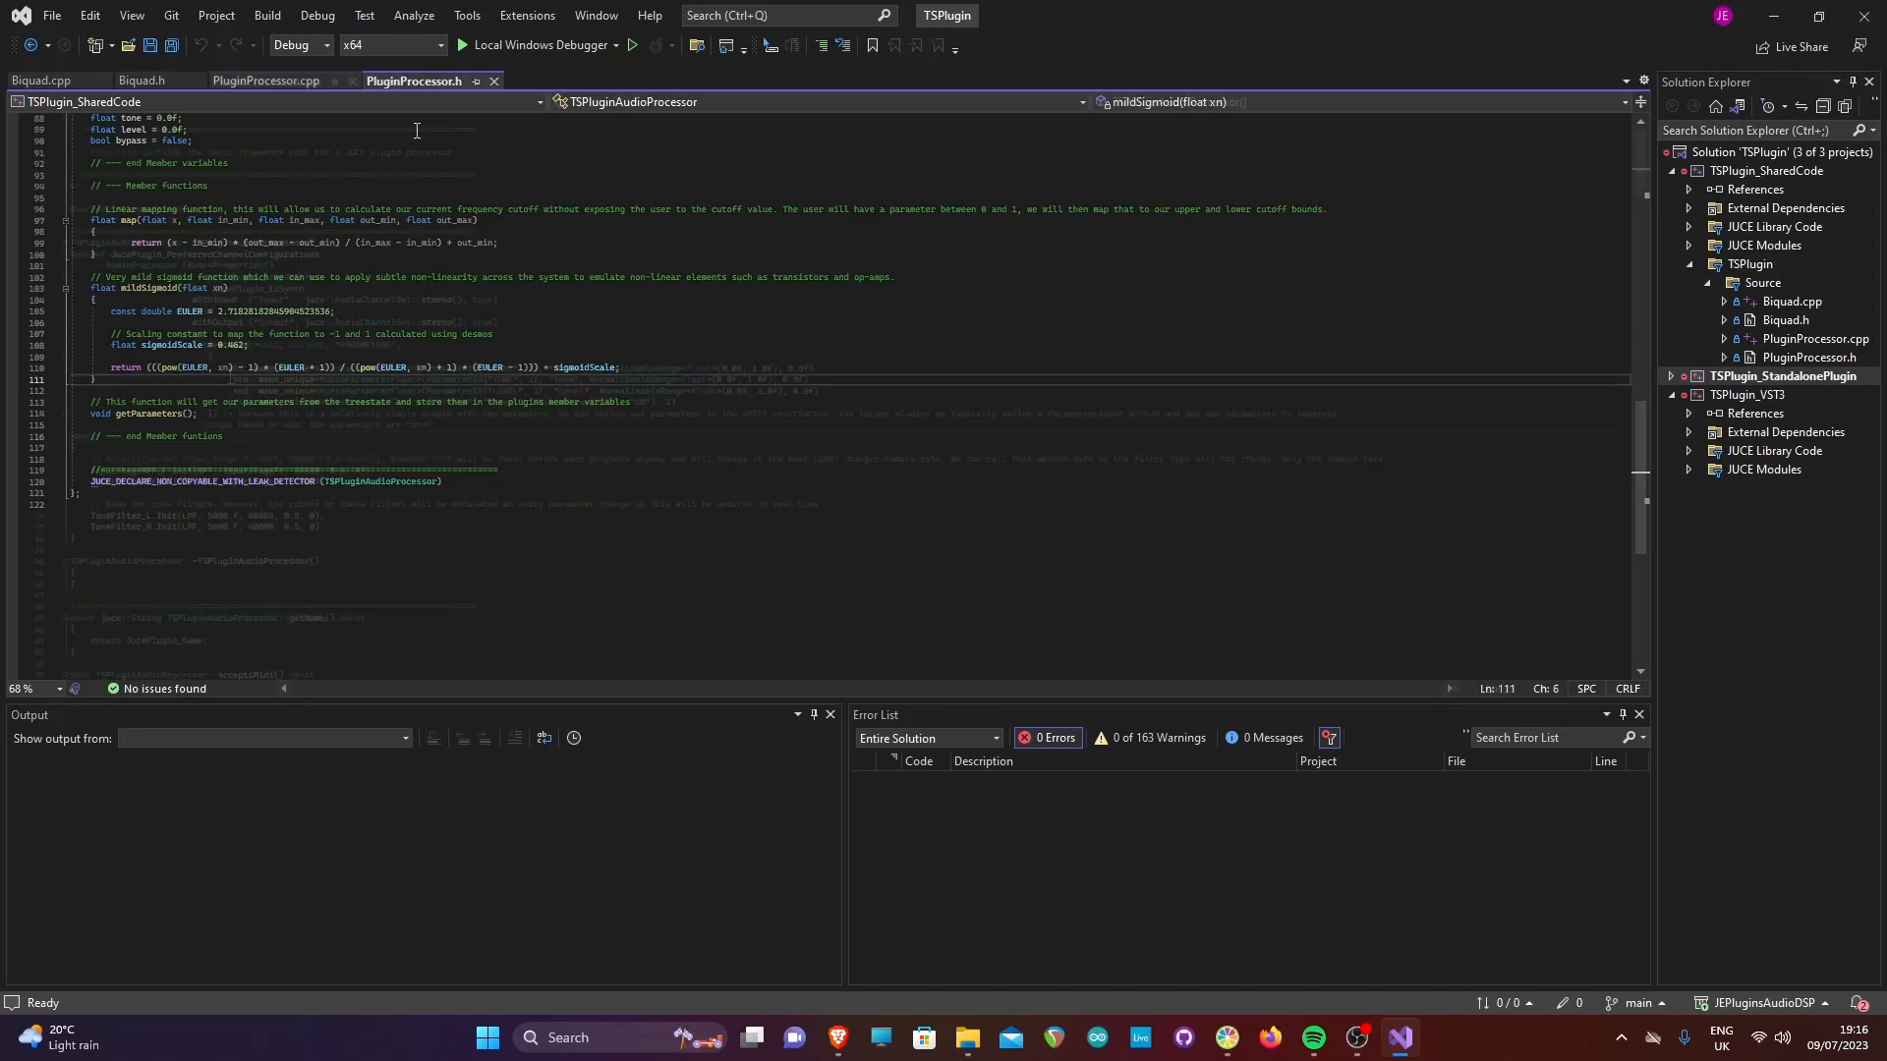
Review the PluginProcessor.cpp constructor defining the Drive, Tone, Level and Bypass parameters
left_click(264, 80)
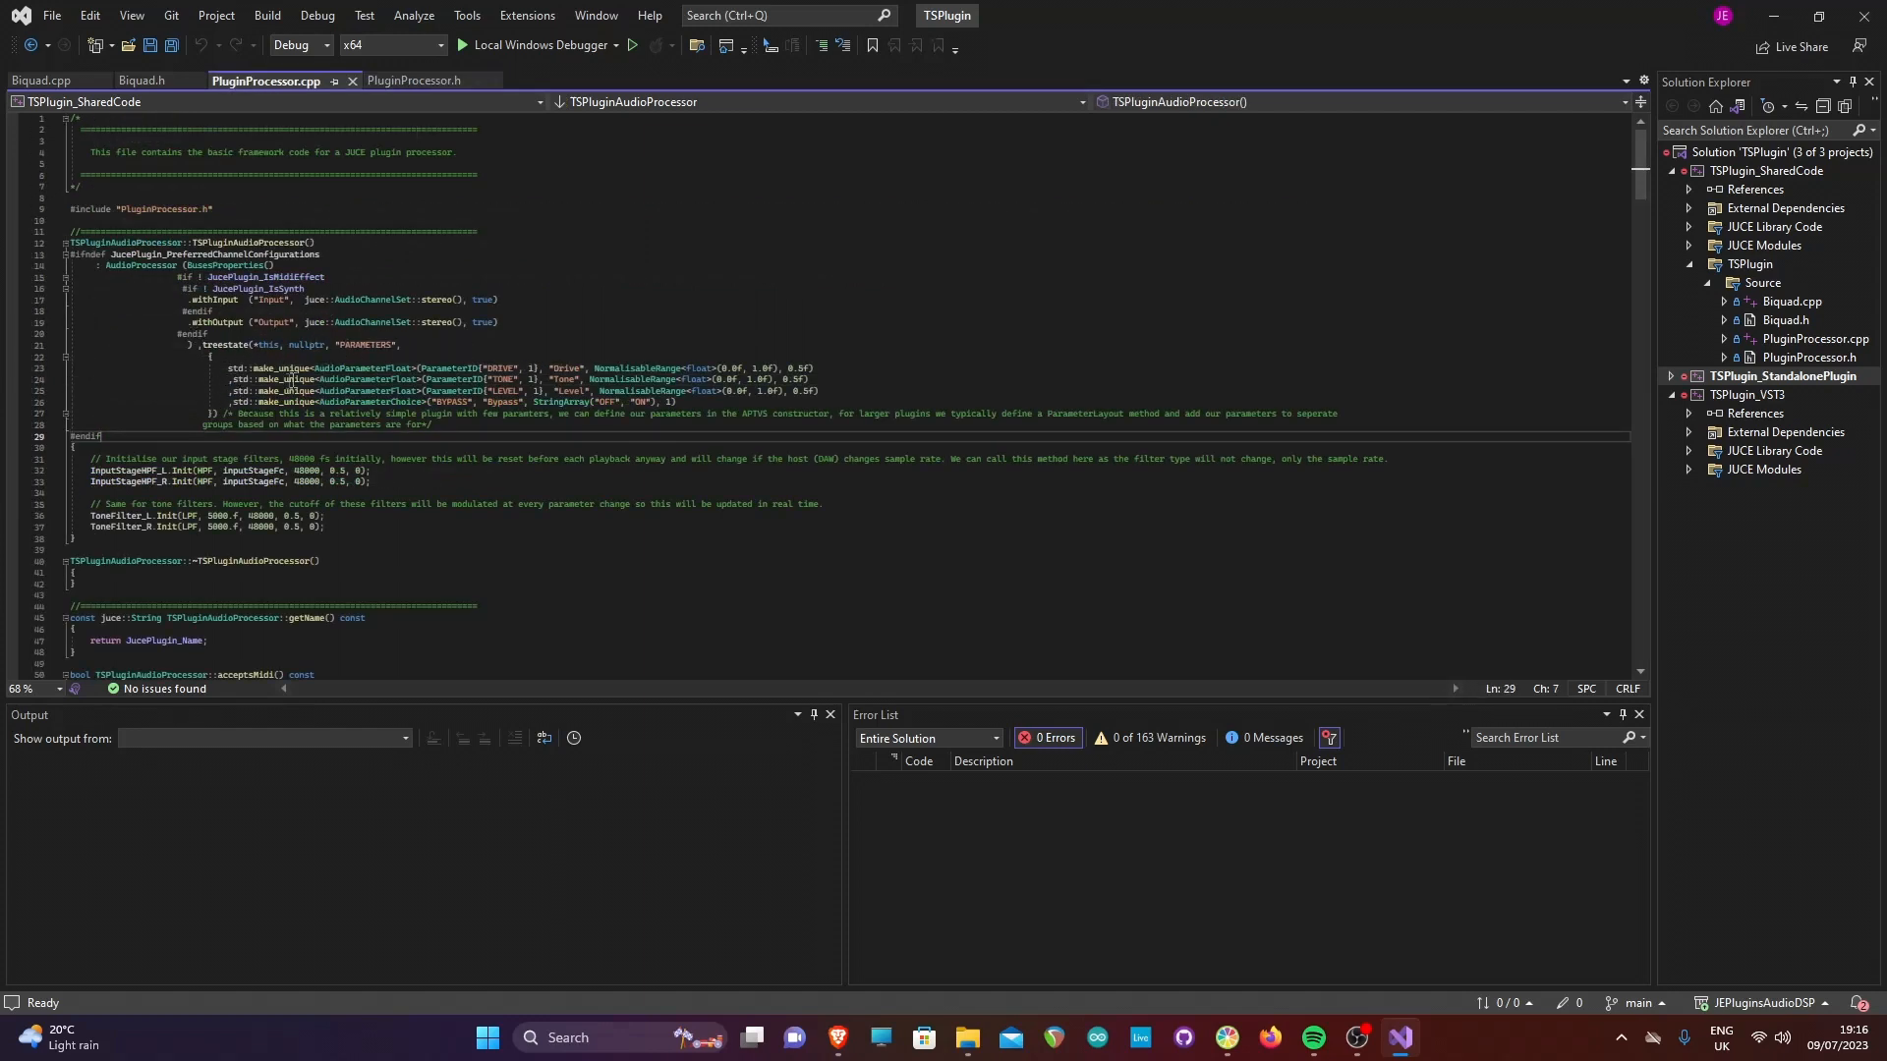
mouse_move(402, 390)
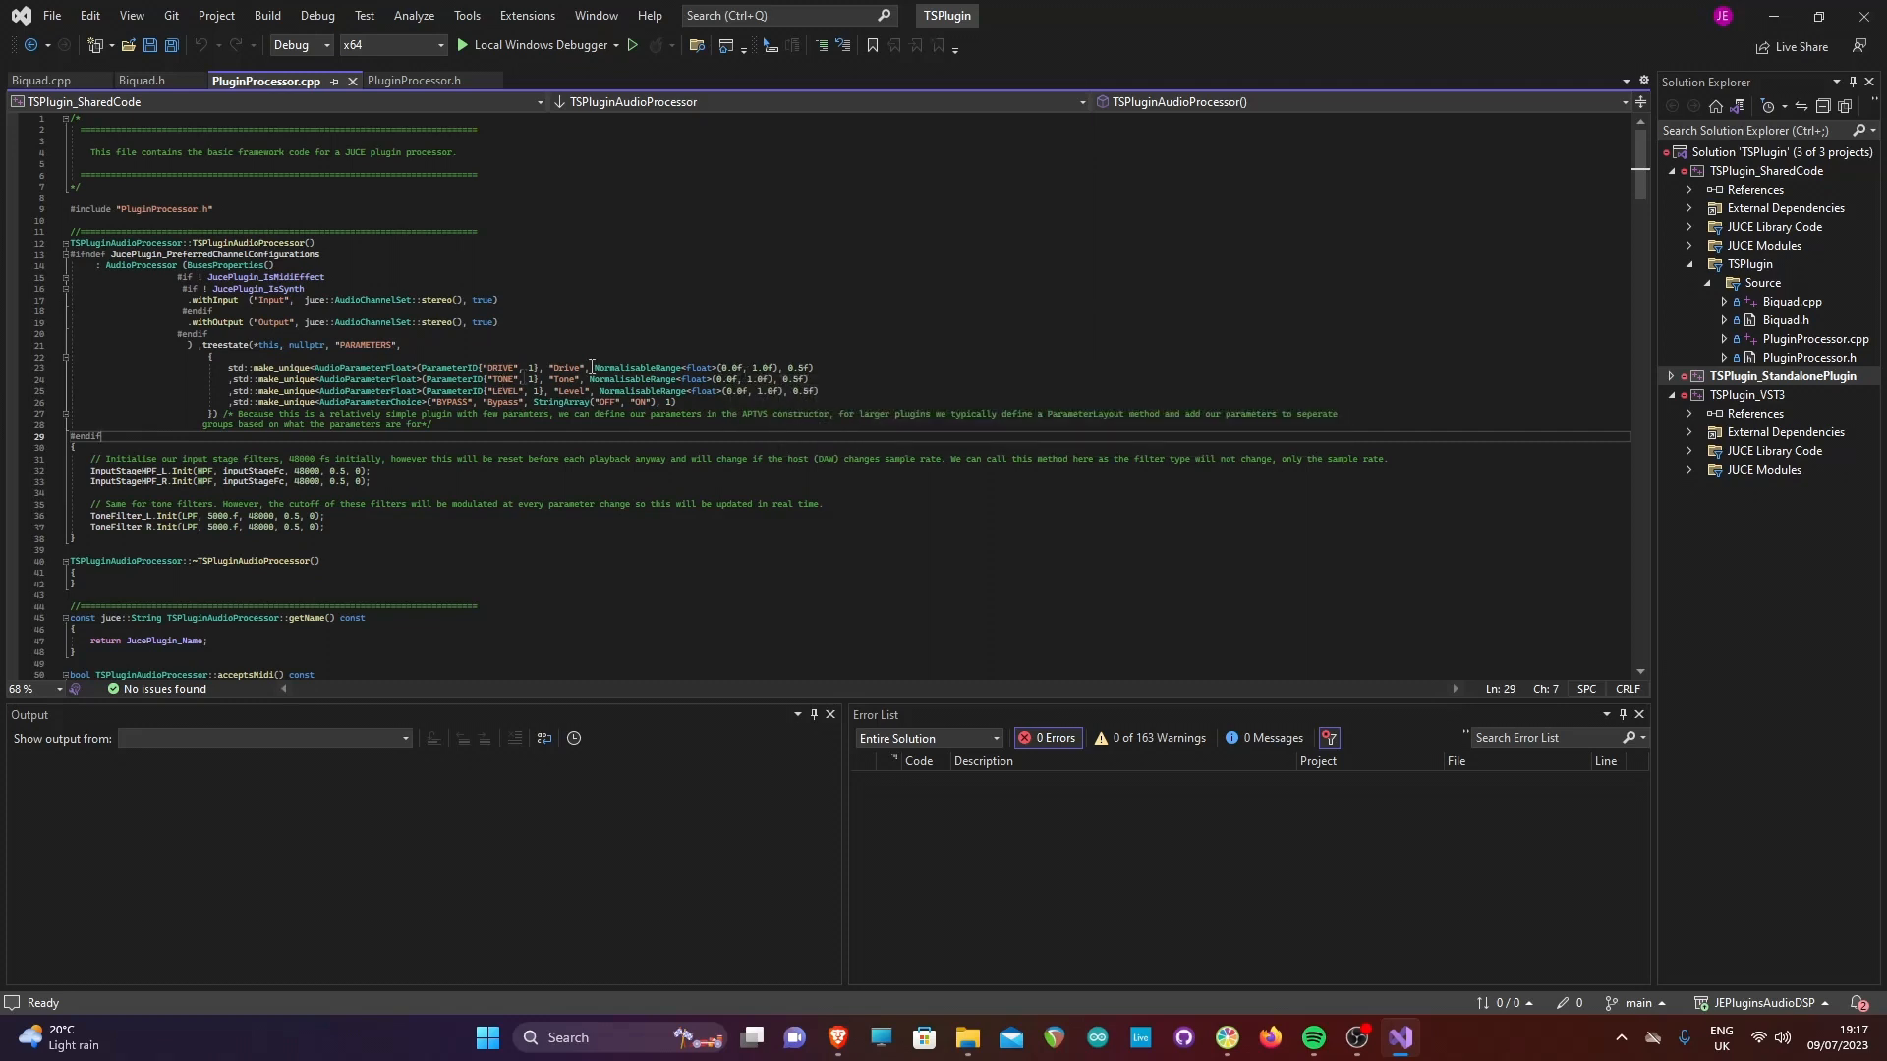
mouse_move(558, 402)
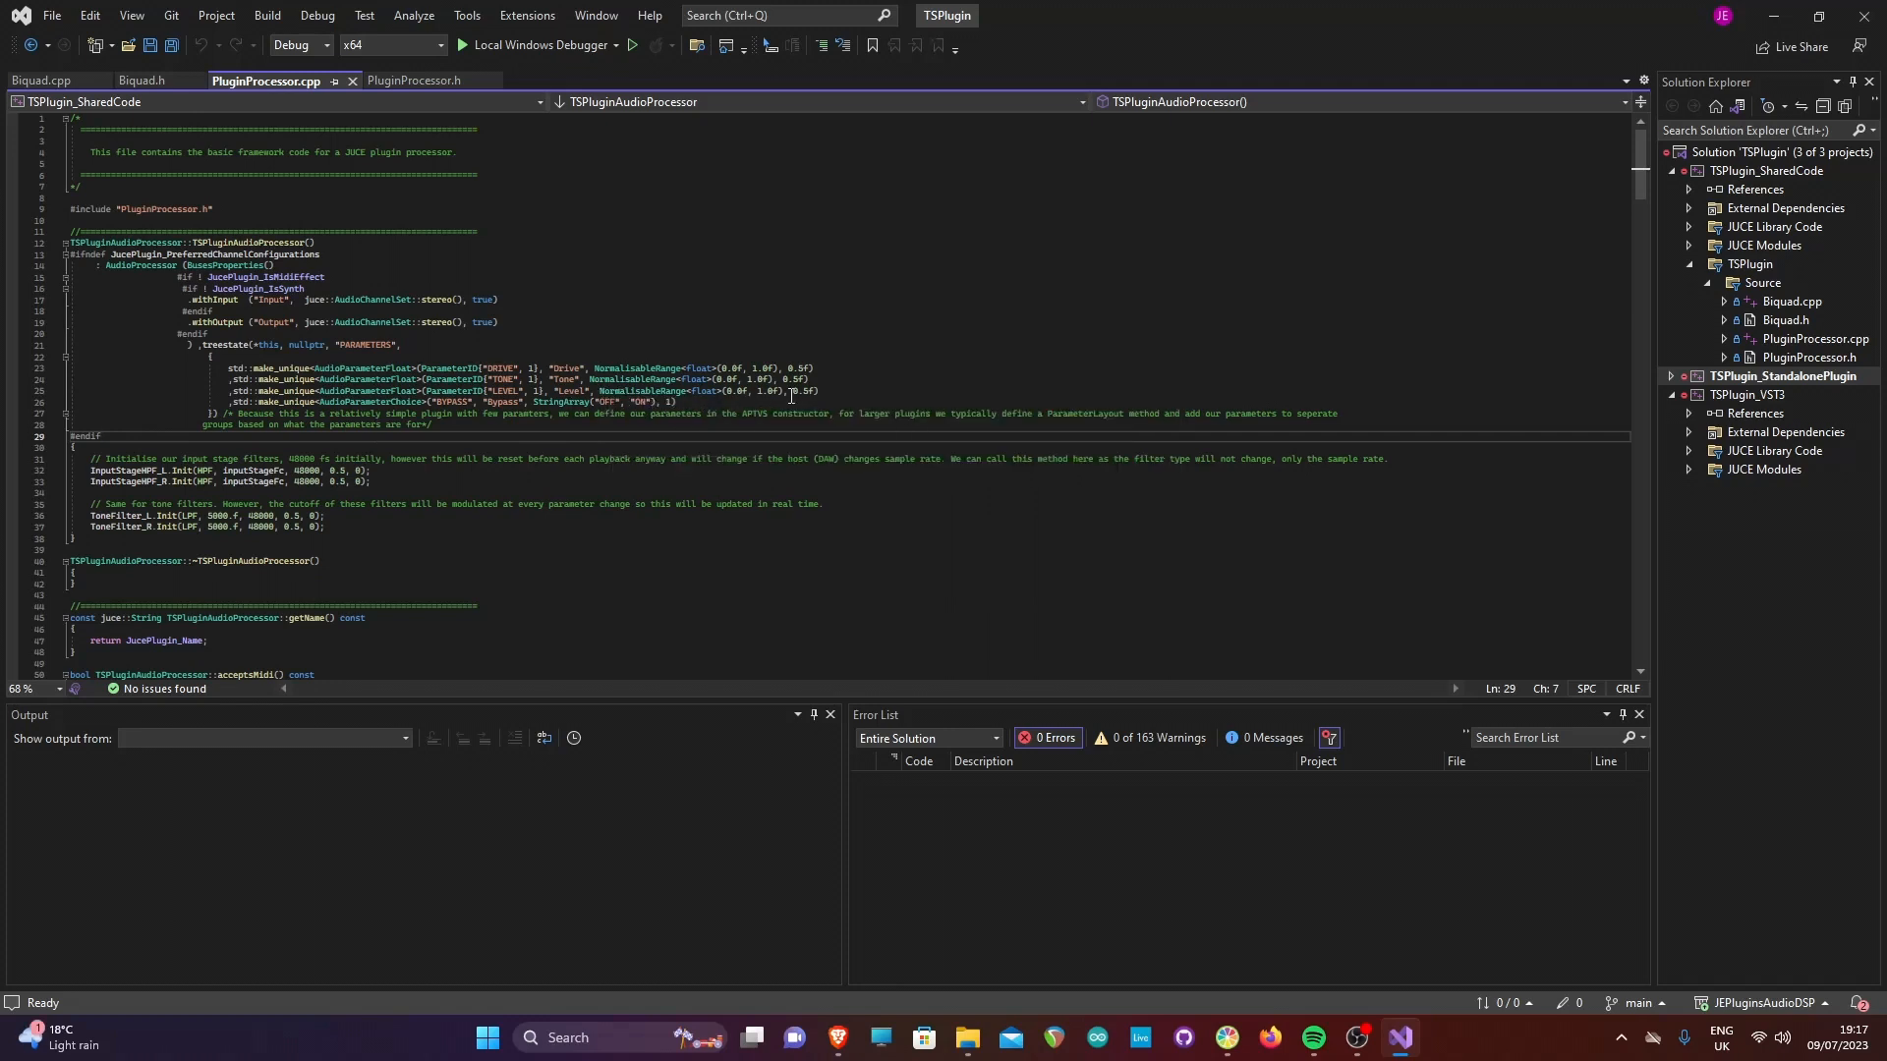
scroll("down", 3)
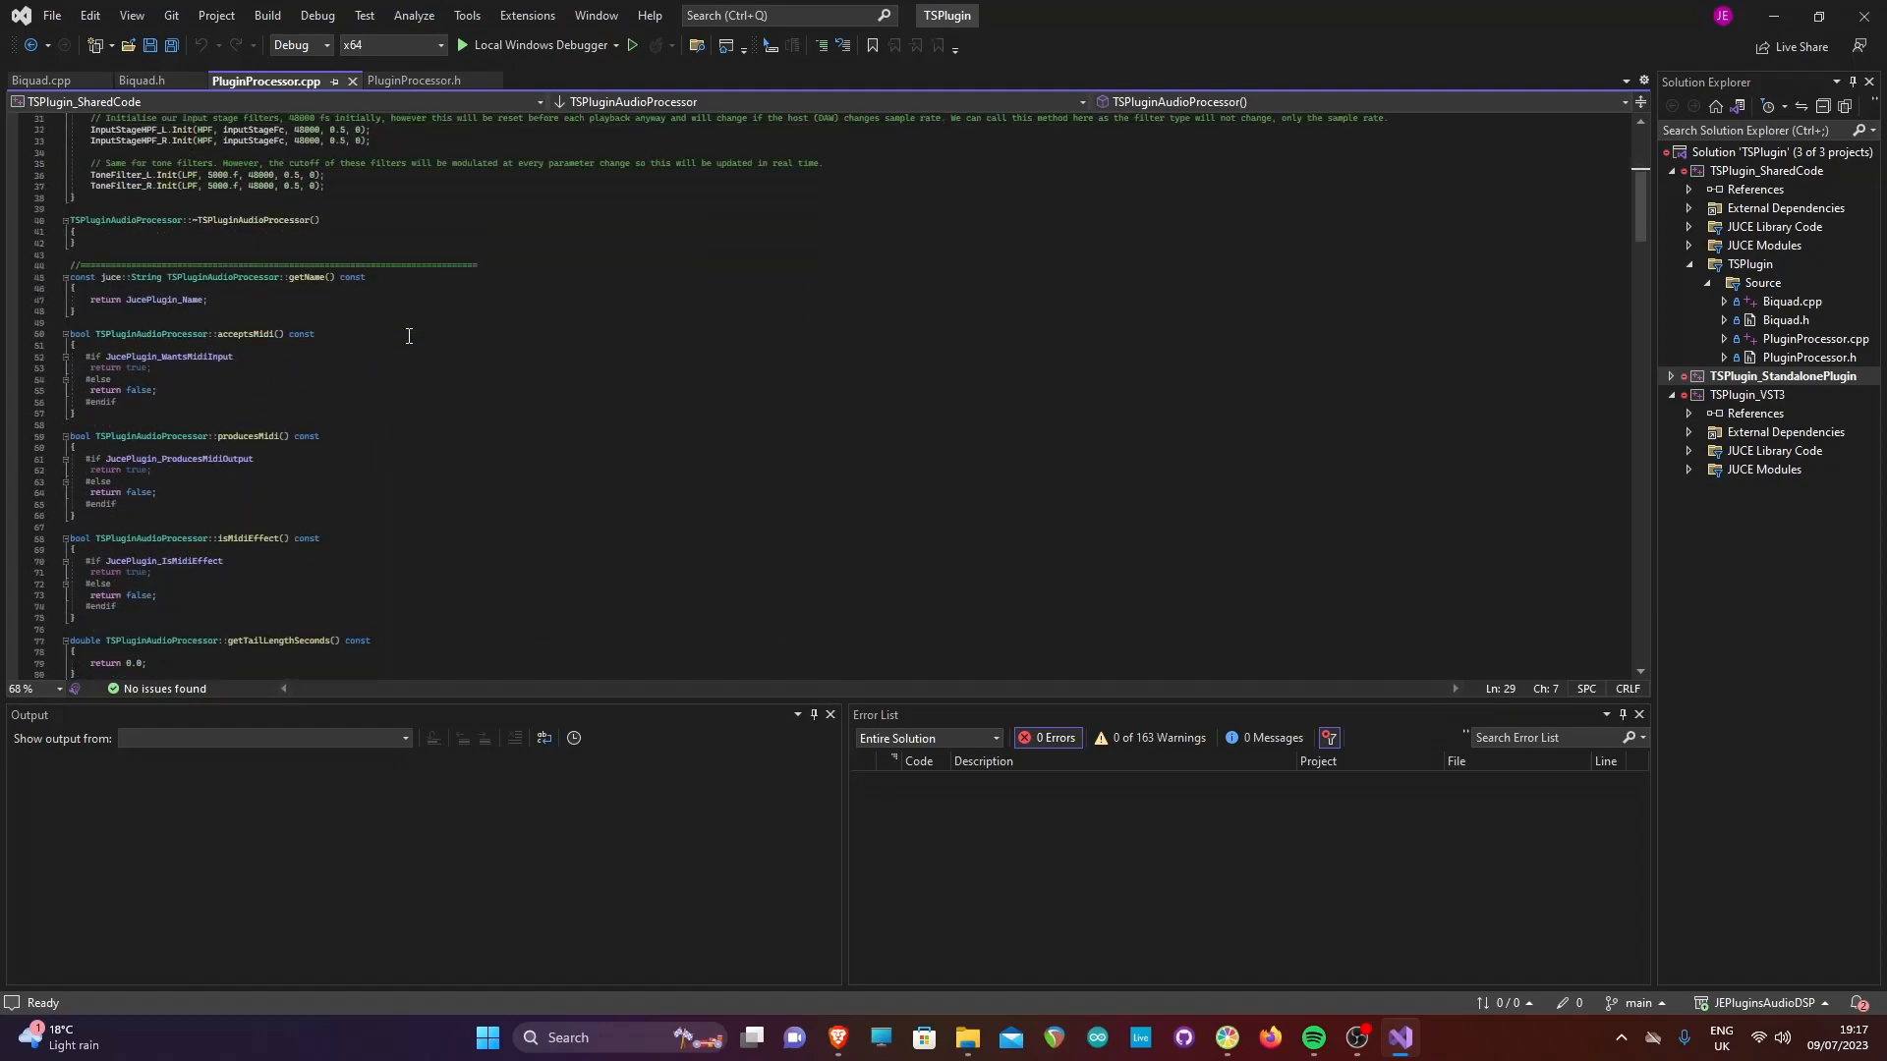
scroll("down", 3)
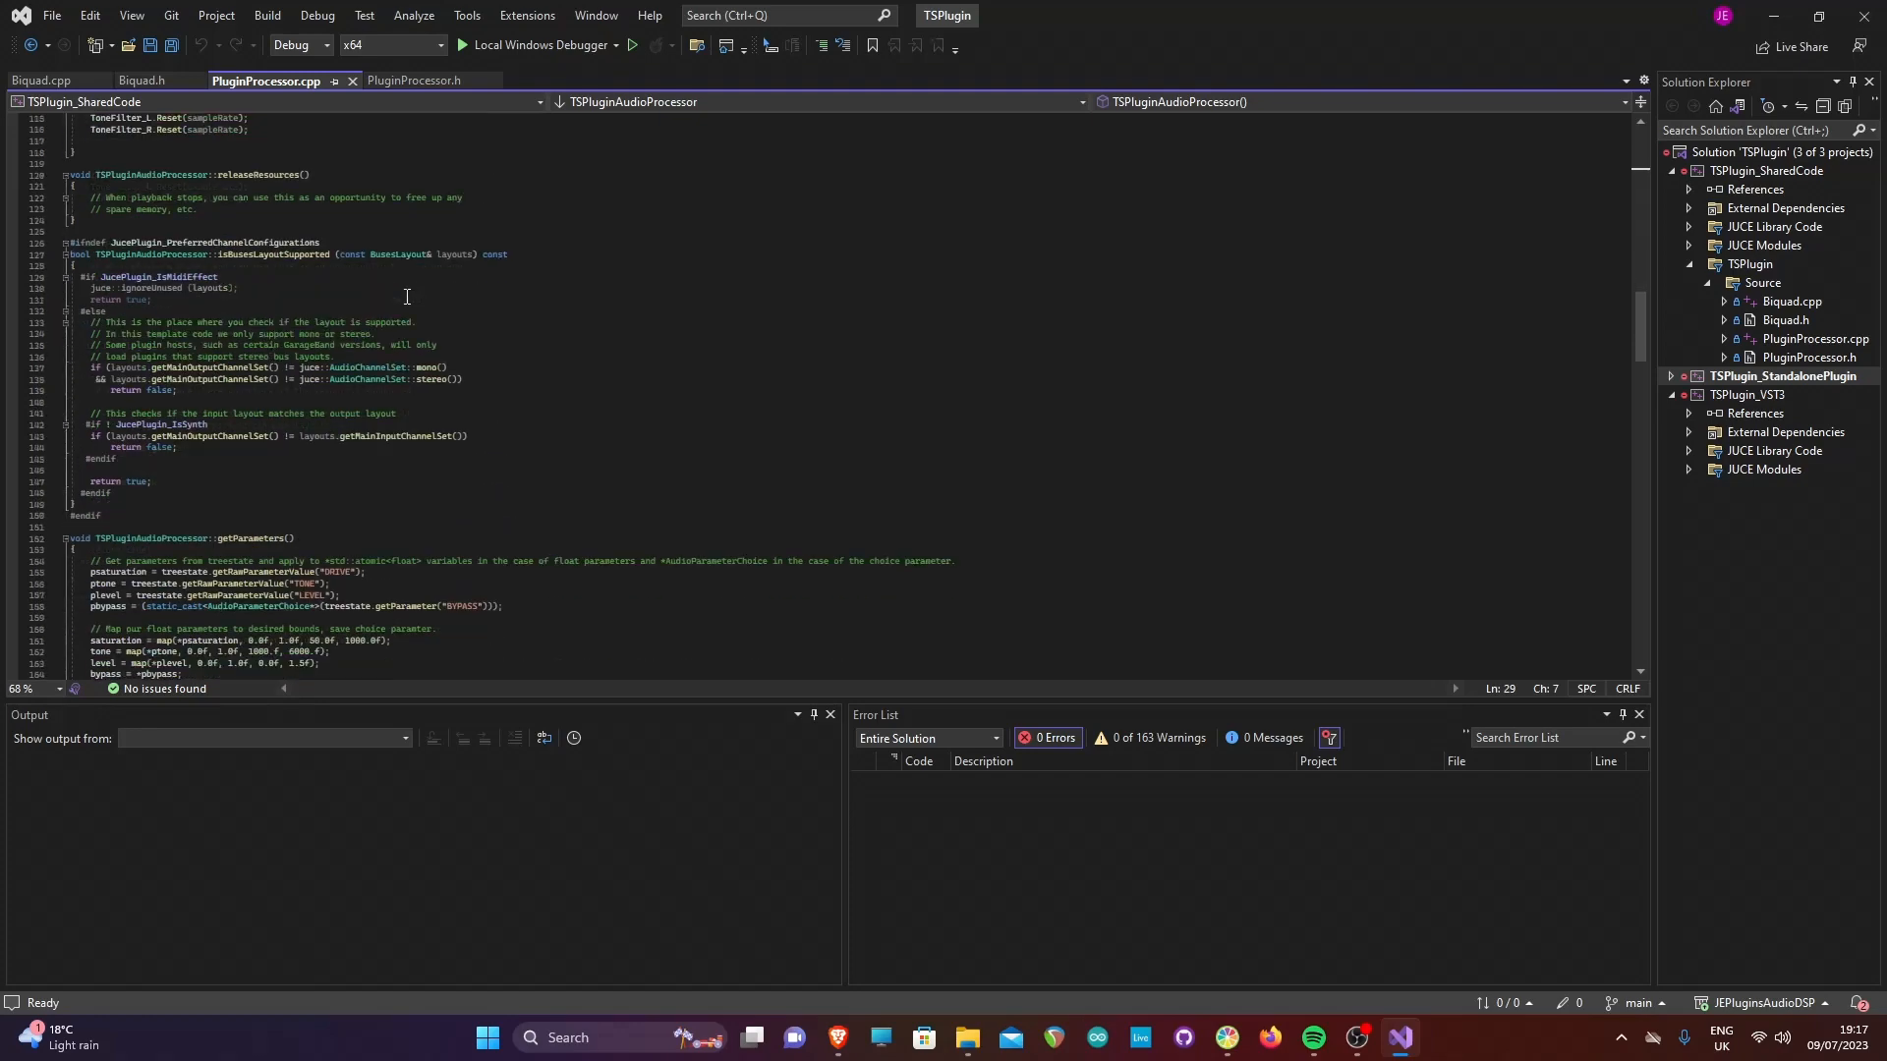
scroll("down", 3)
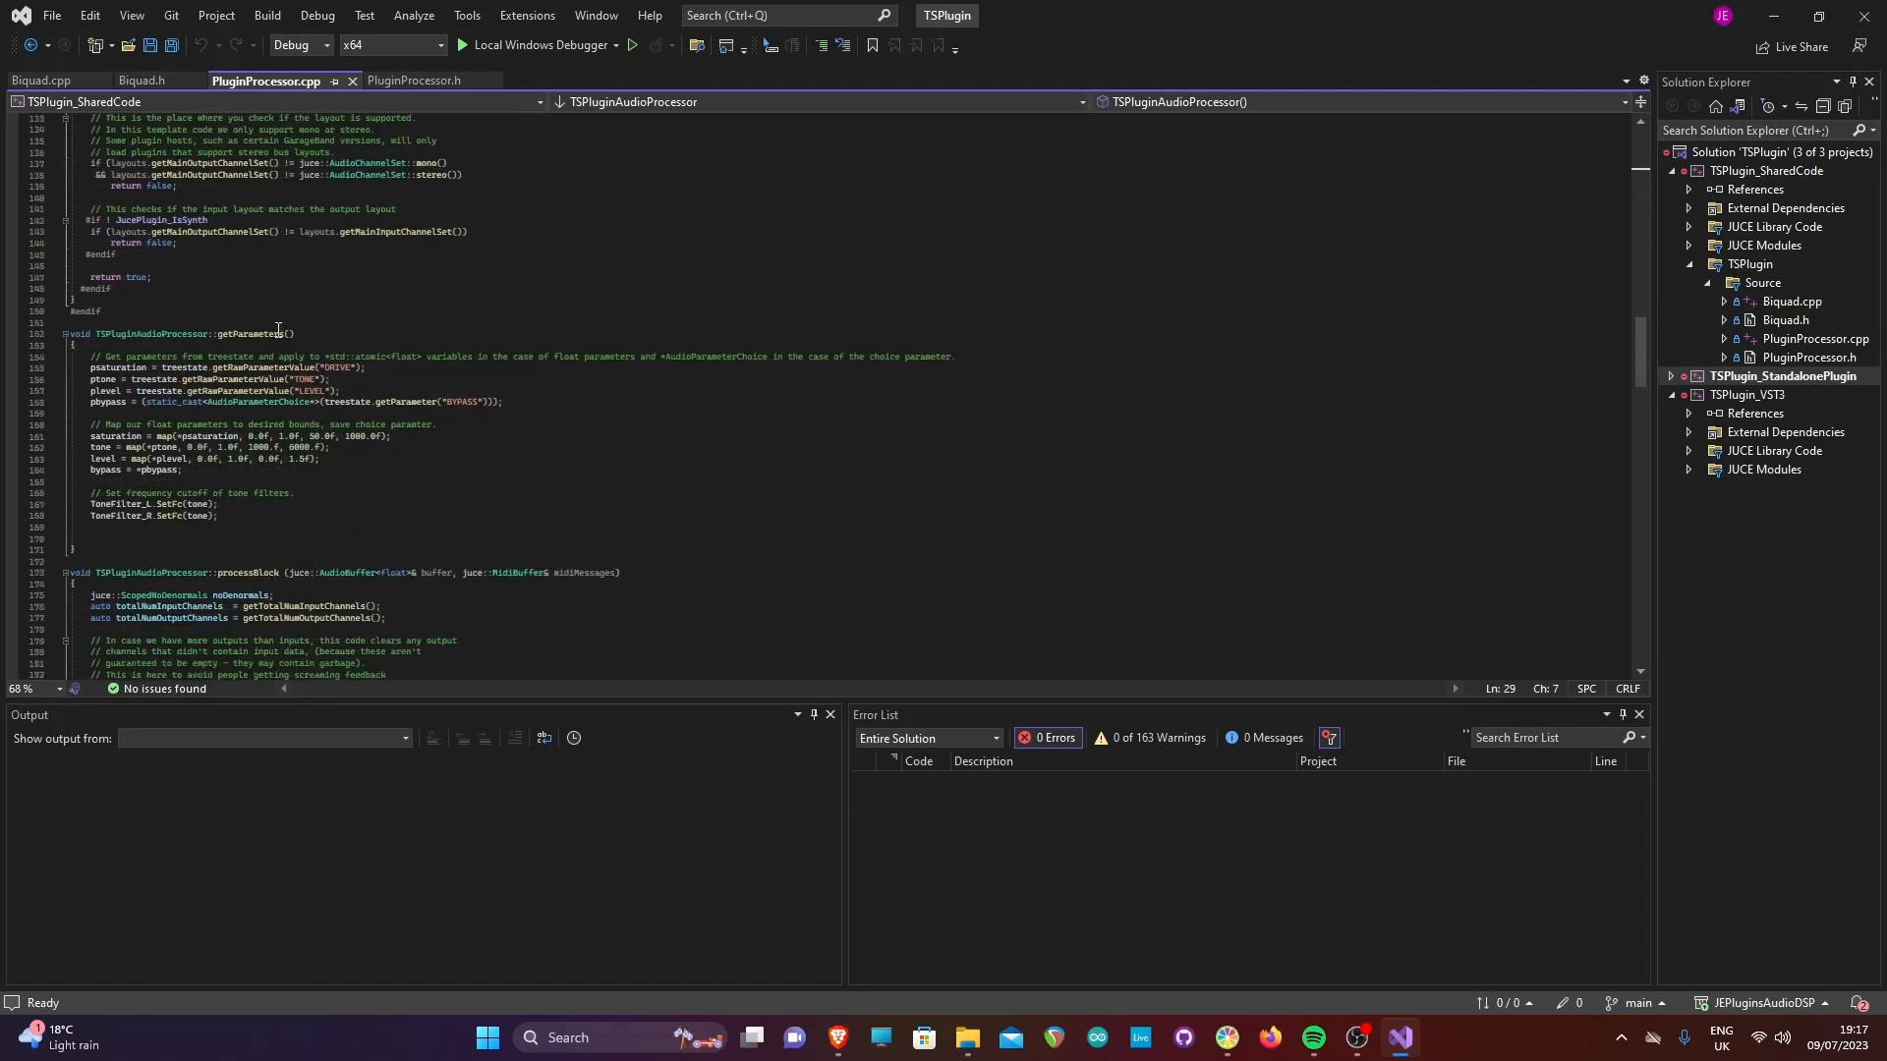
left_click(413, 81)
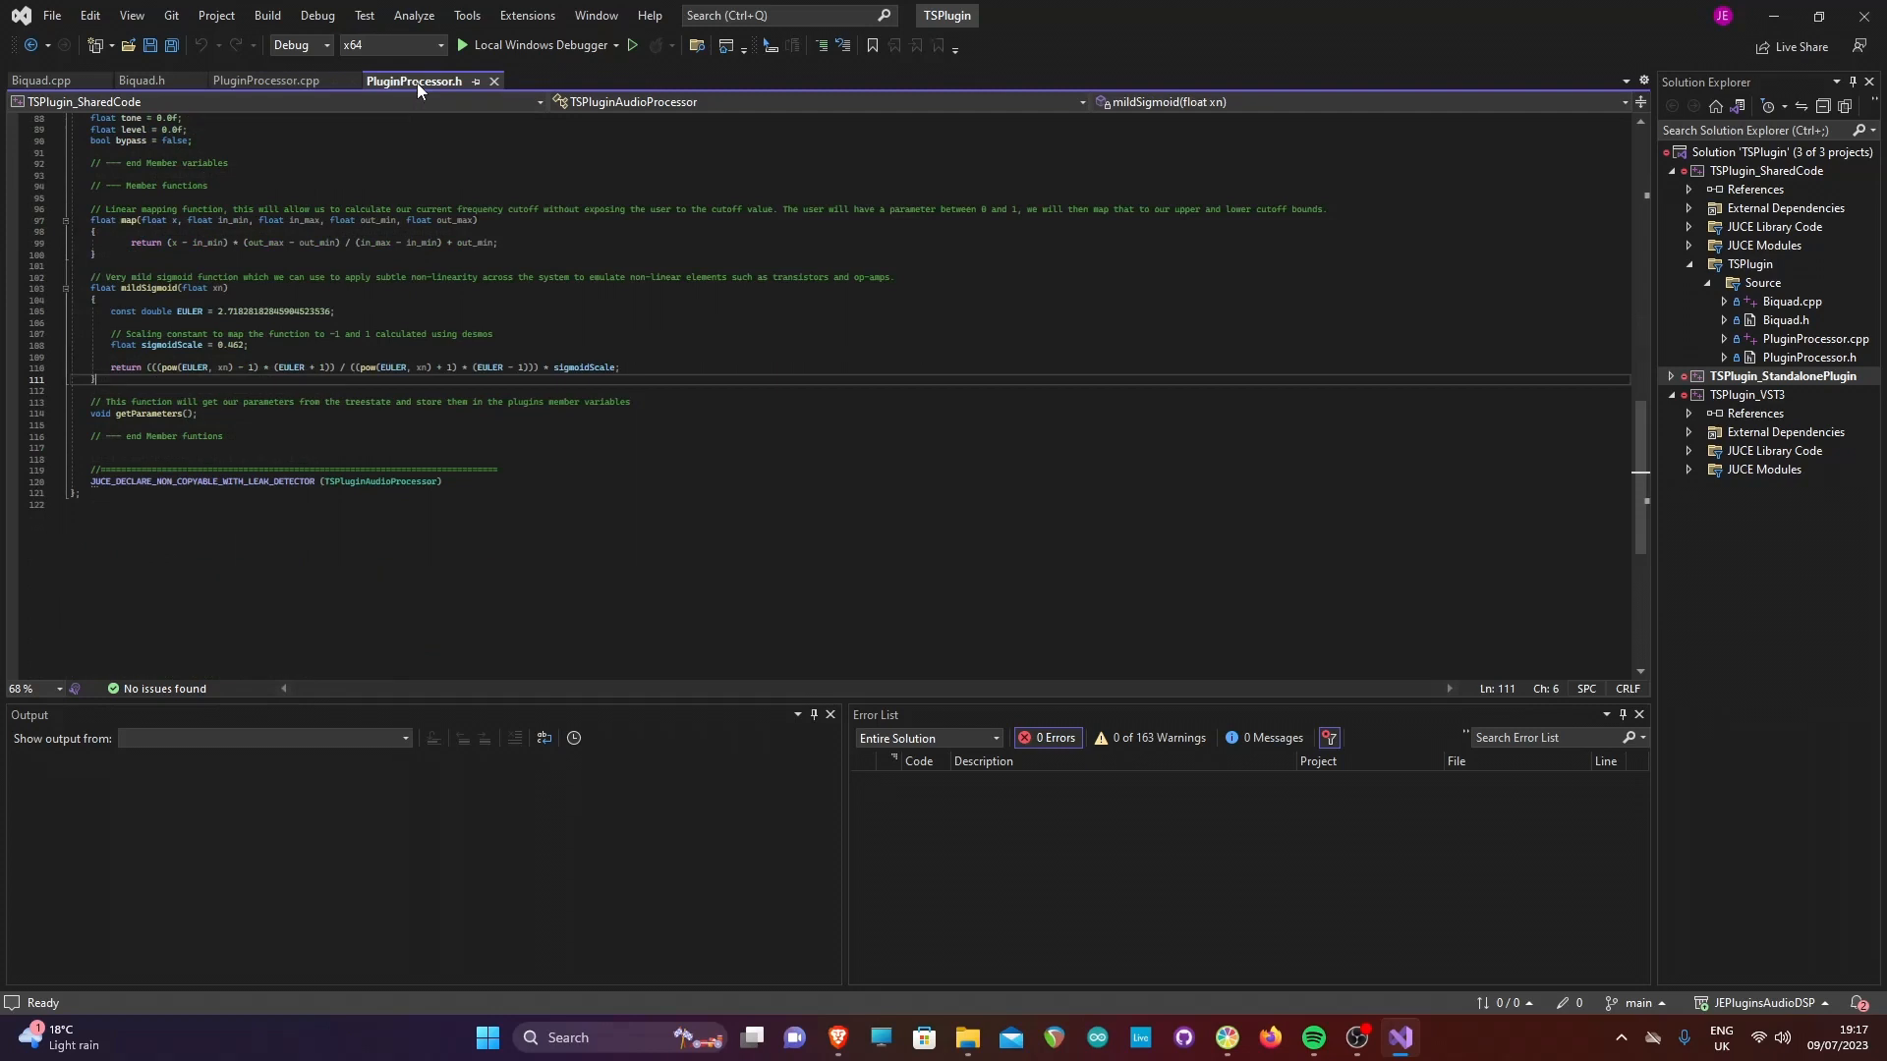
left_click(265, 80)
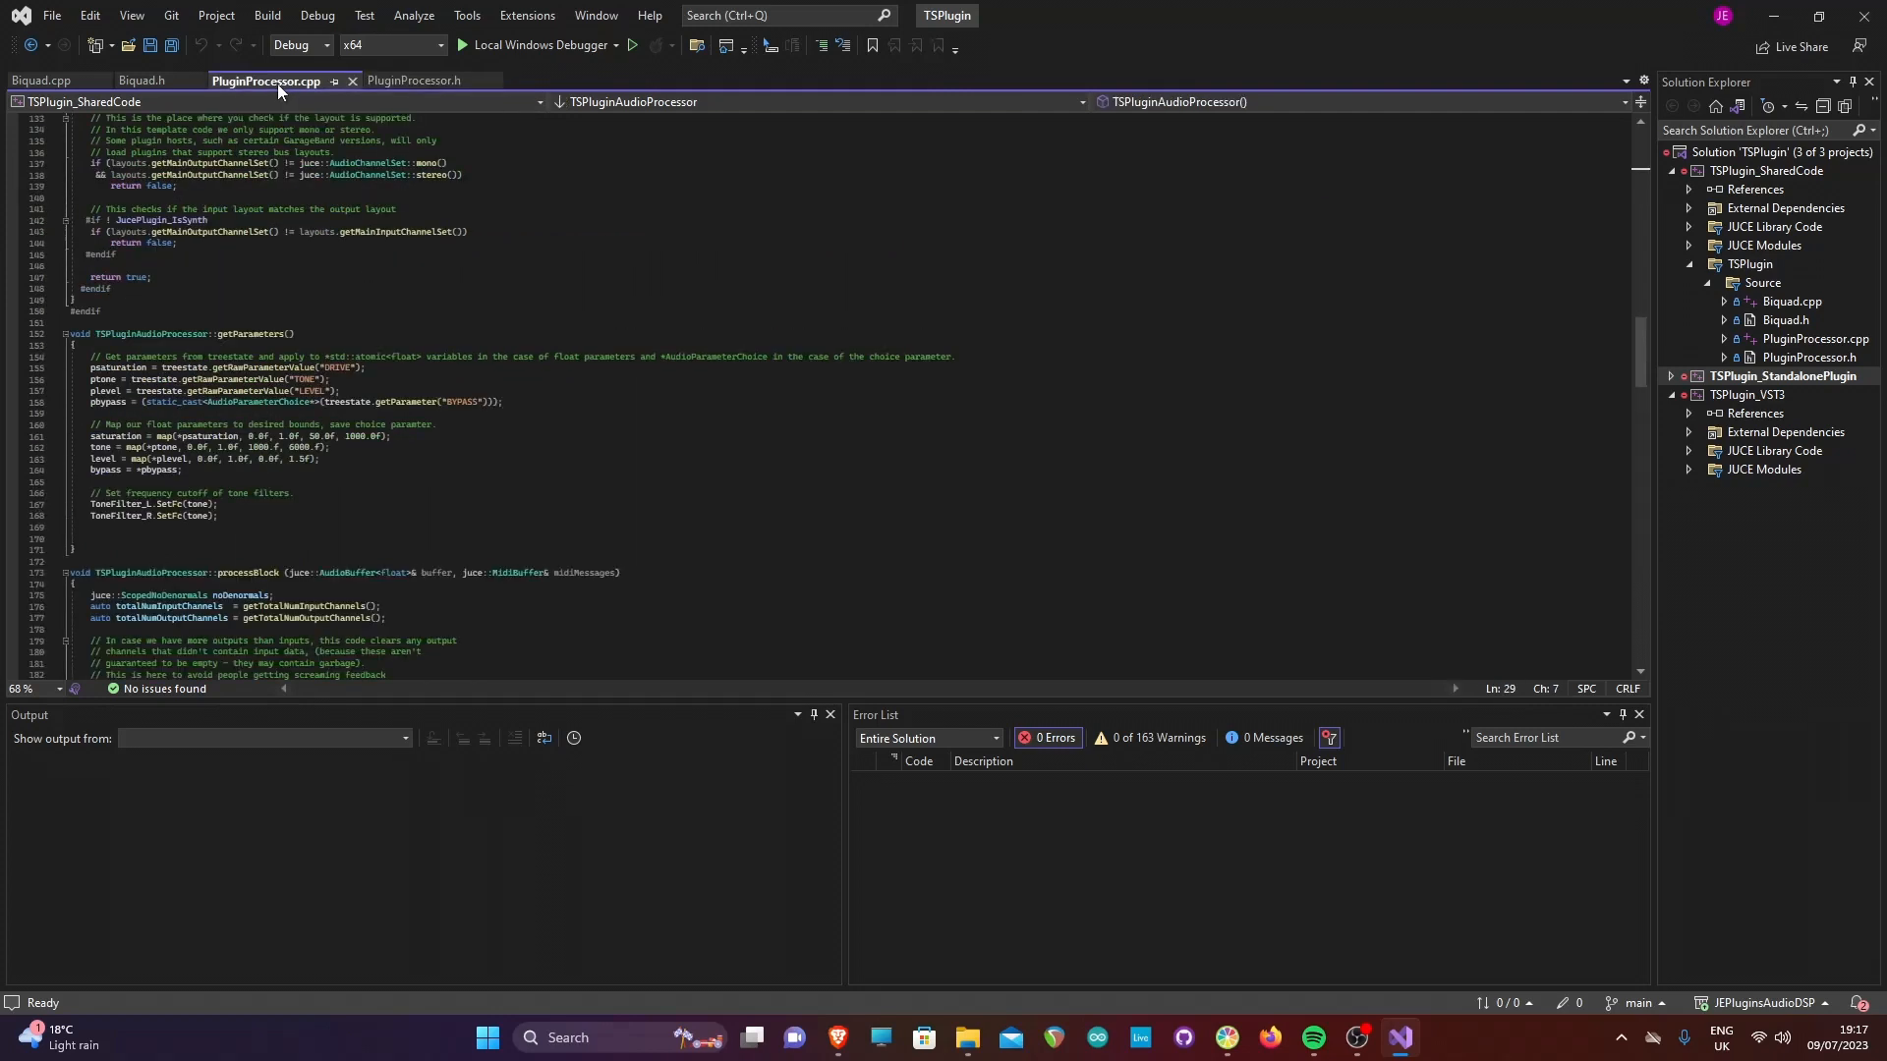
scroll("down", 3)
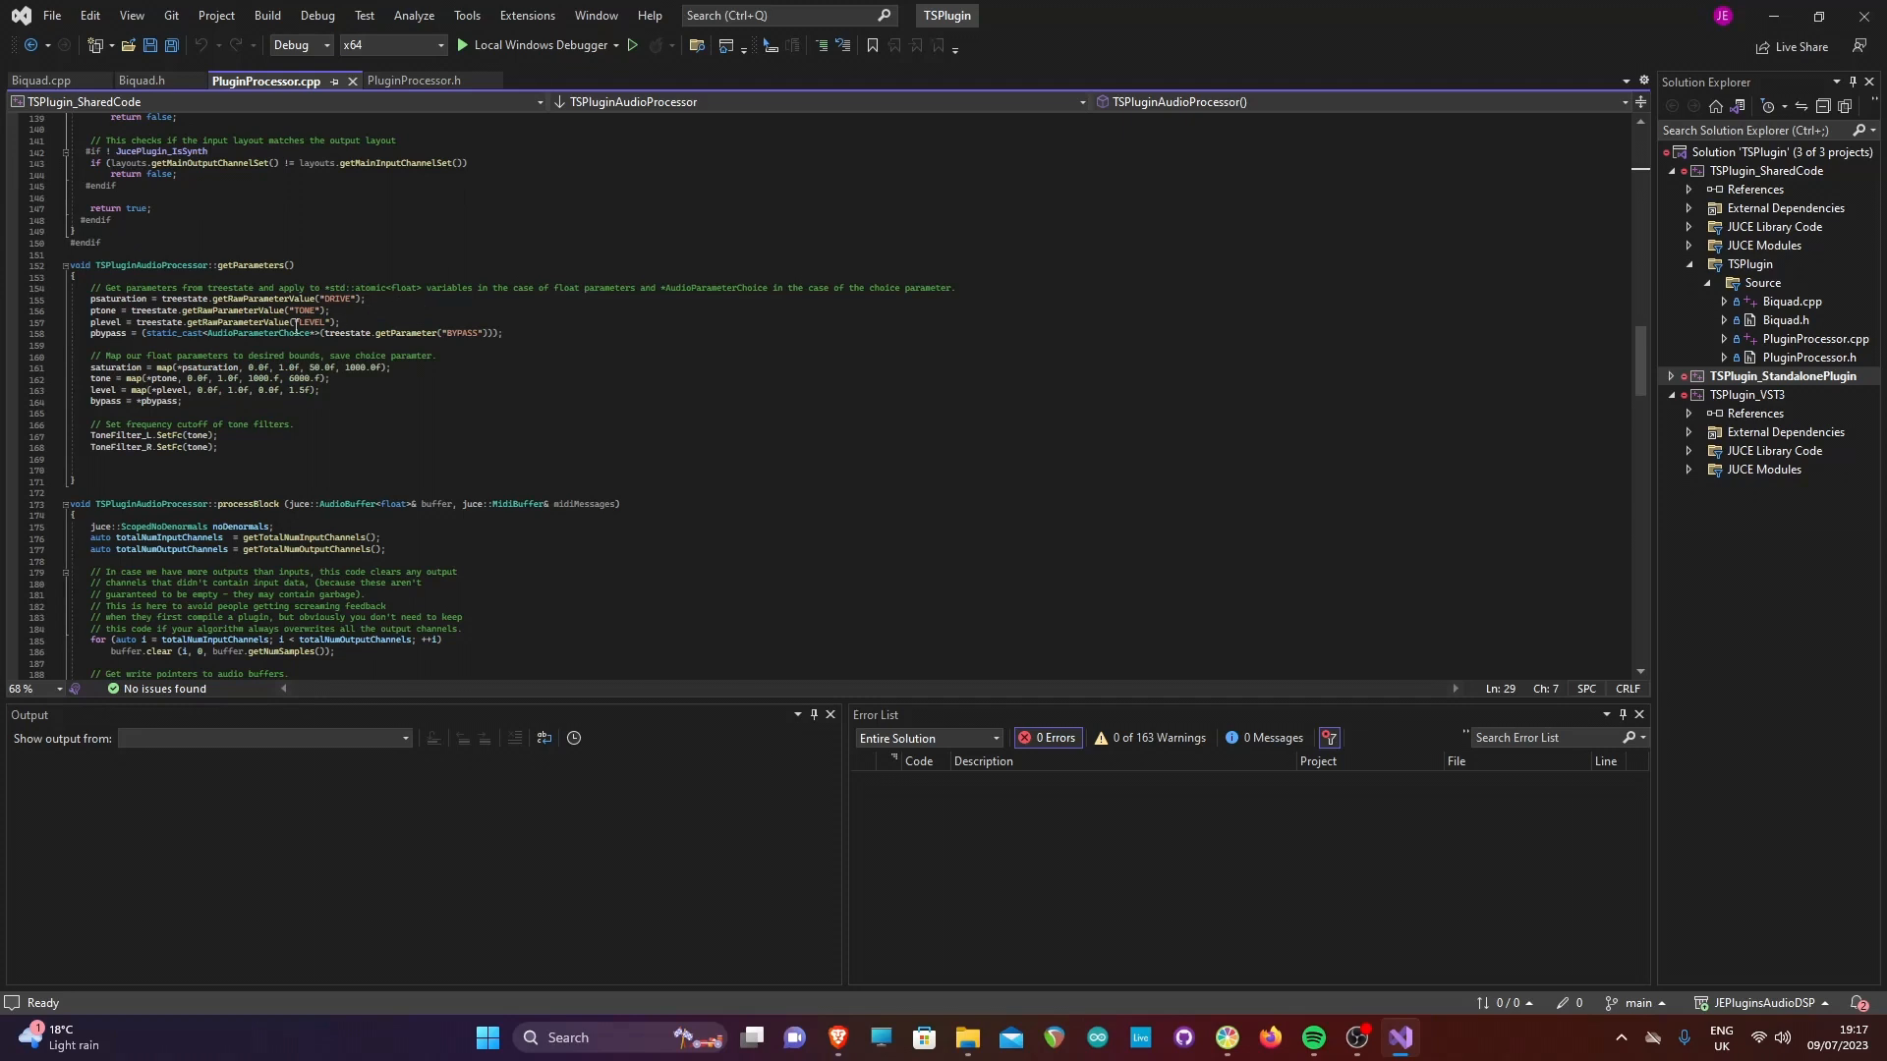
mouse_move(108, 295)
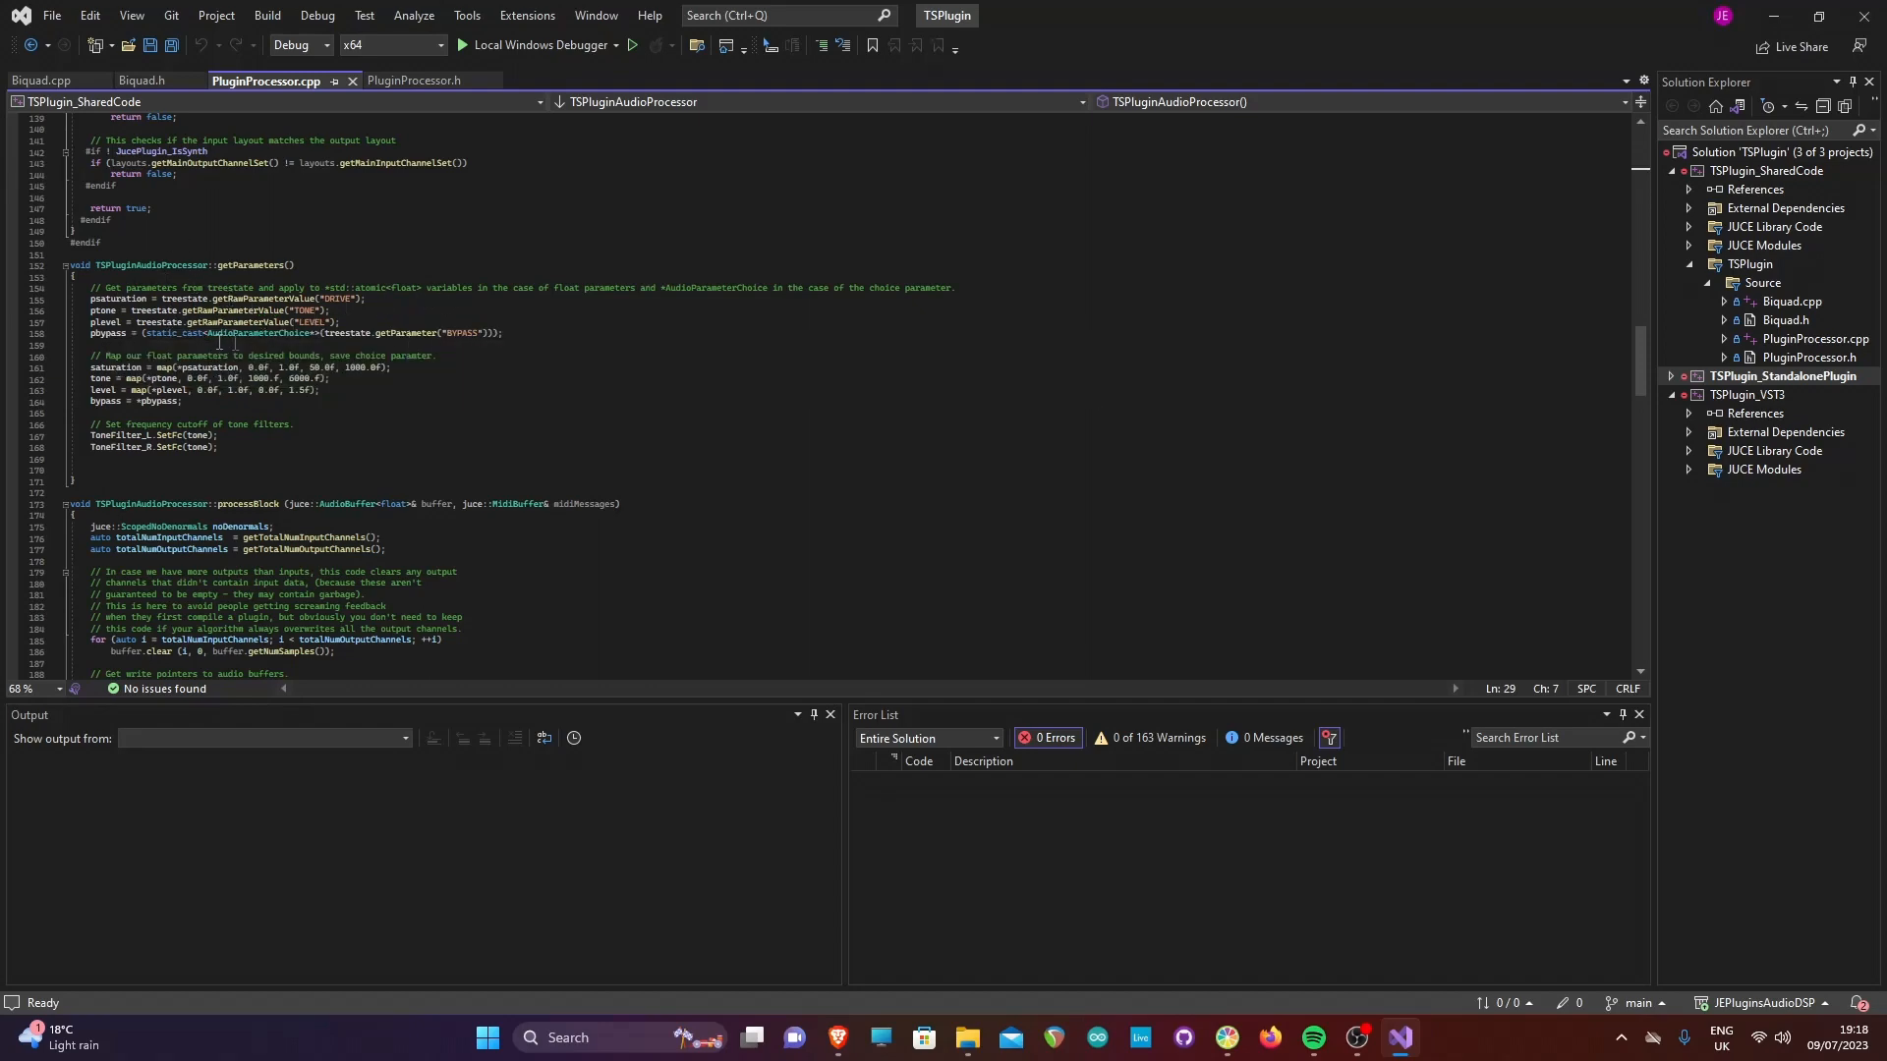
scroll("down", 3)
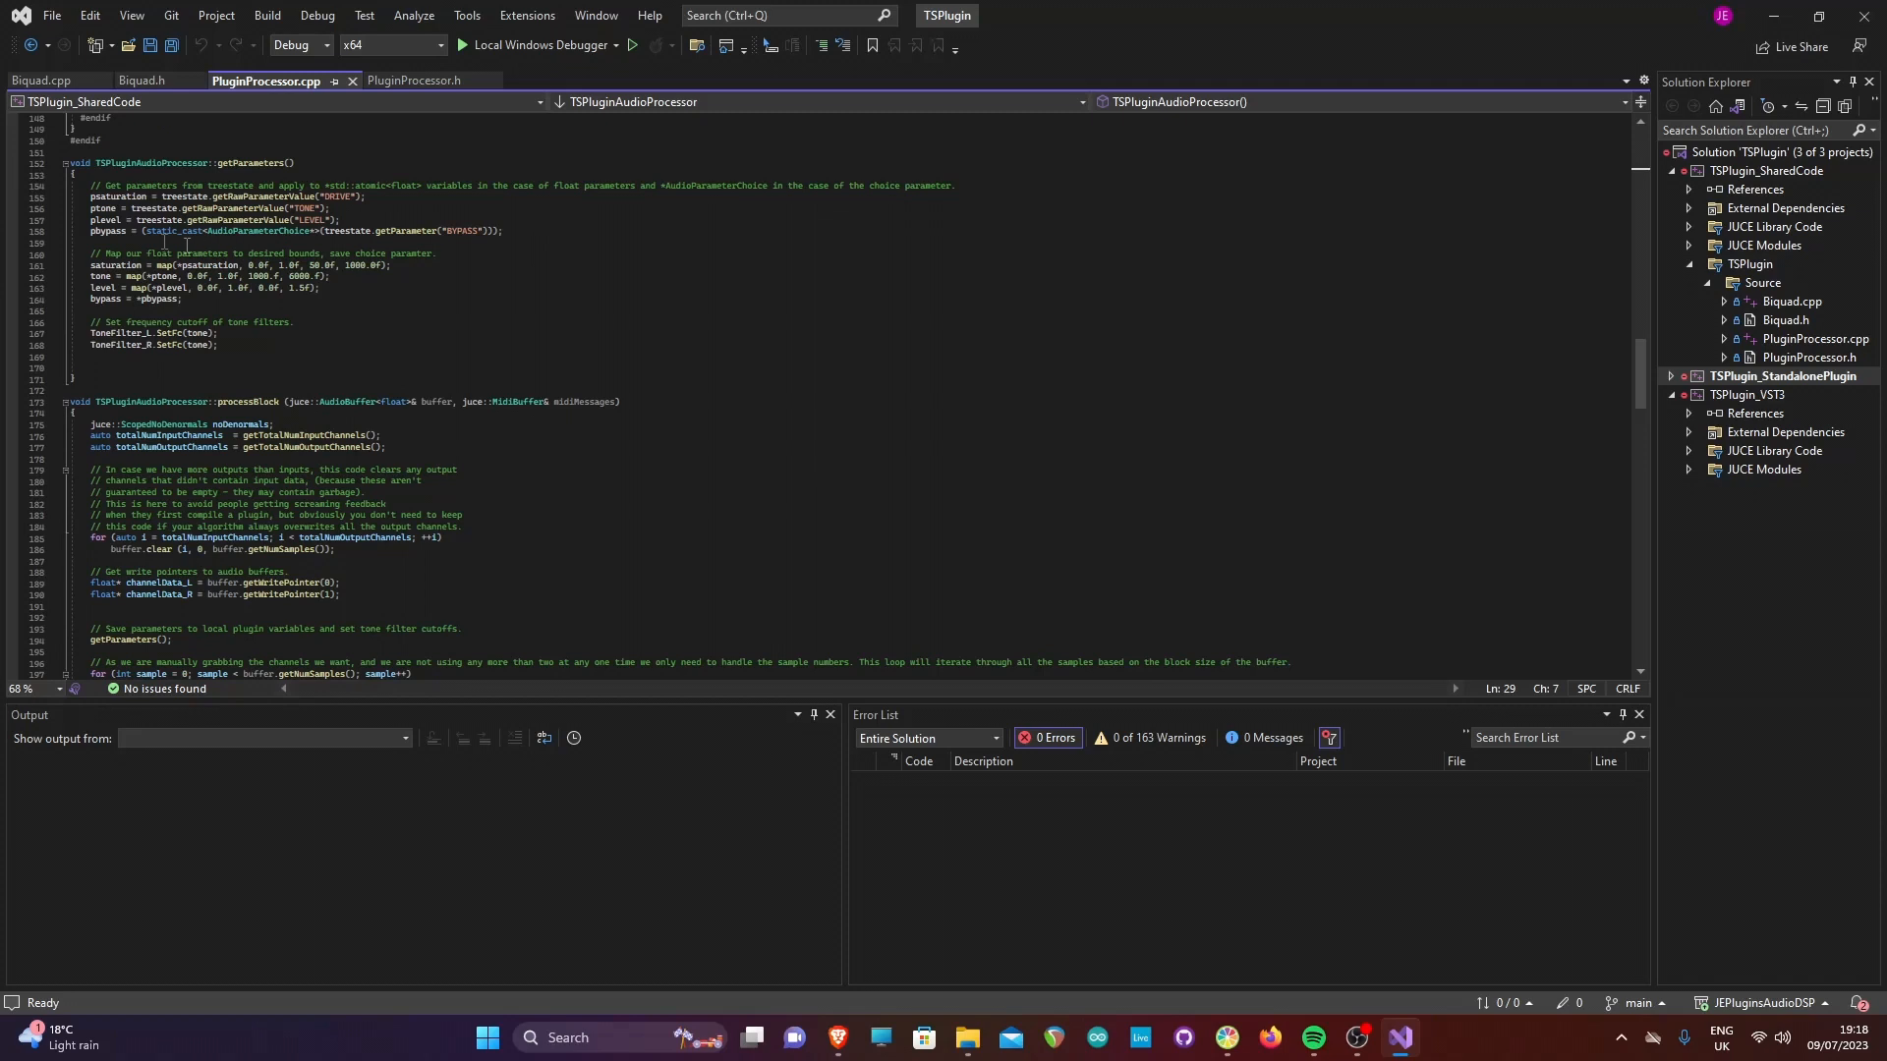
mouse_move(439, 246)
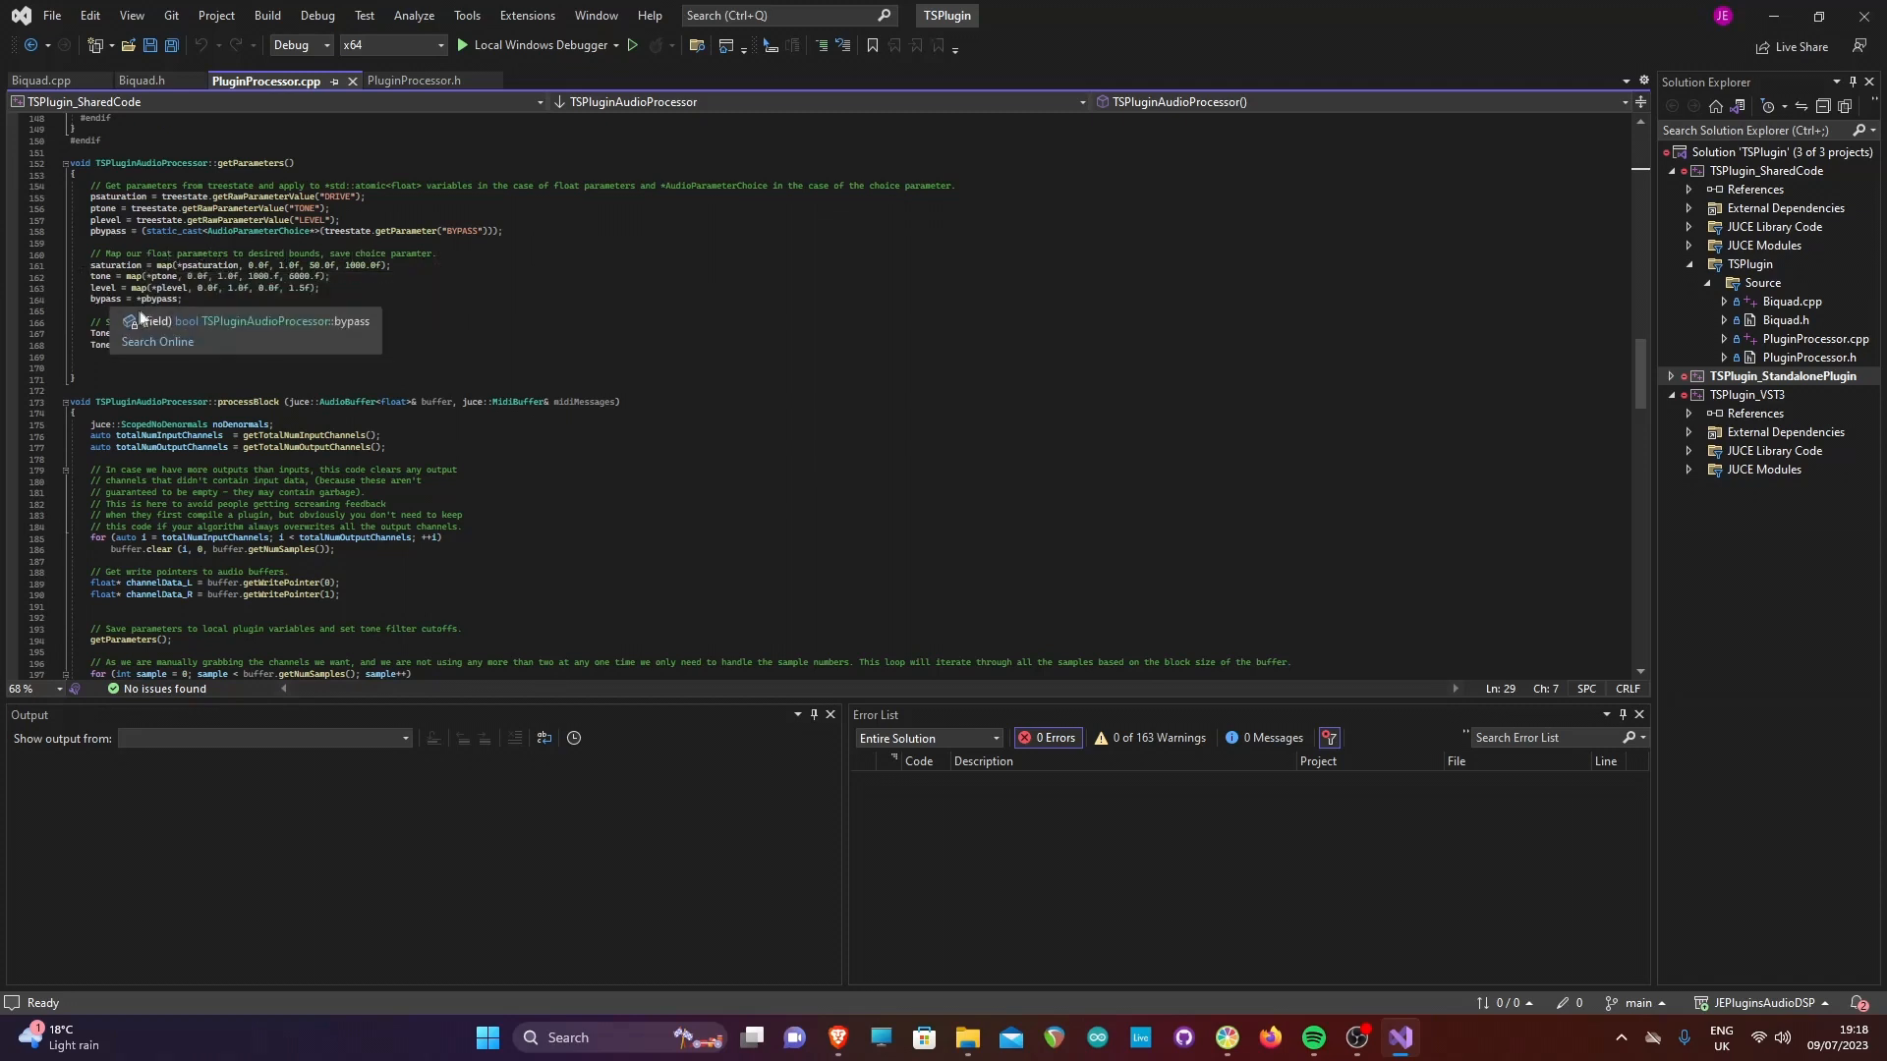
mouse_move(233, 276)
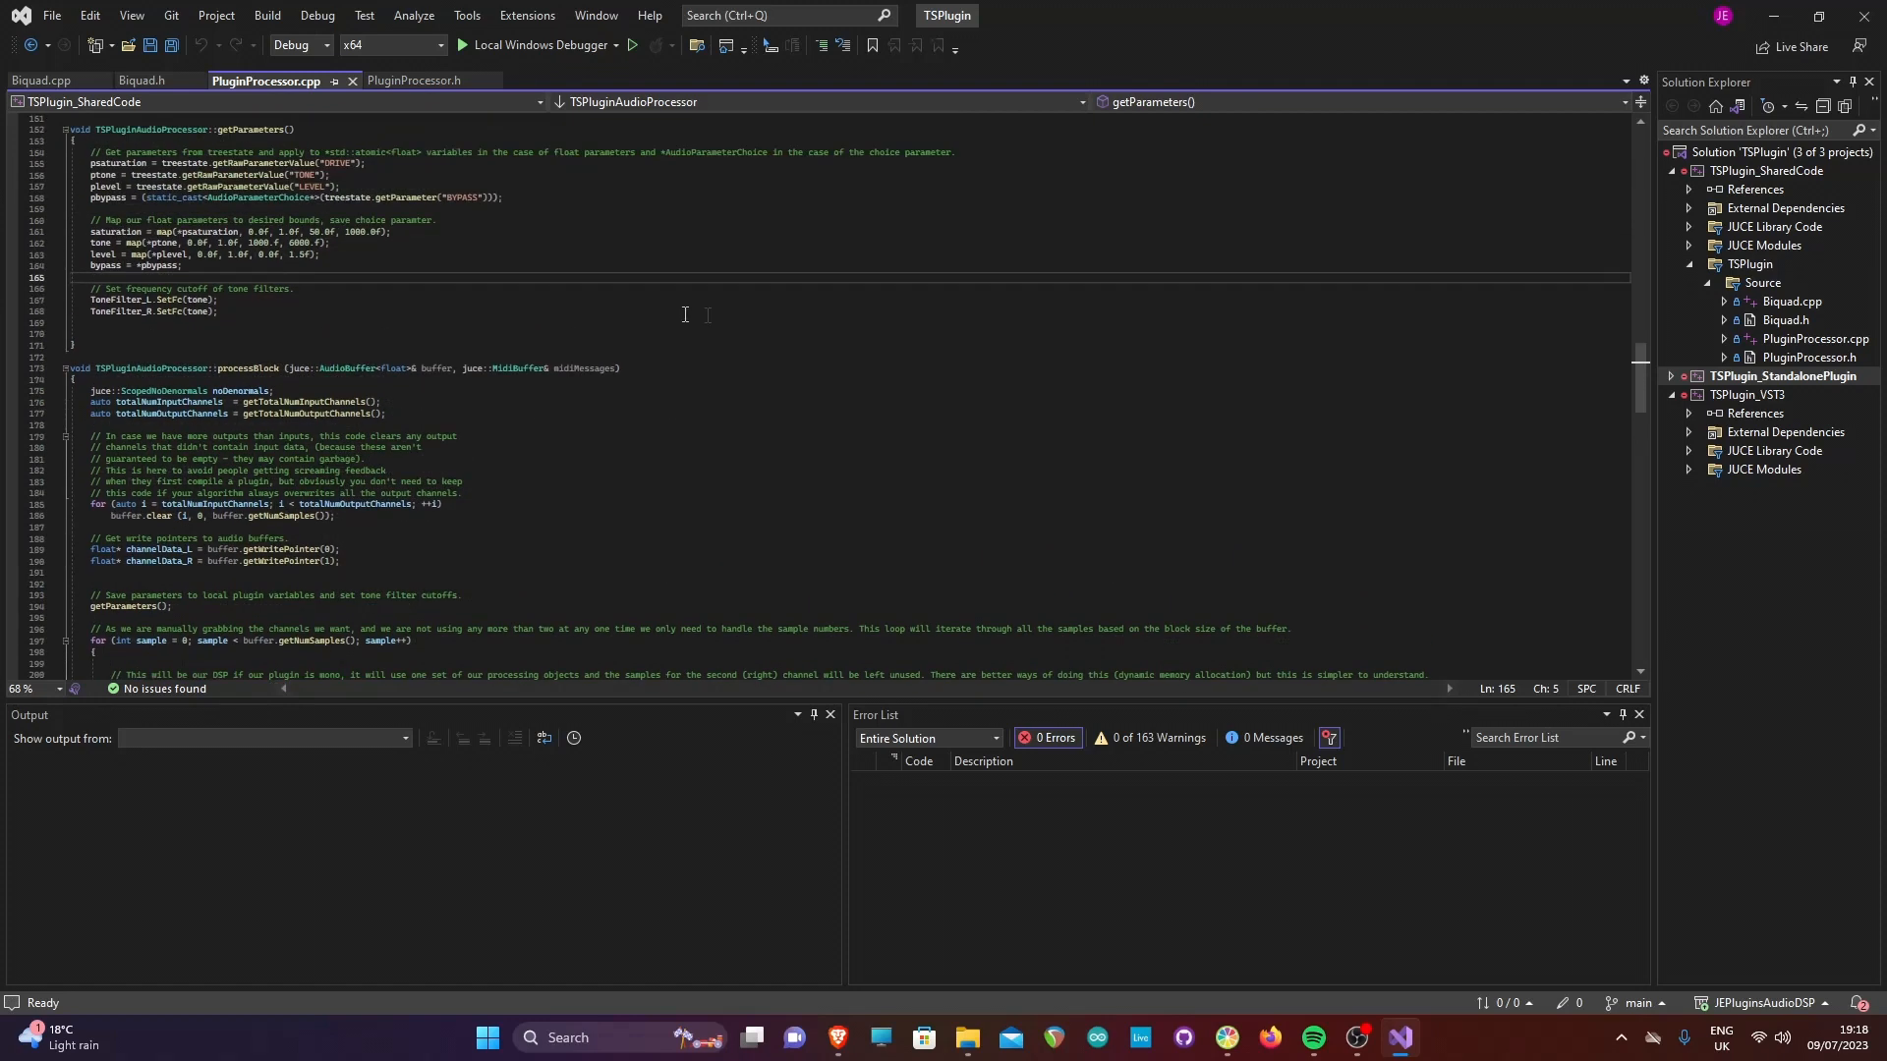
scroll("down", 3)
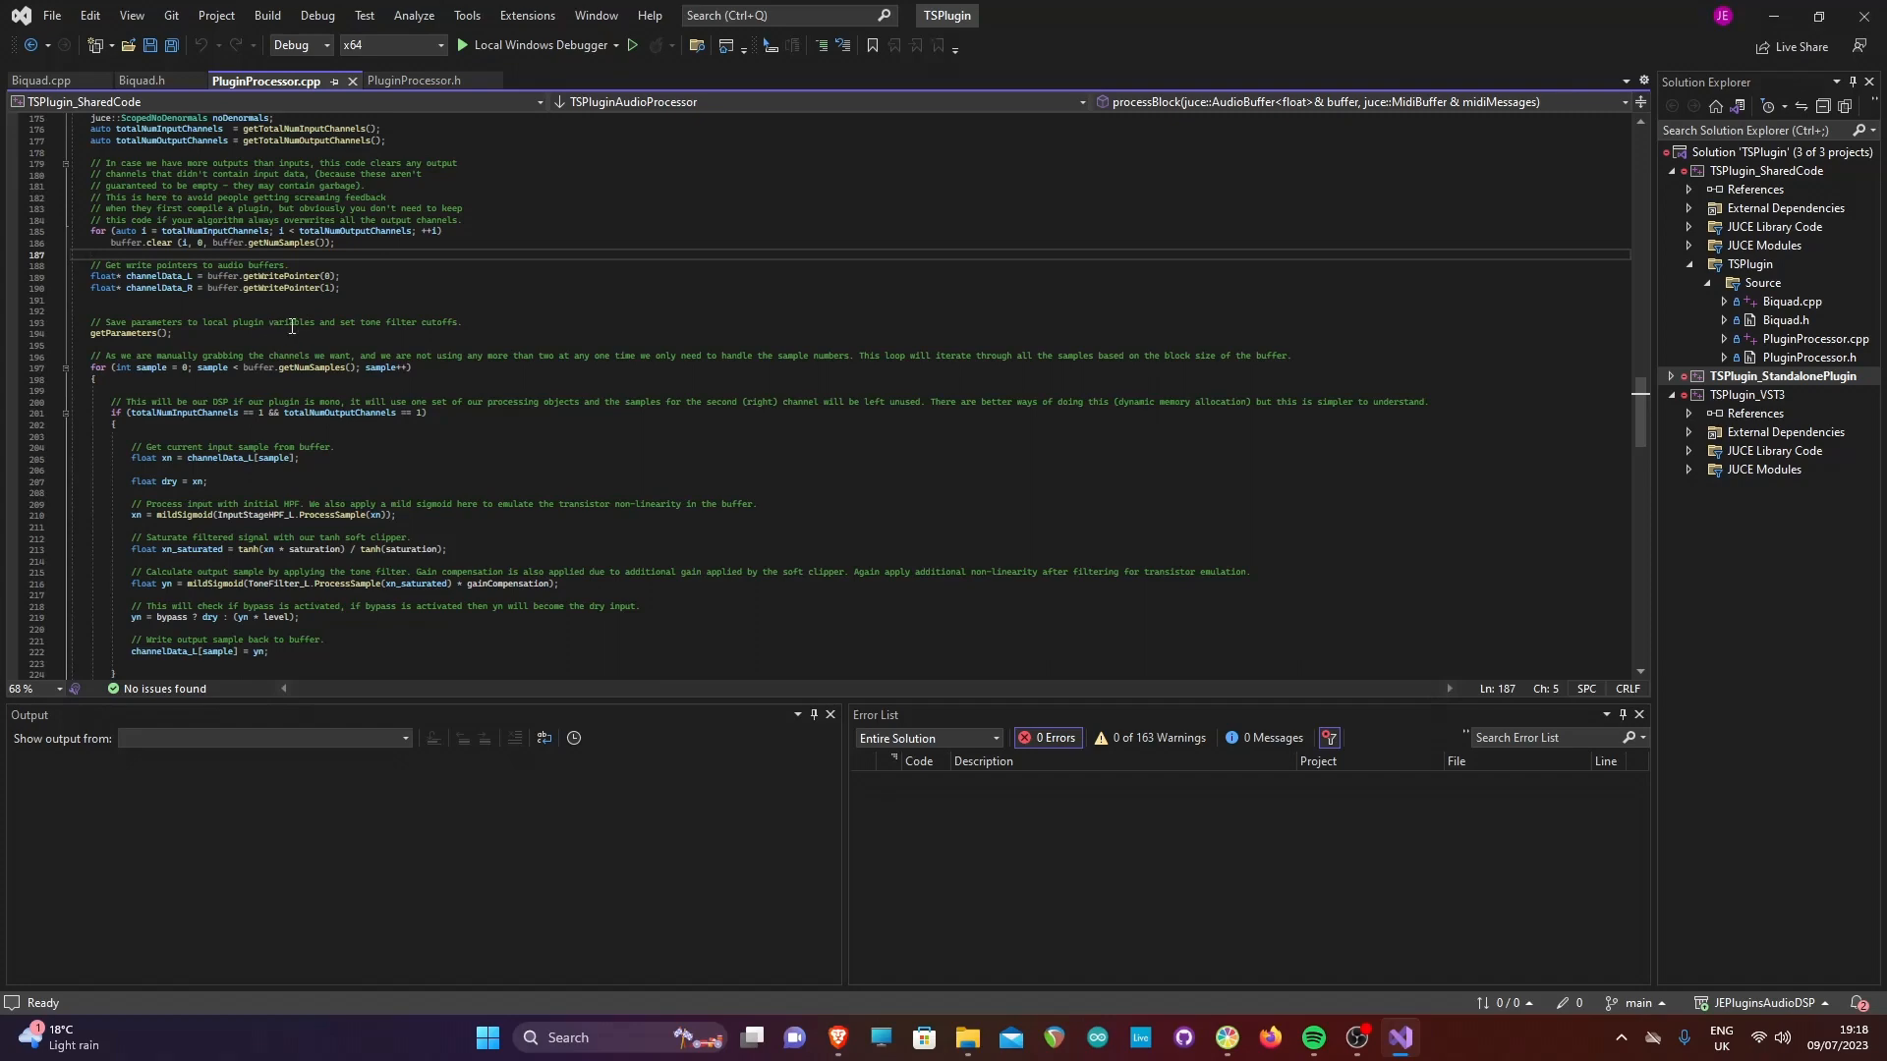
scroll("up", 3)
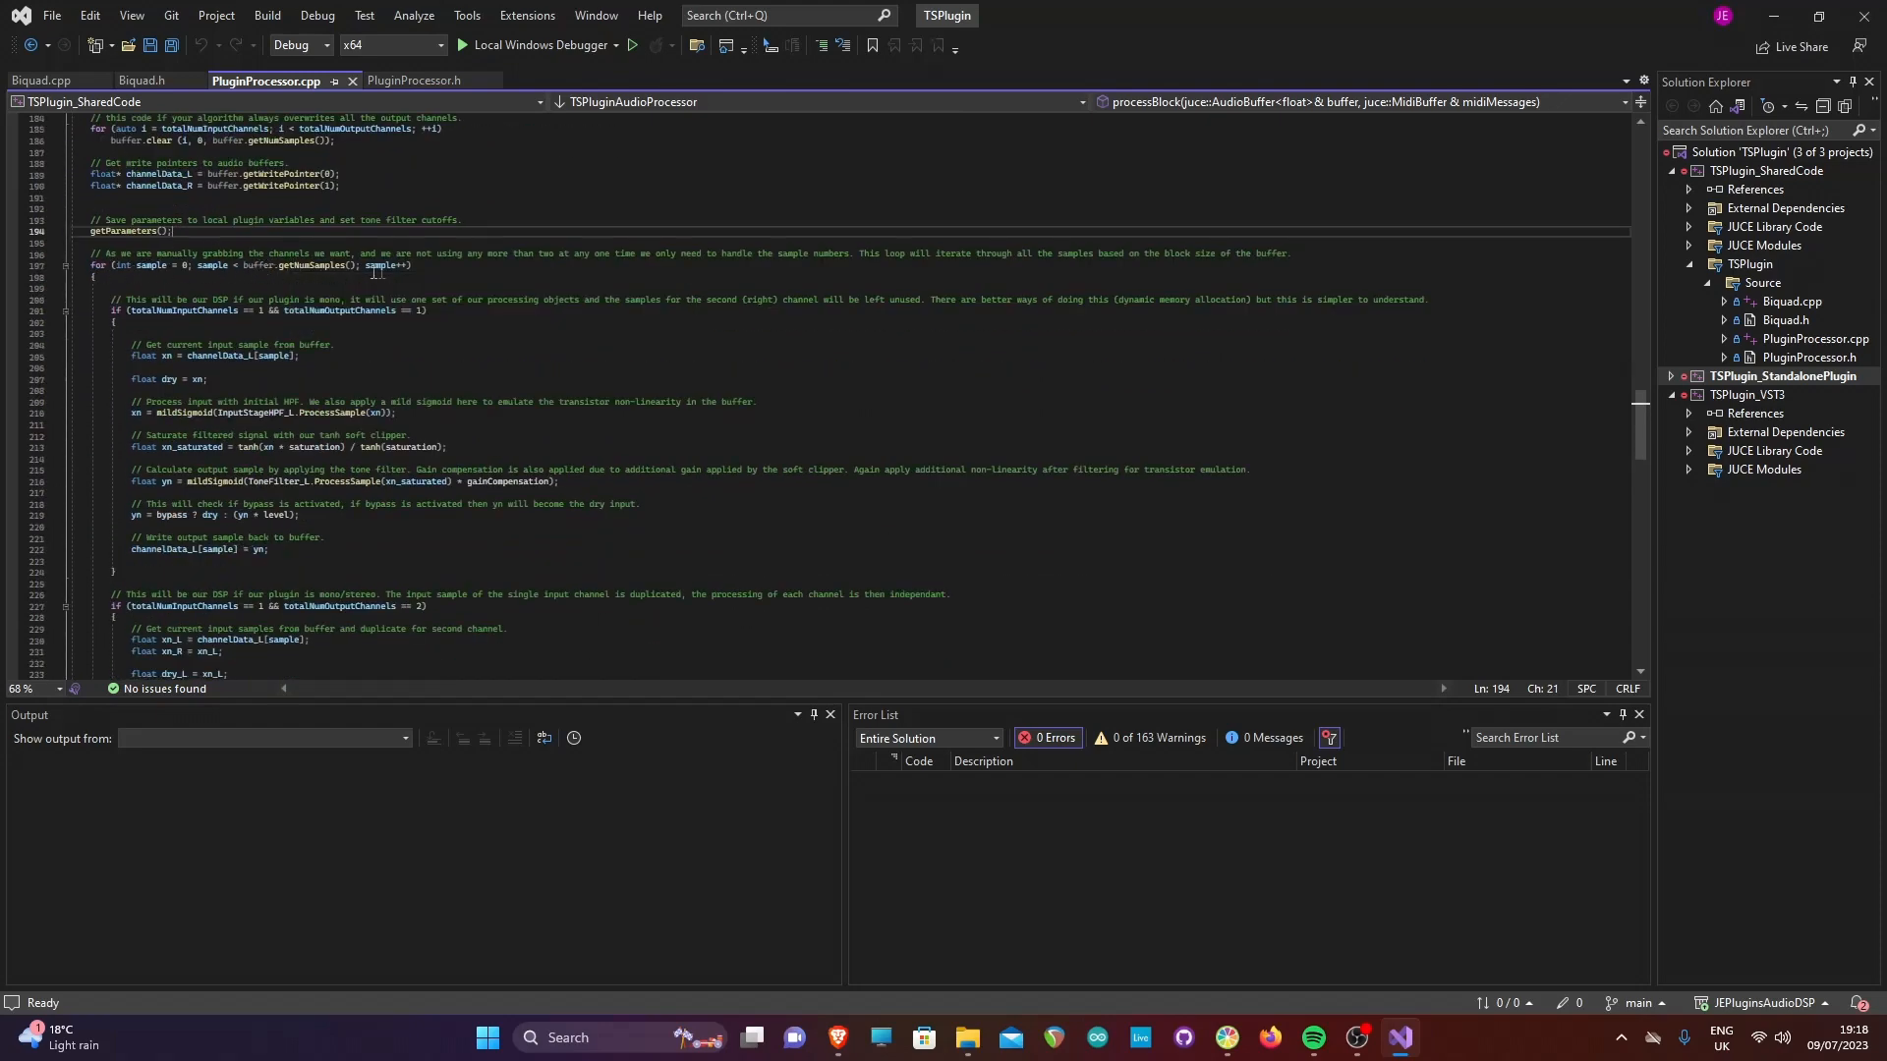
mouse_move(679, 273)
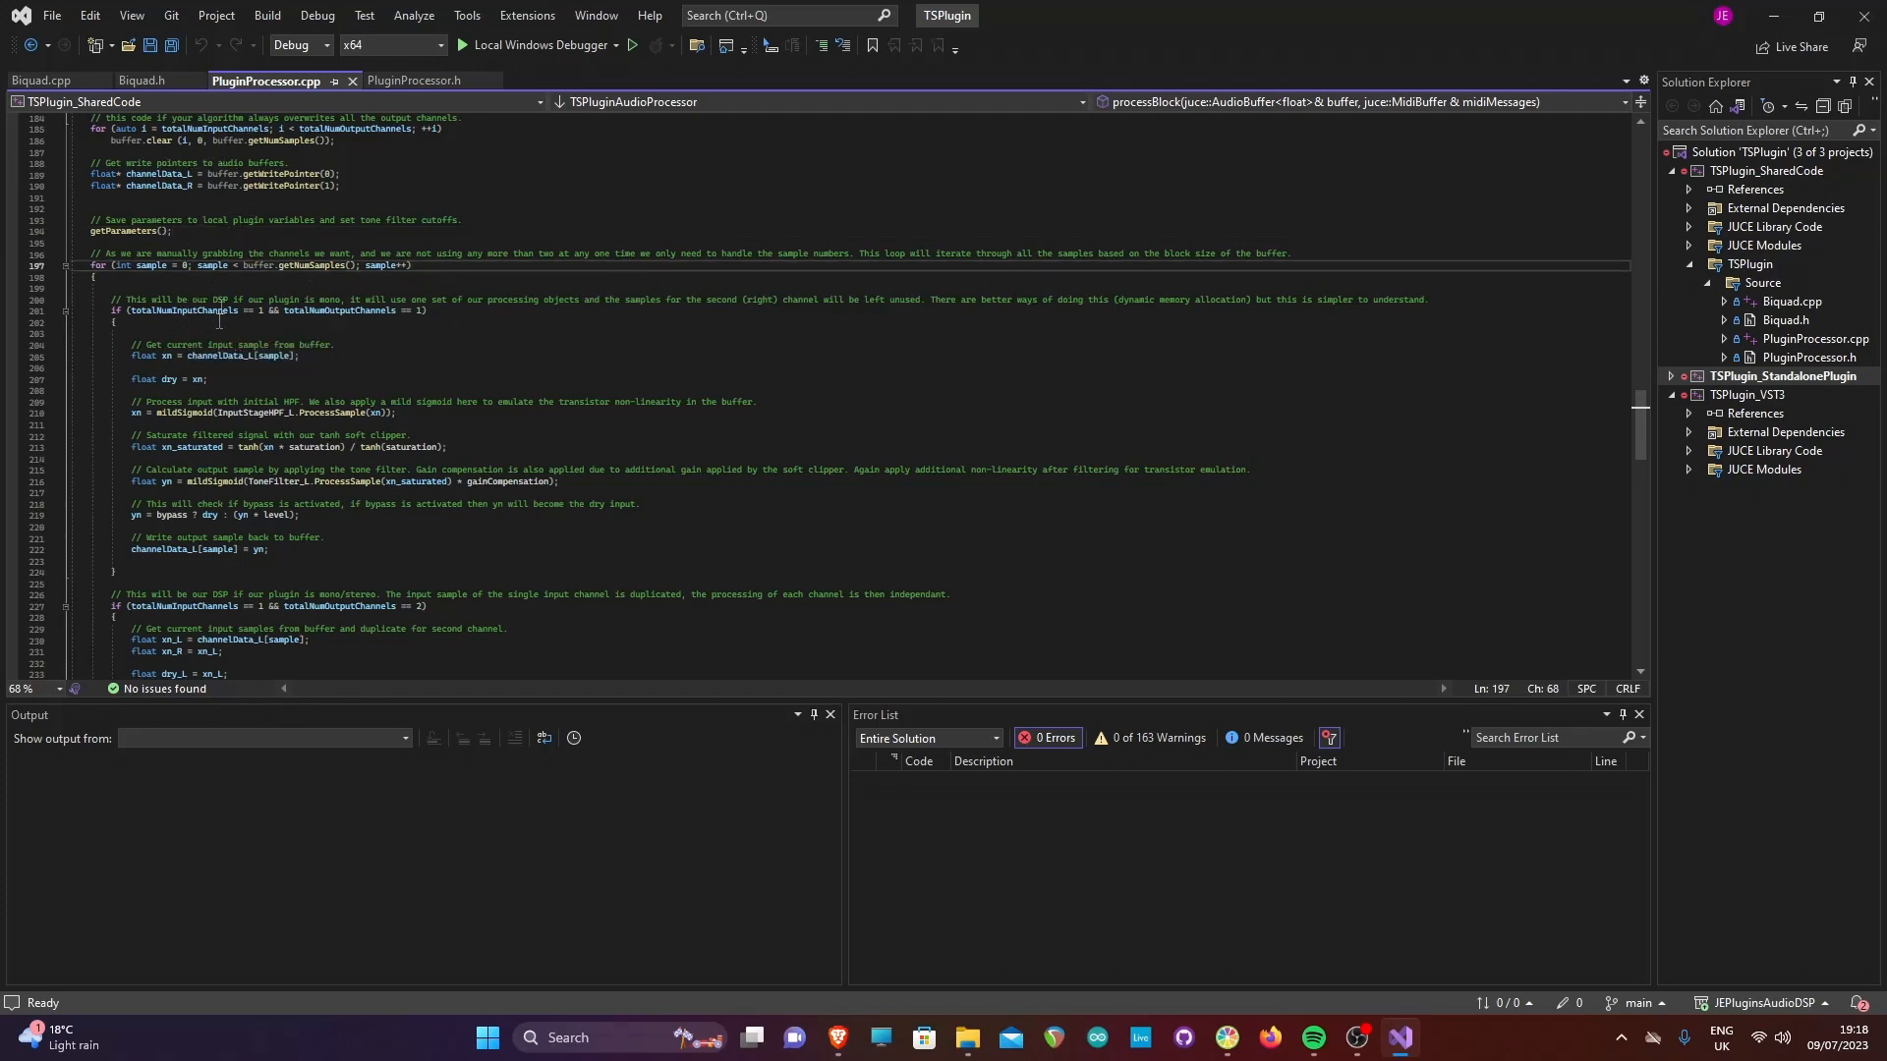
left_click(211, 276)
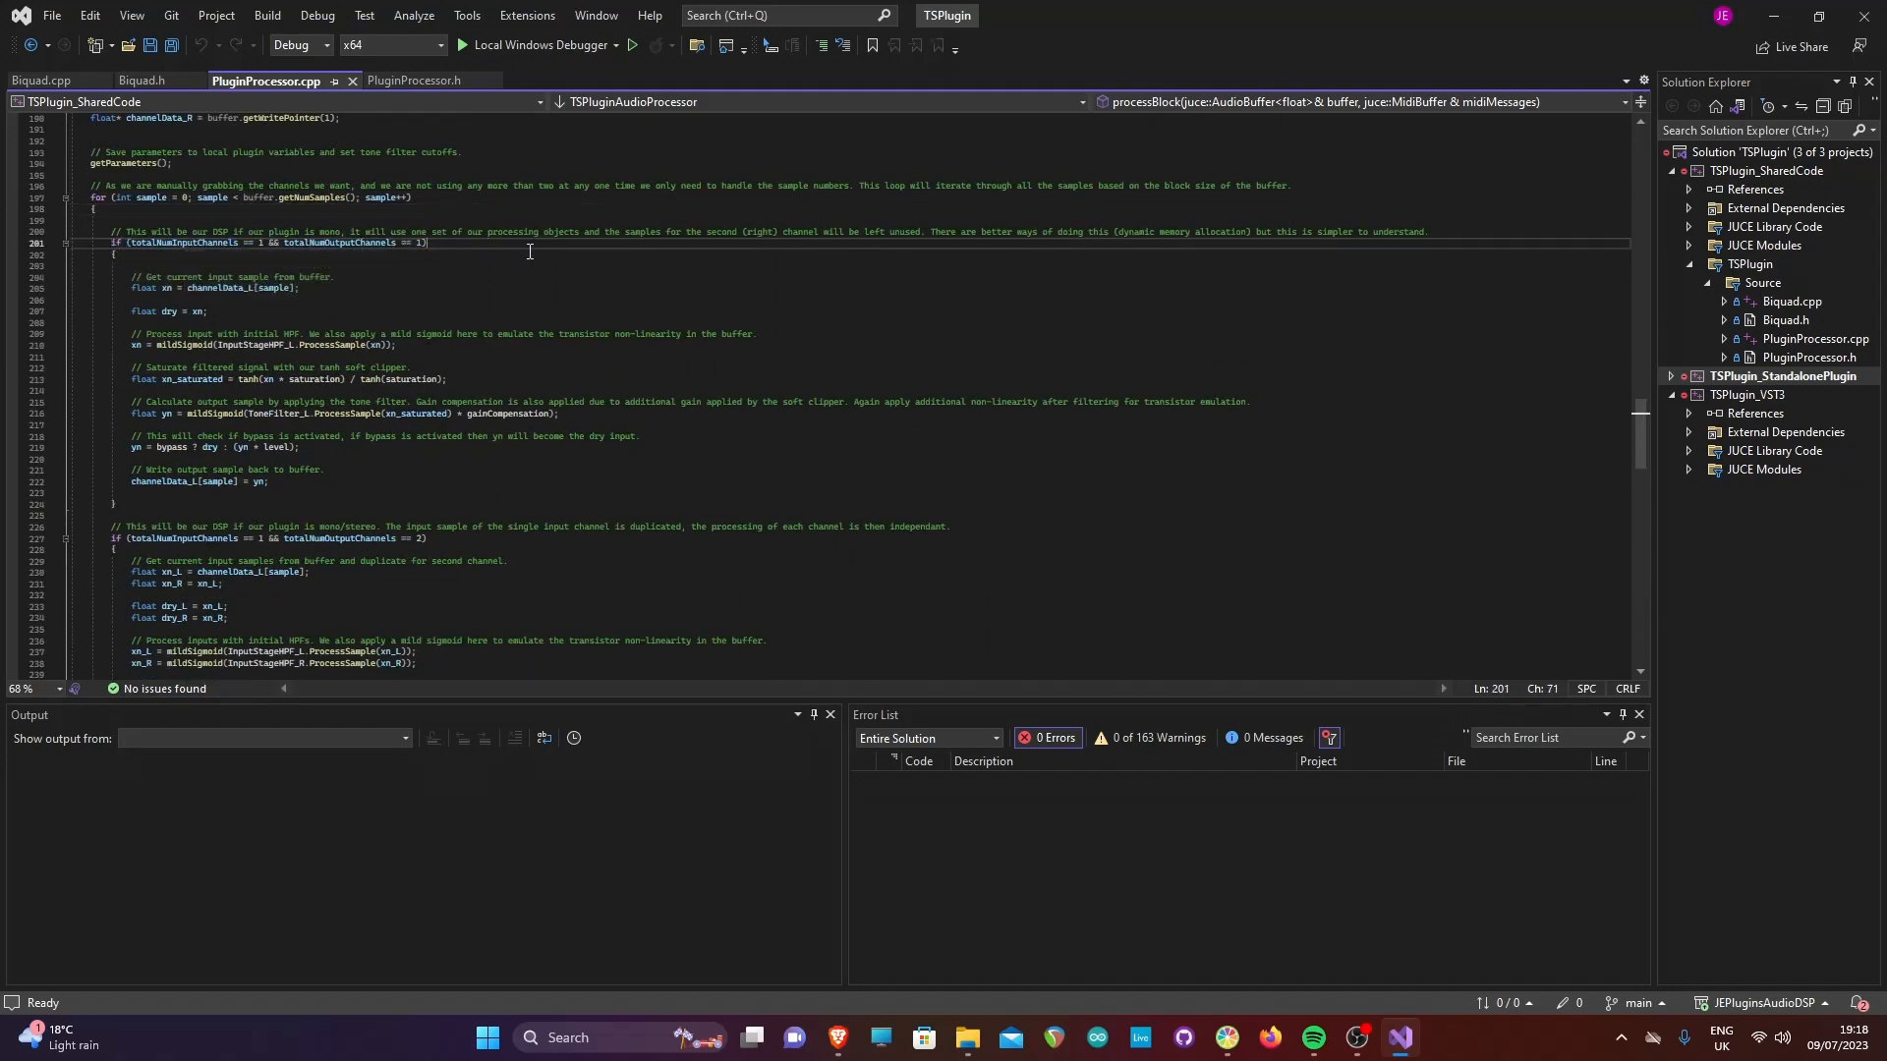
scroll("down", 3)
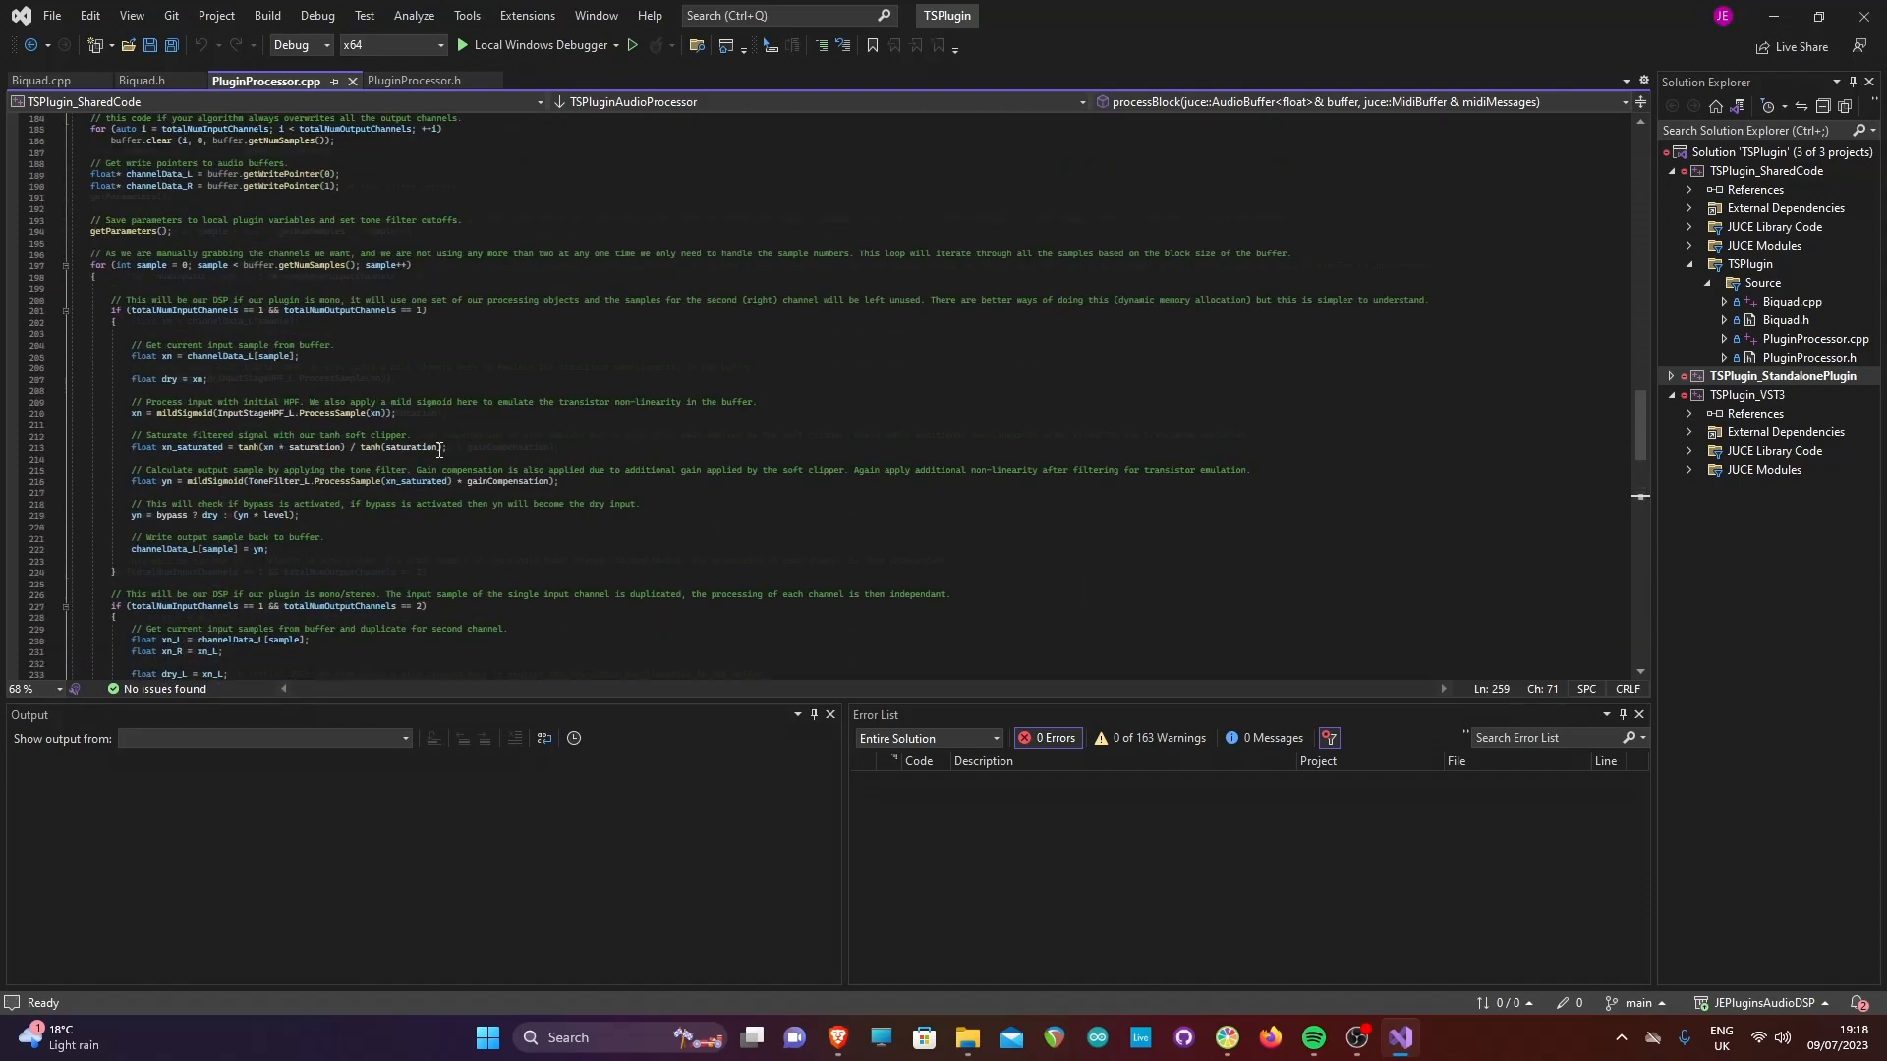
scroll("down", 3)
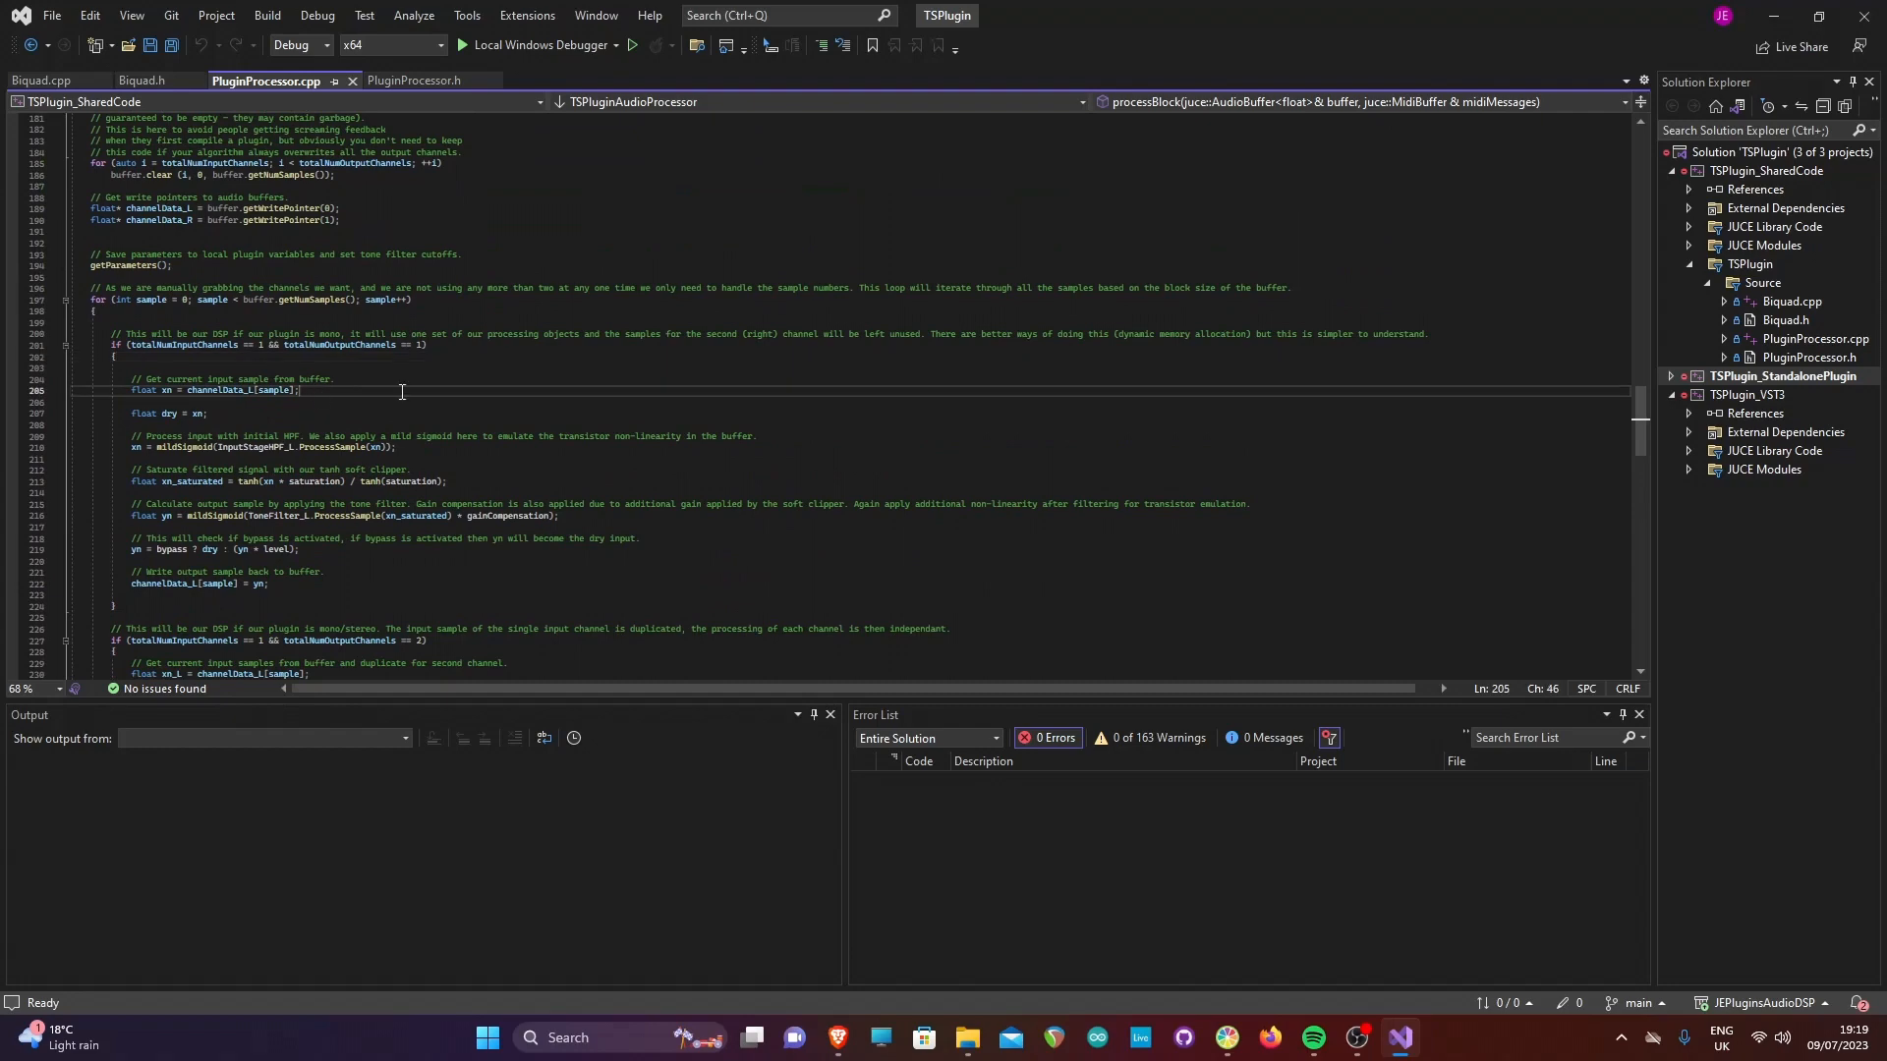
double_click(228, 390)
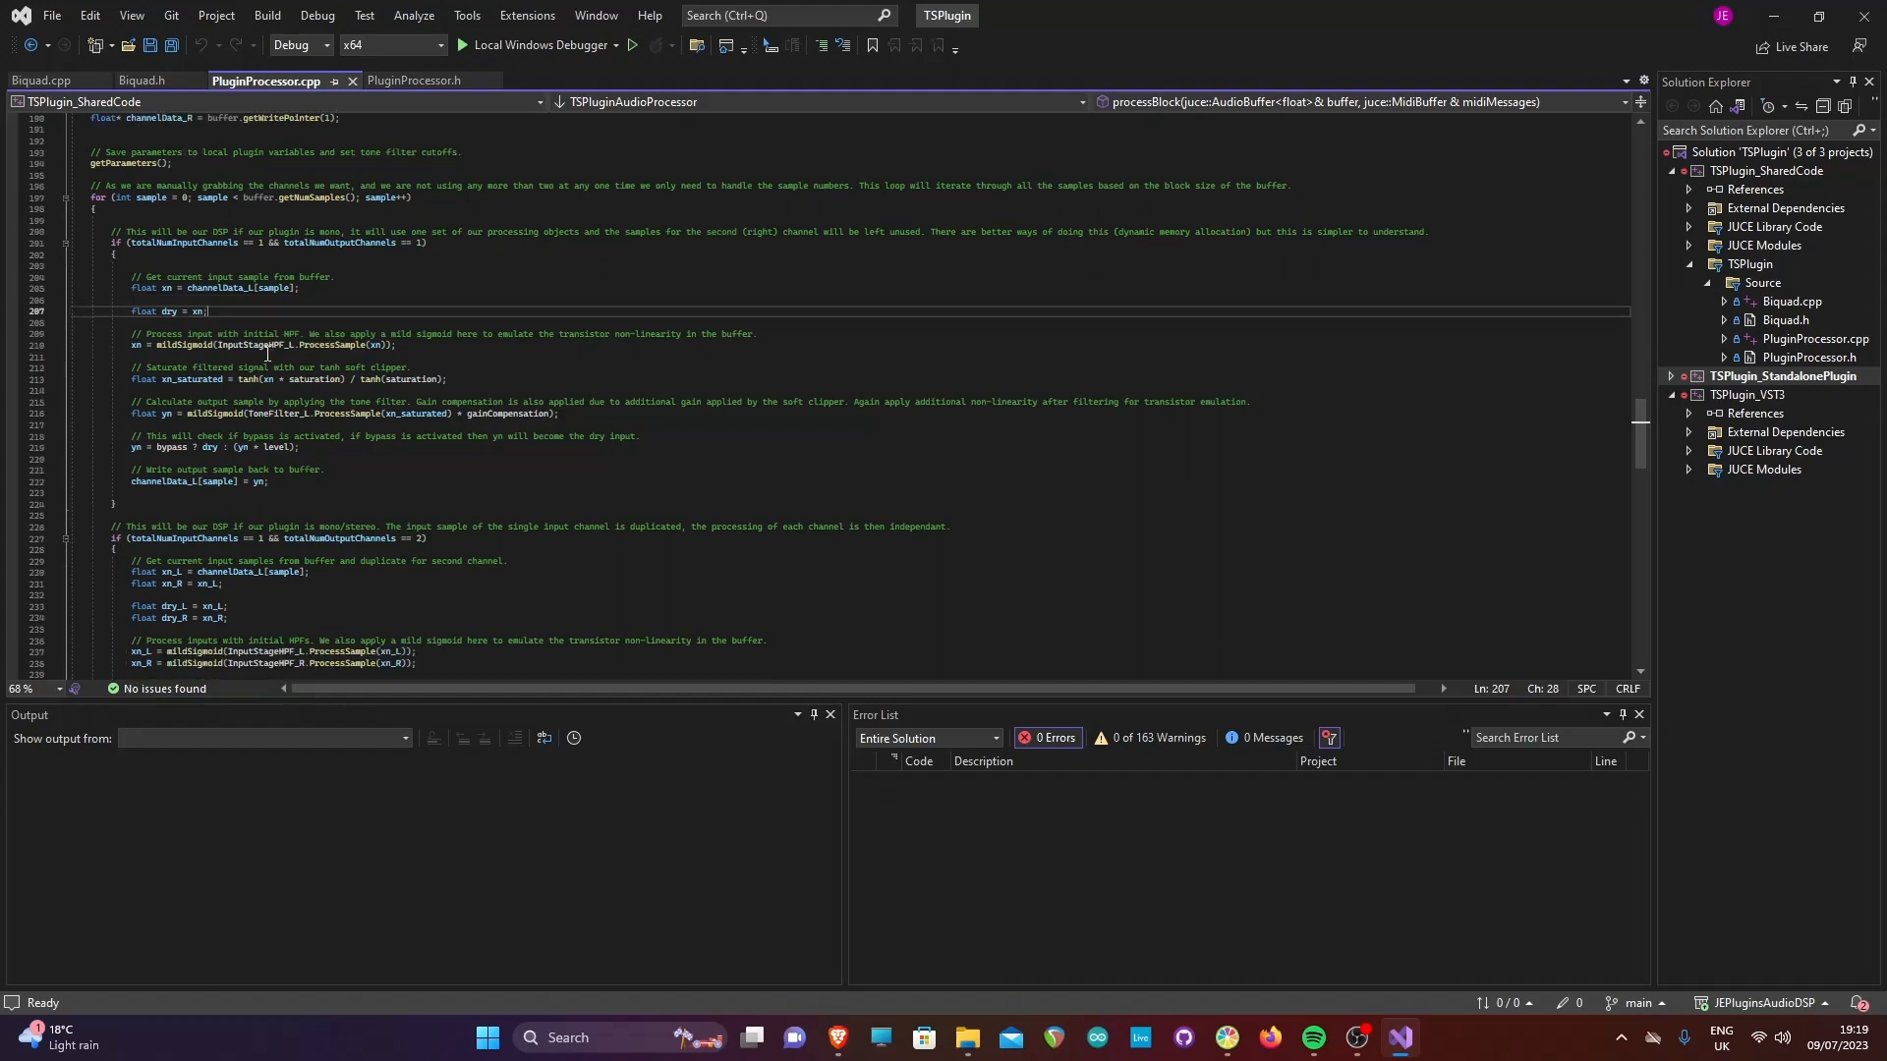
scroll("down", 3)
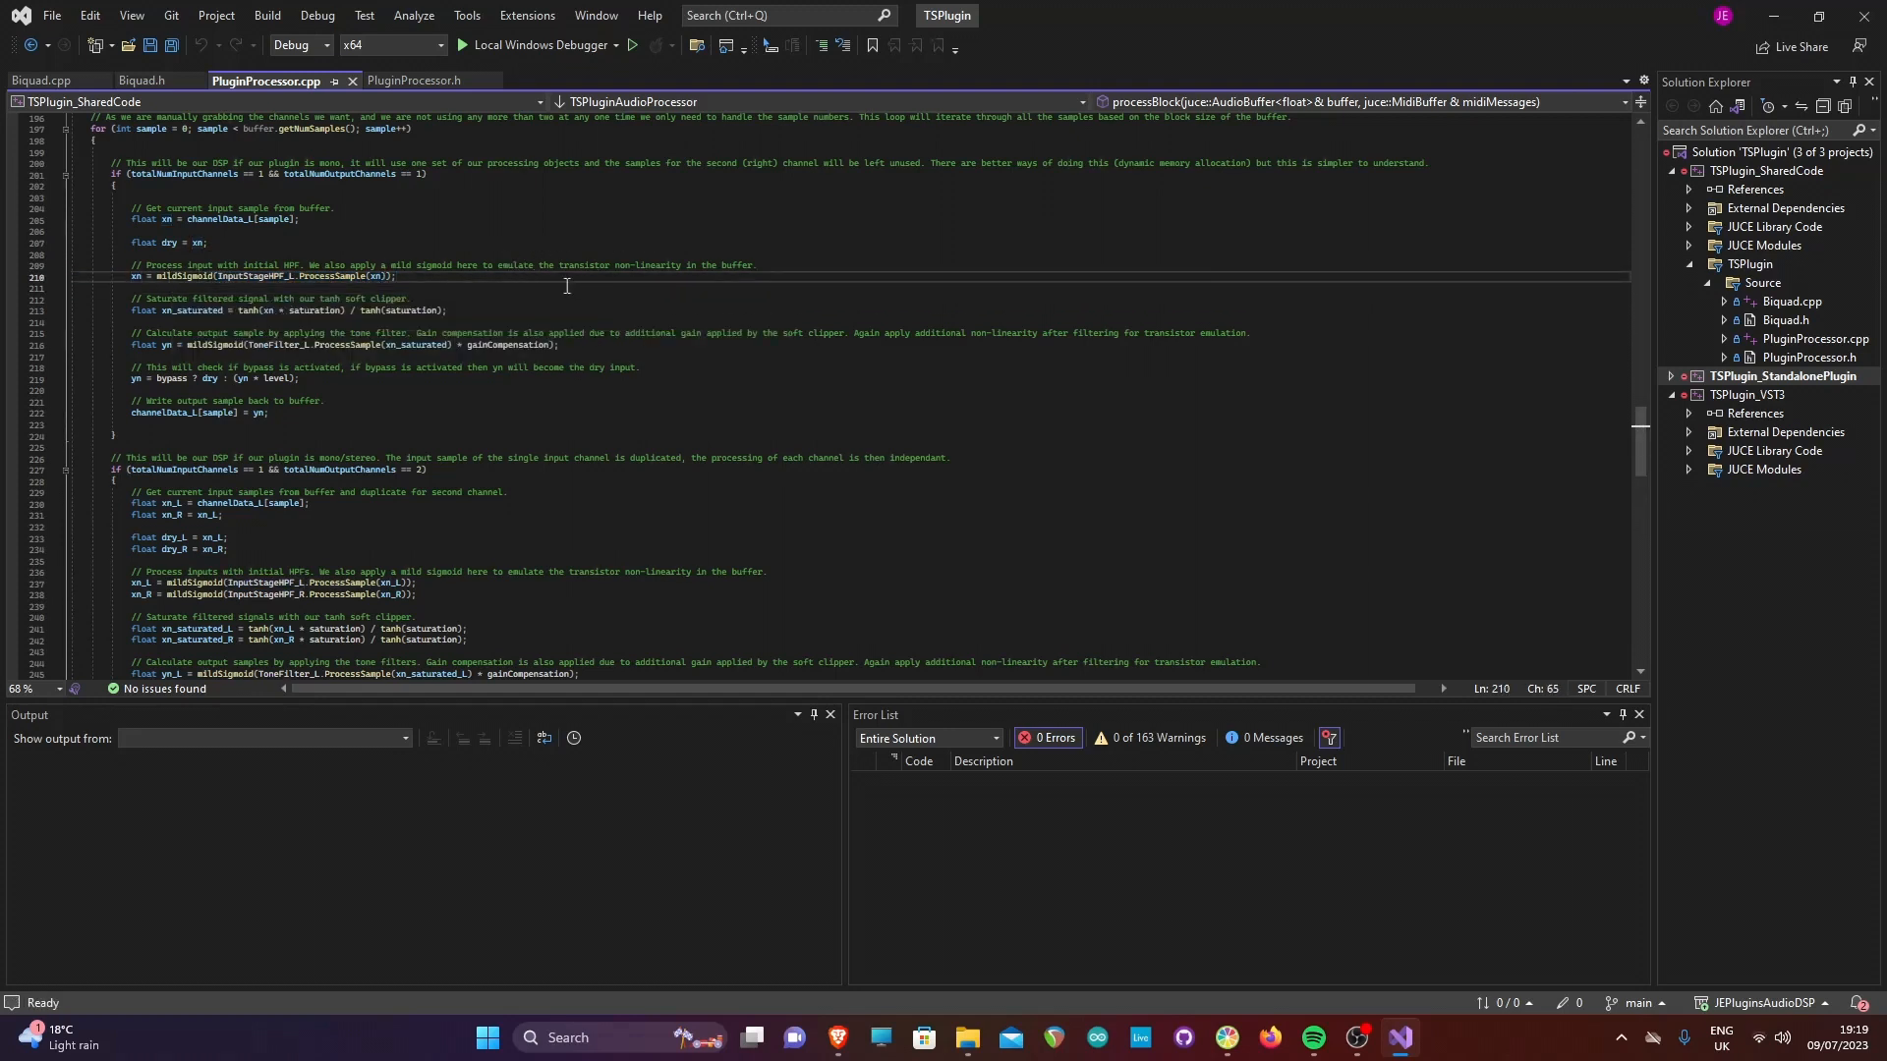
scroll("down", 3)
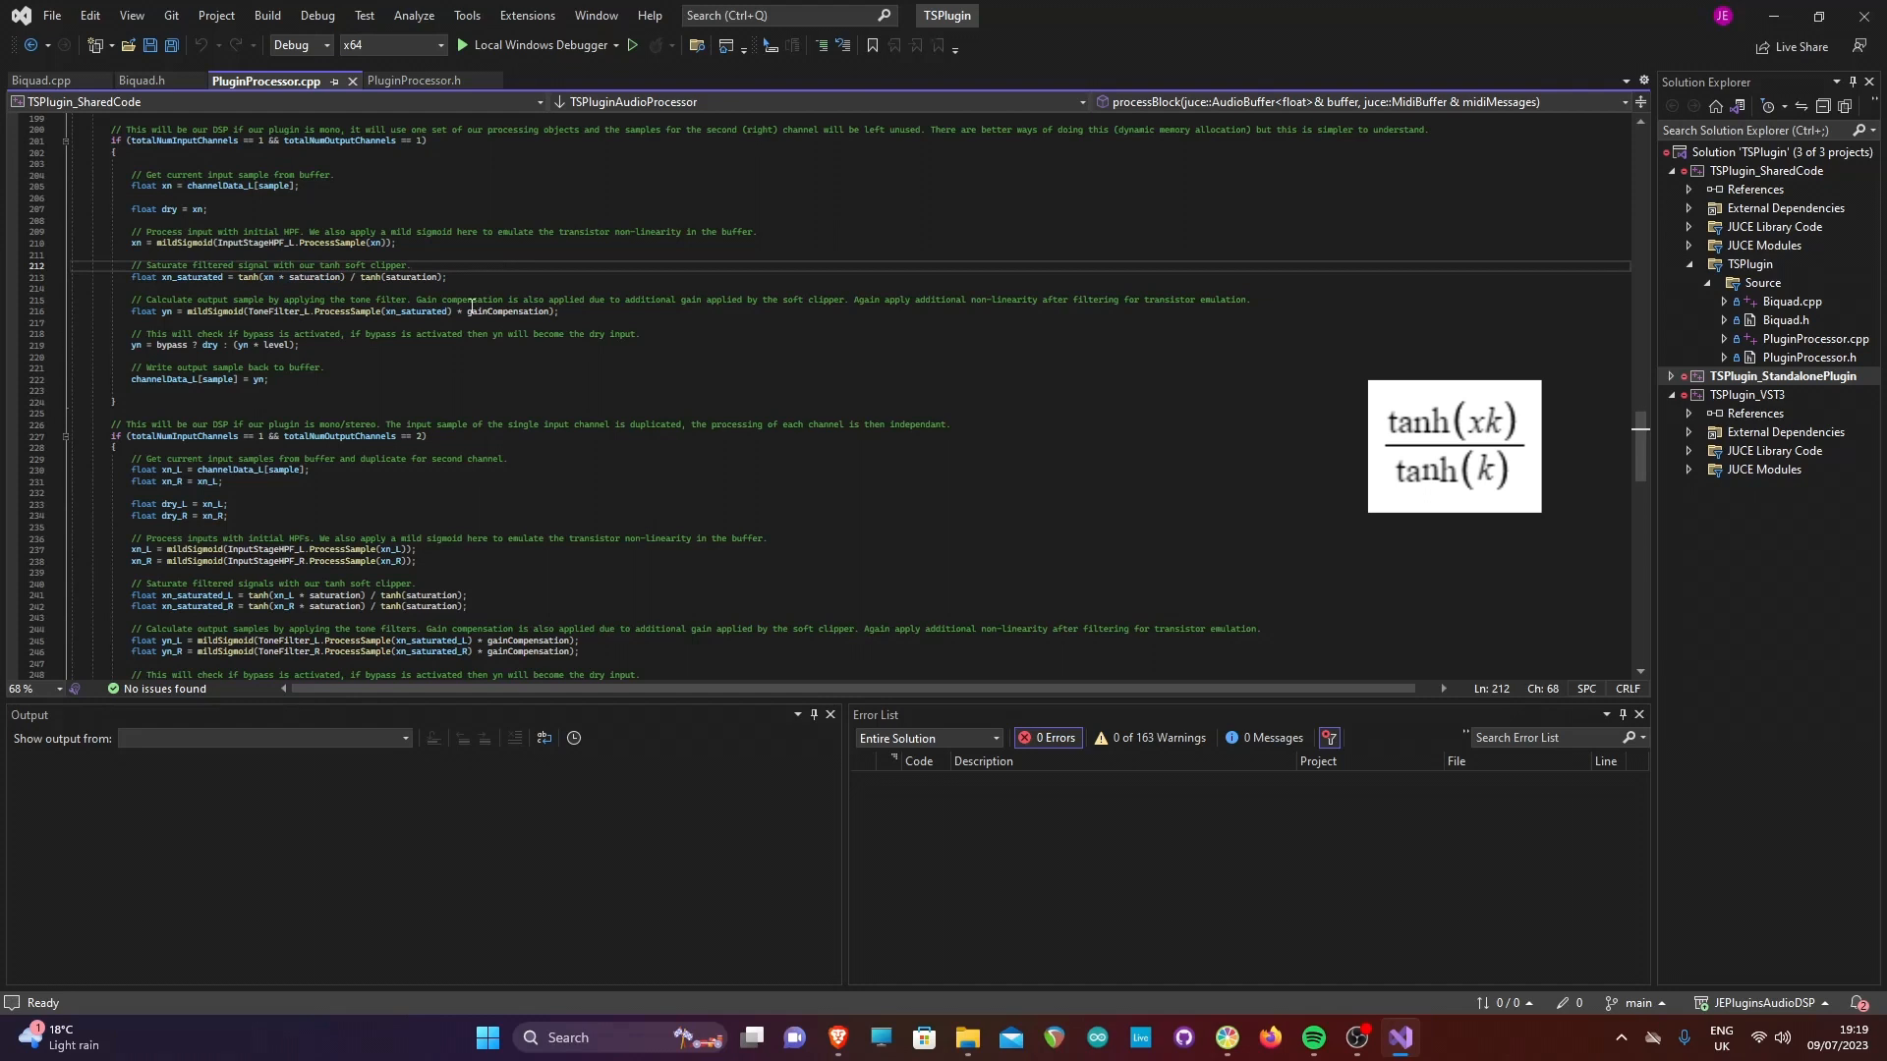
mouse_move(424, 312)
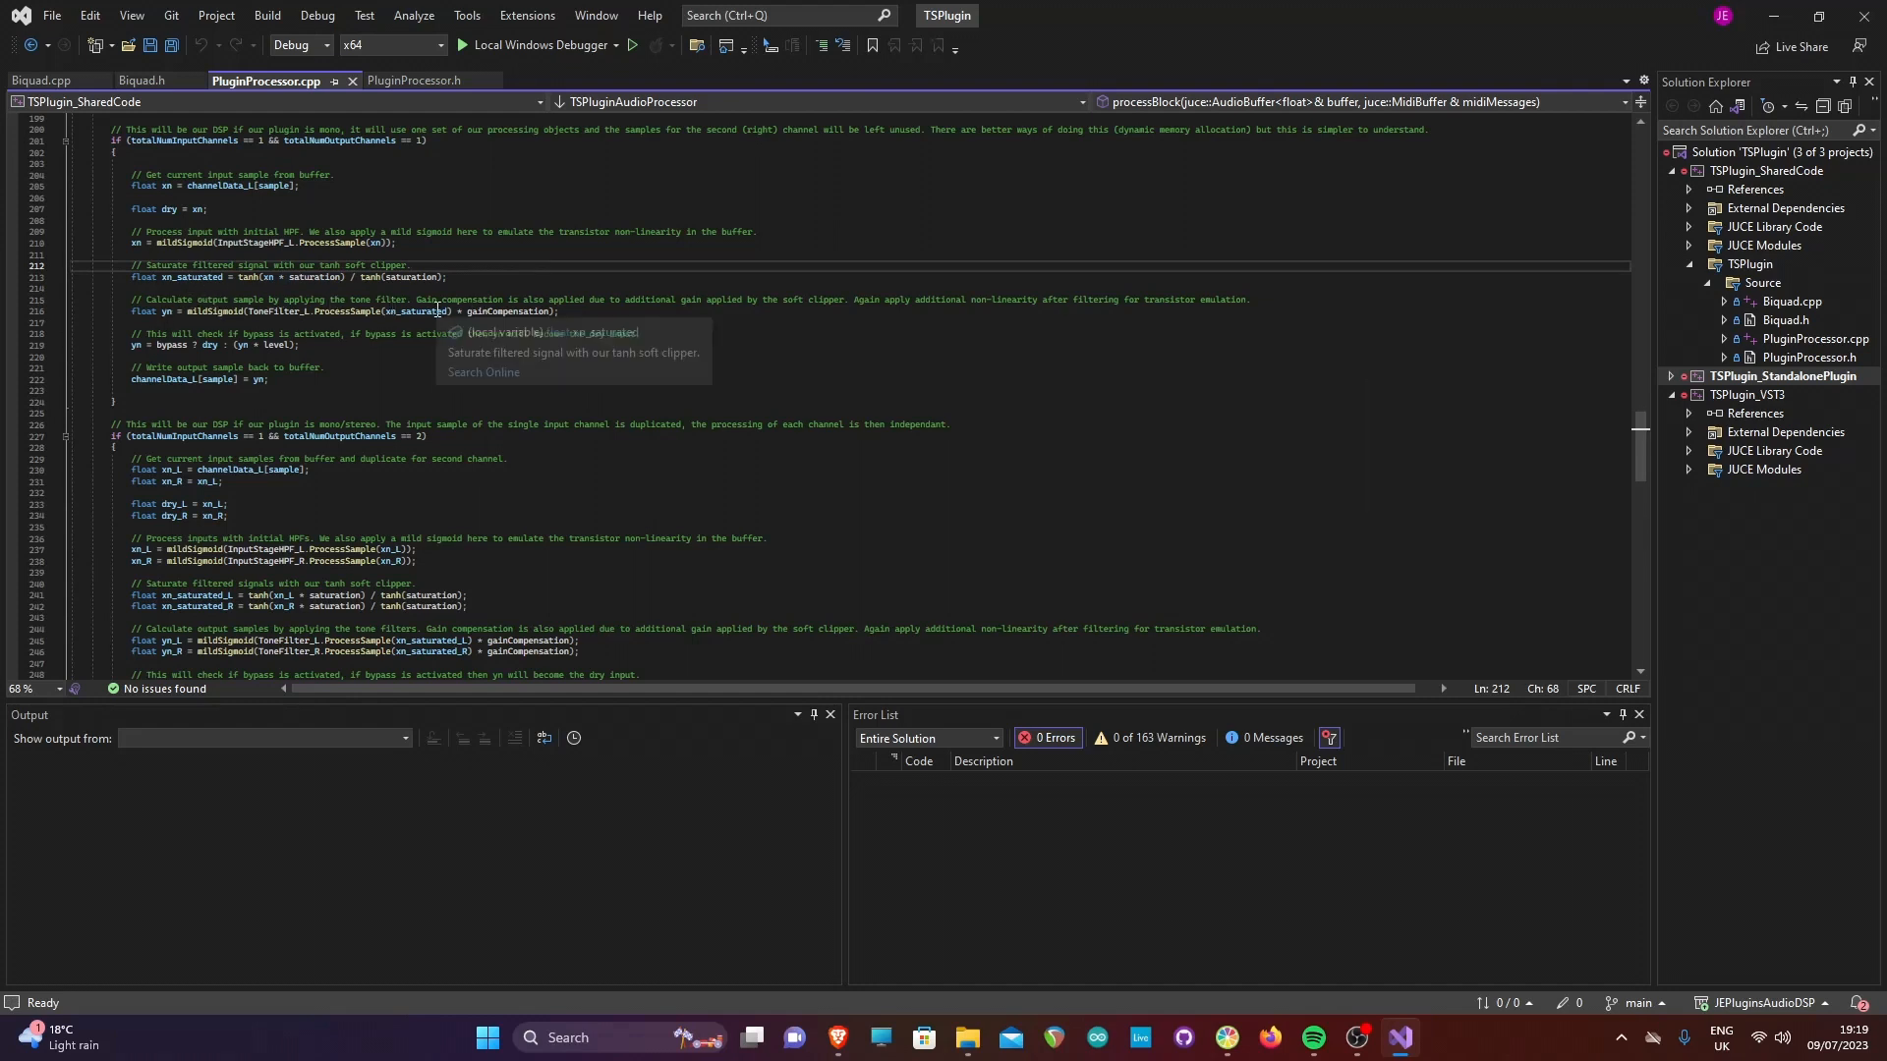
mouse_move(452, 286)
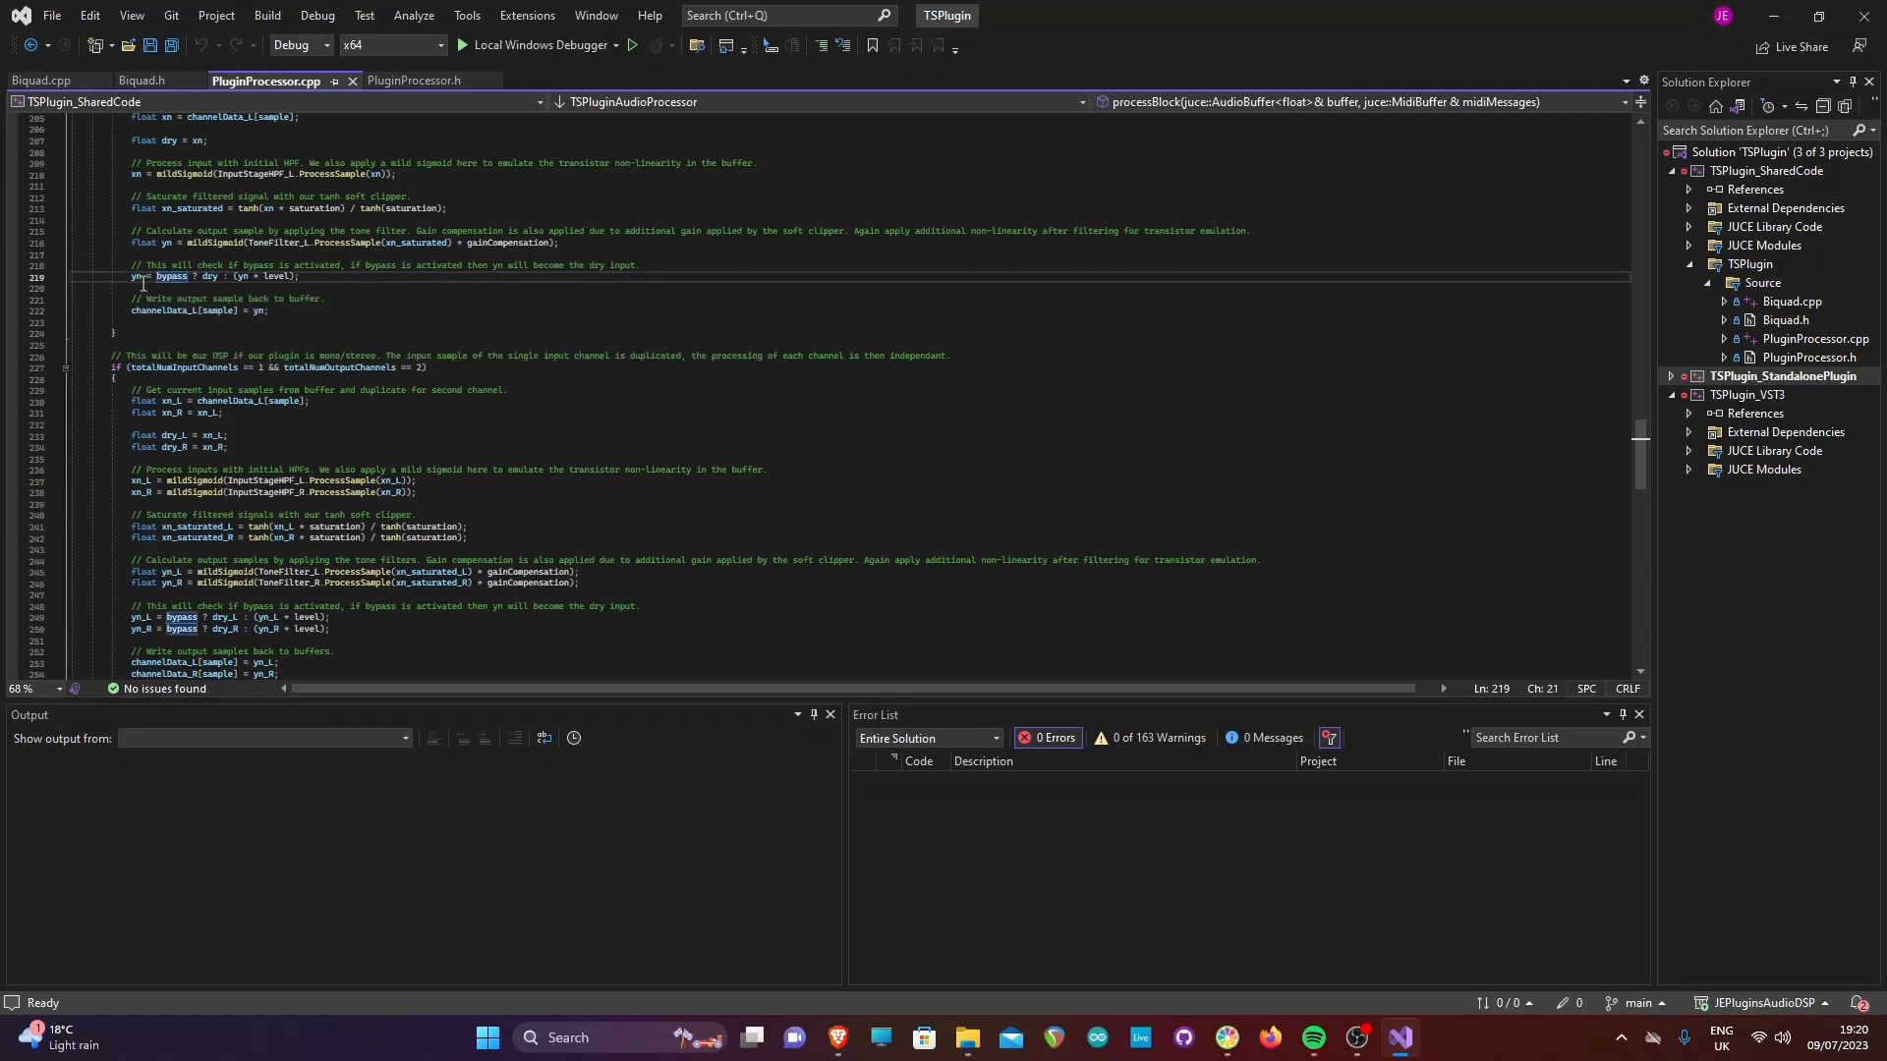
mouse_move(189, 276)
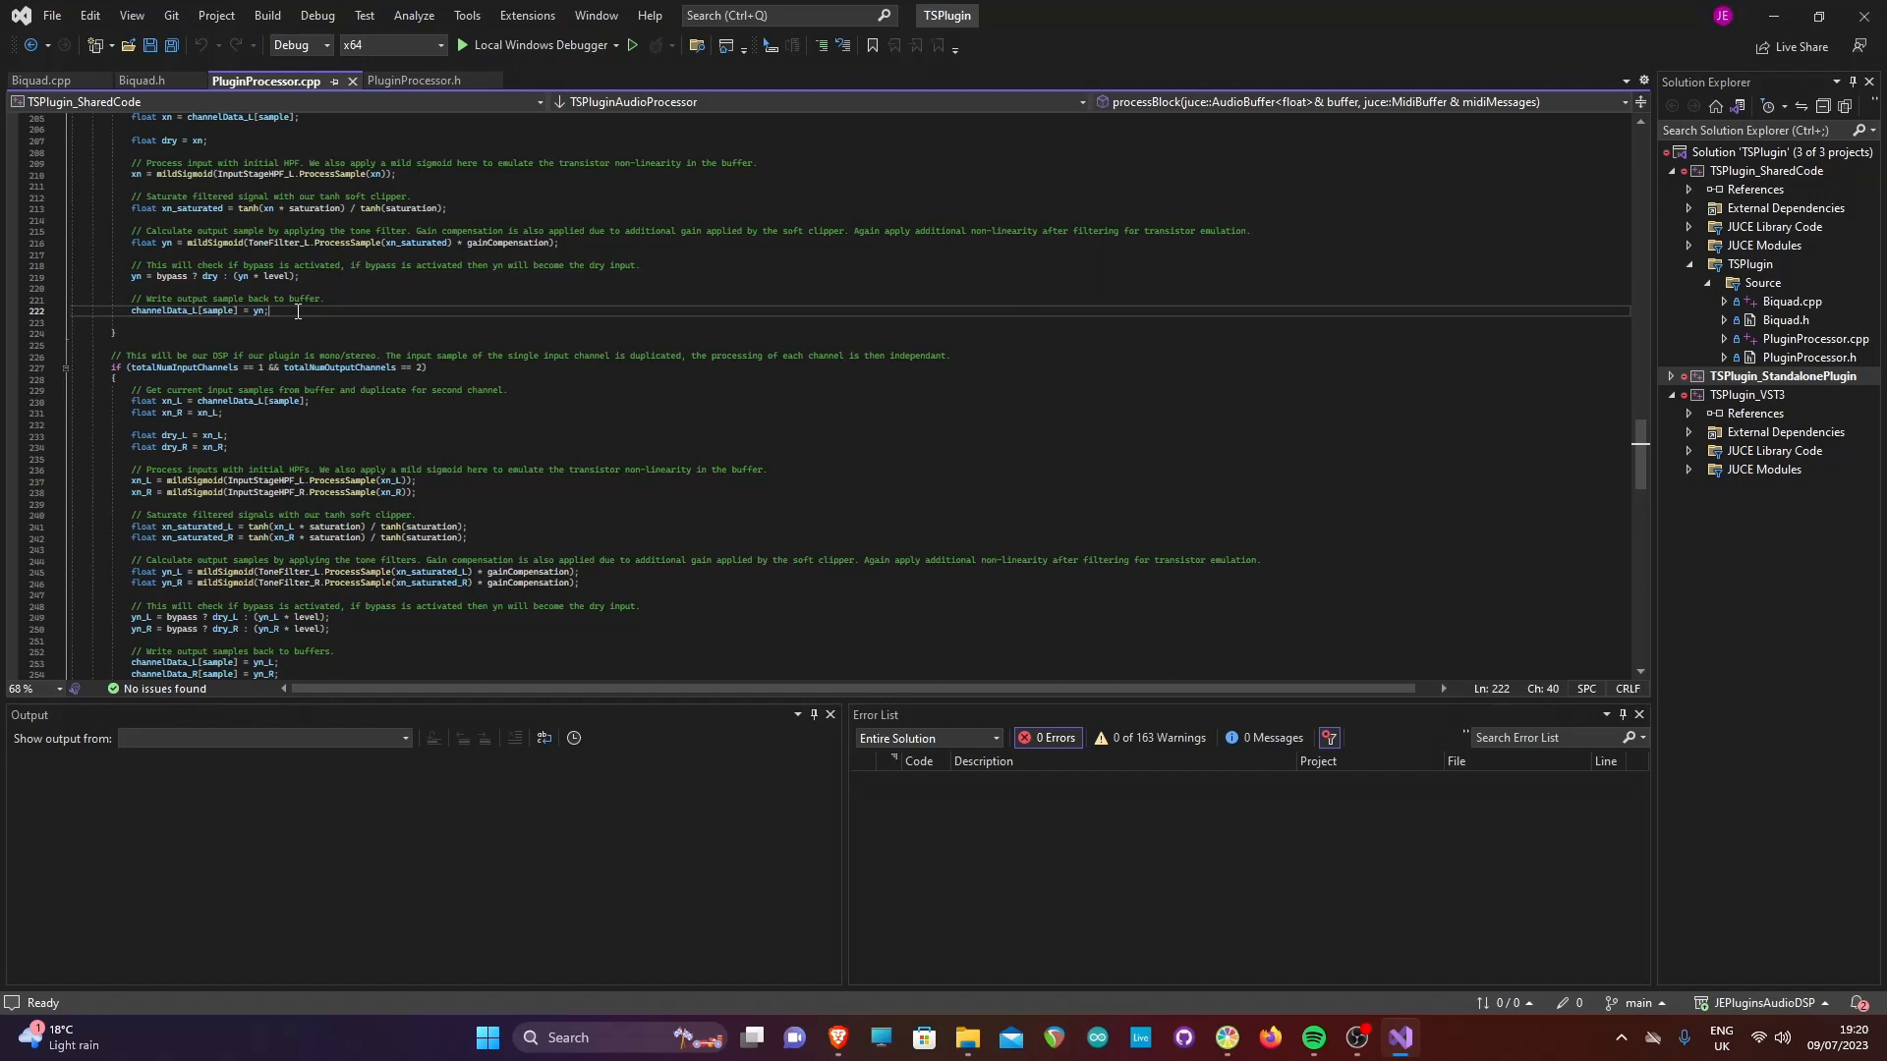
scroll("down", 3)
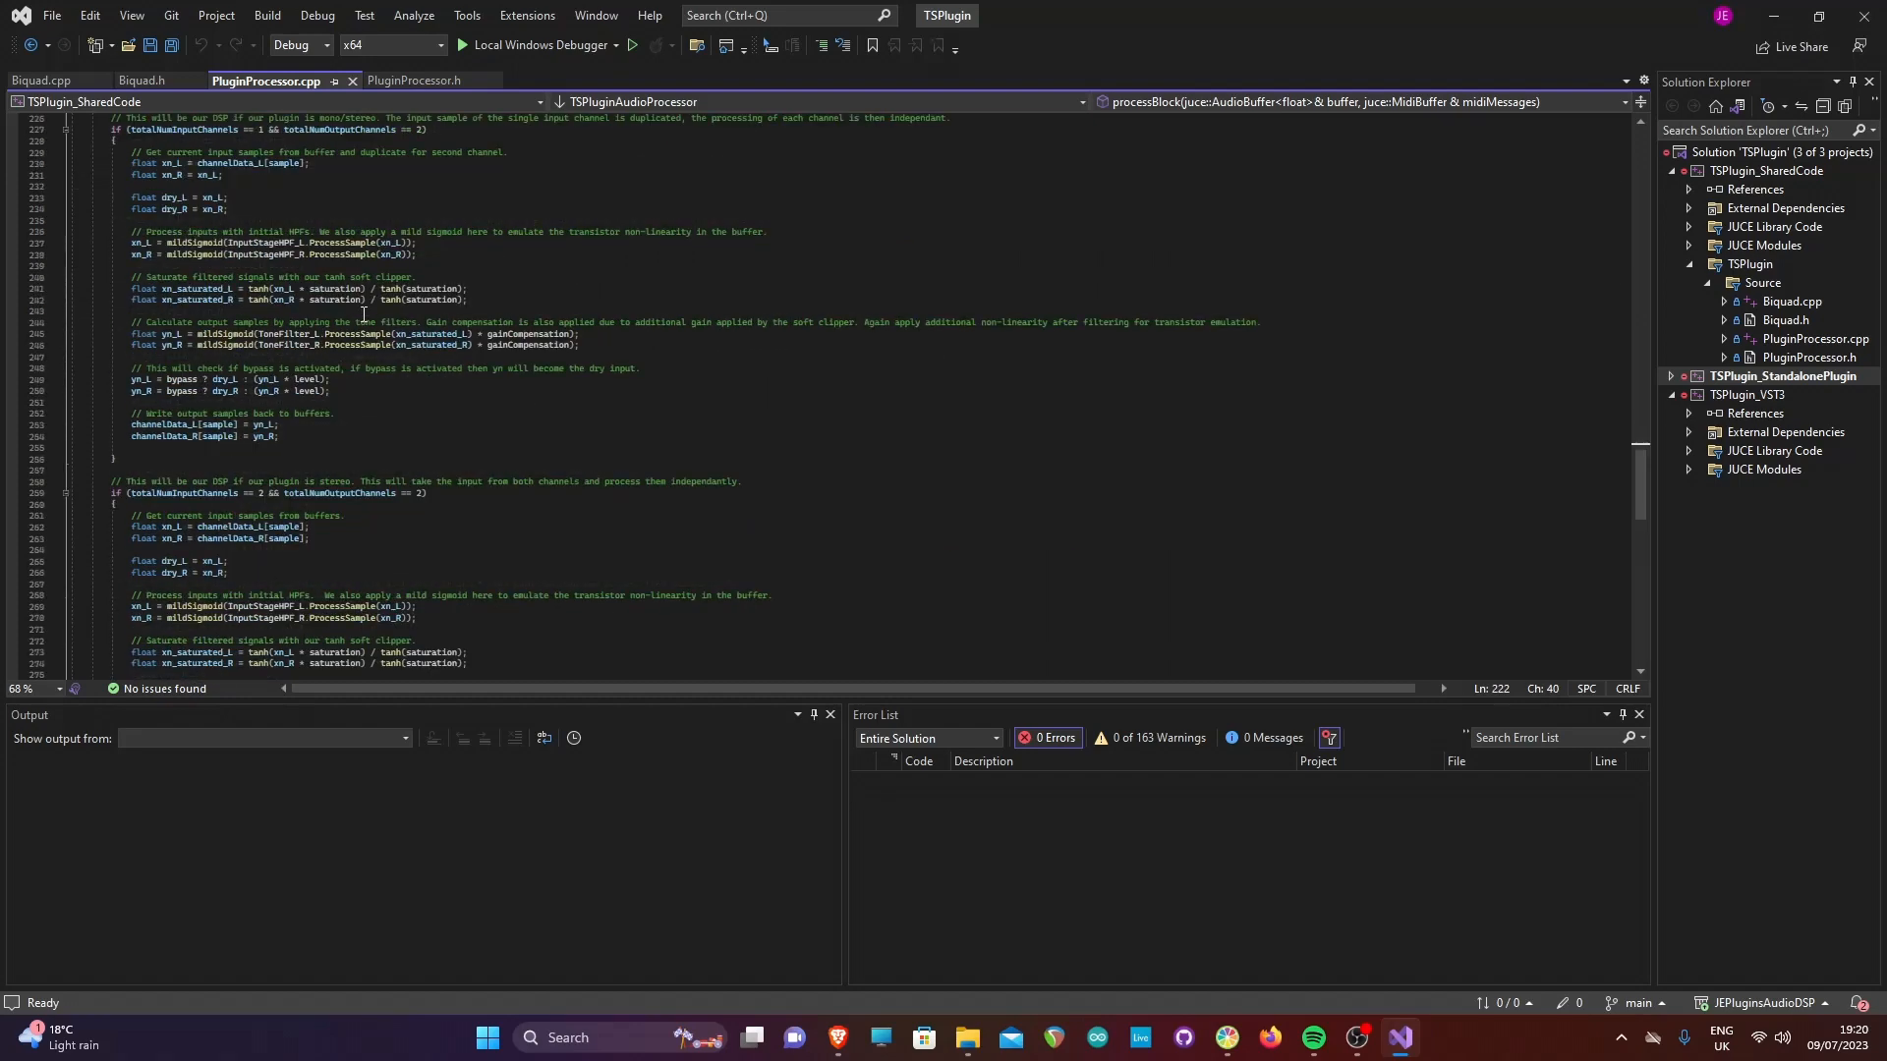
scroll("down", 3)
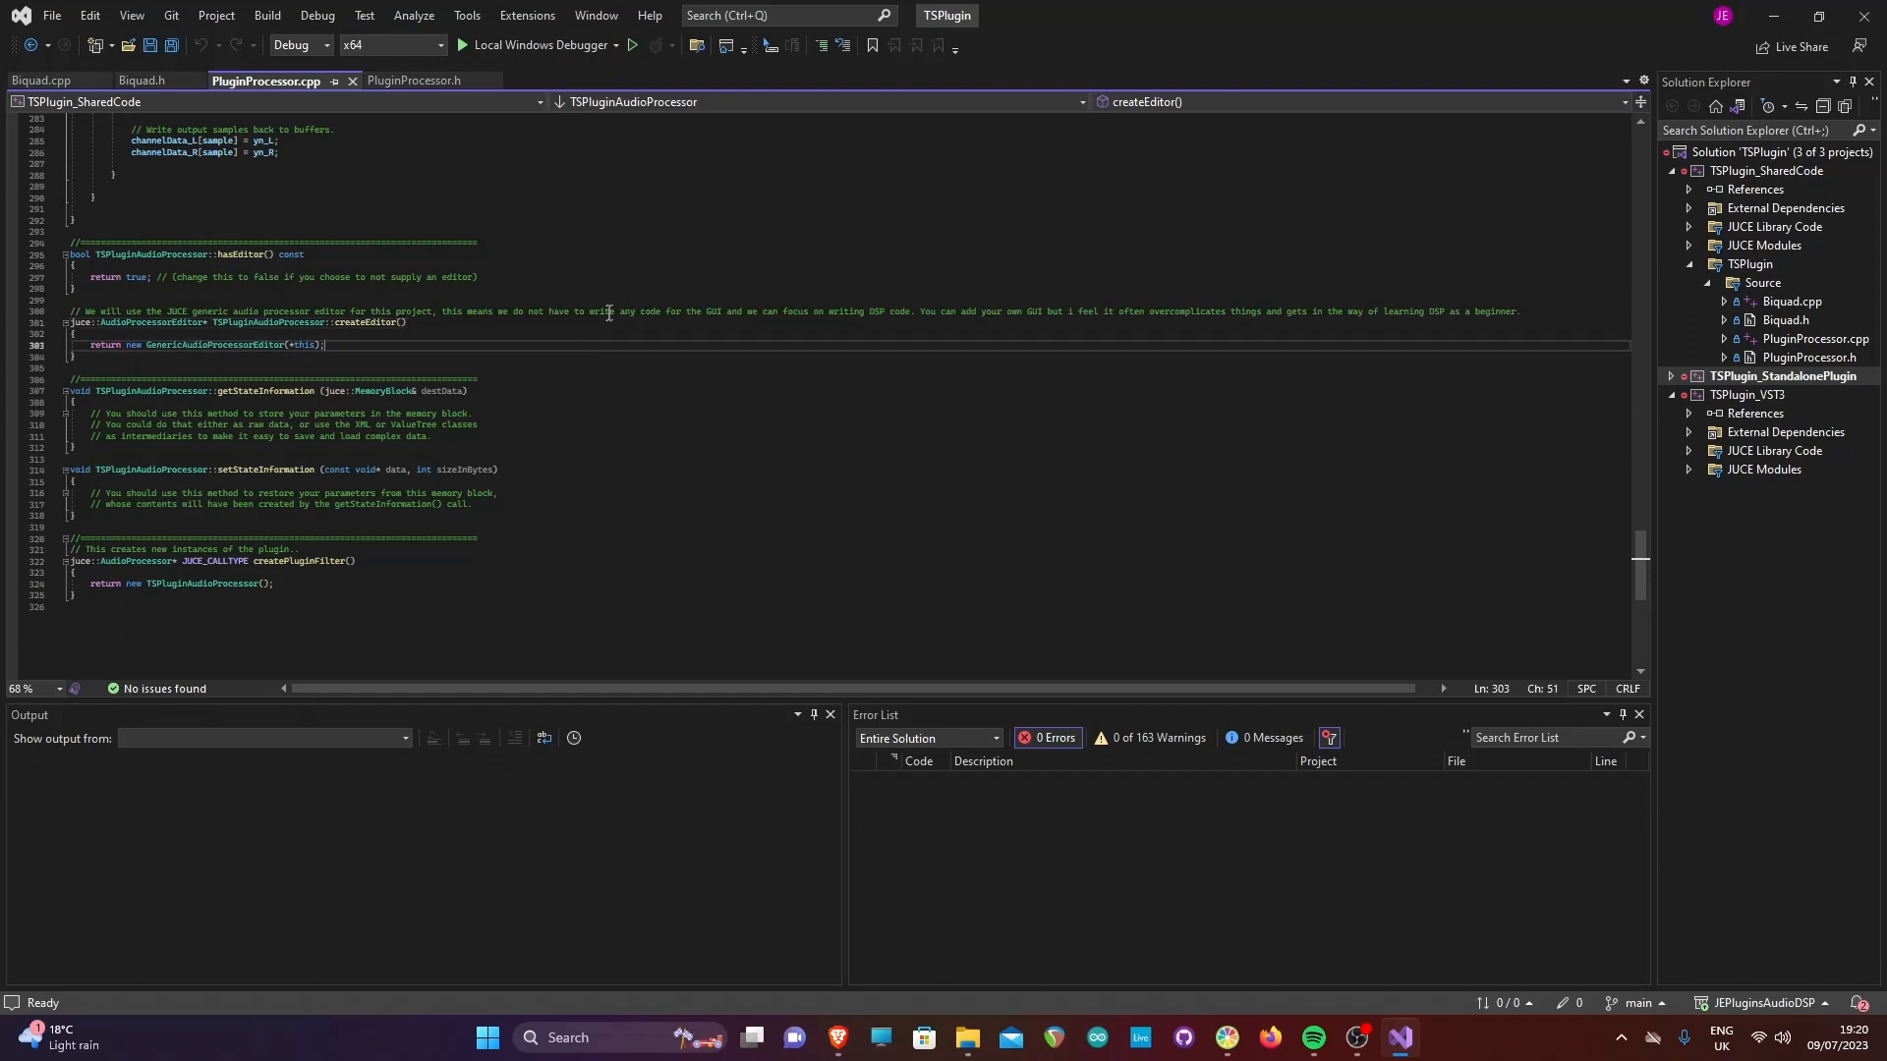
left_click(821, 310)
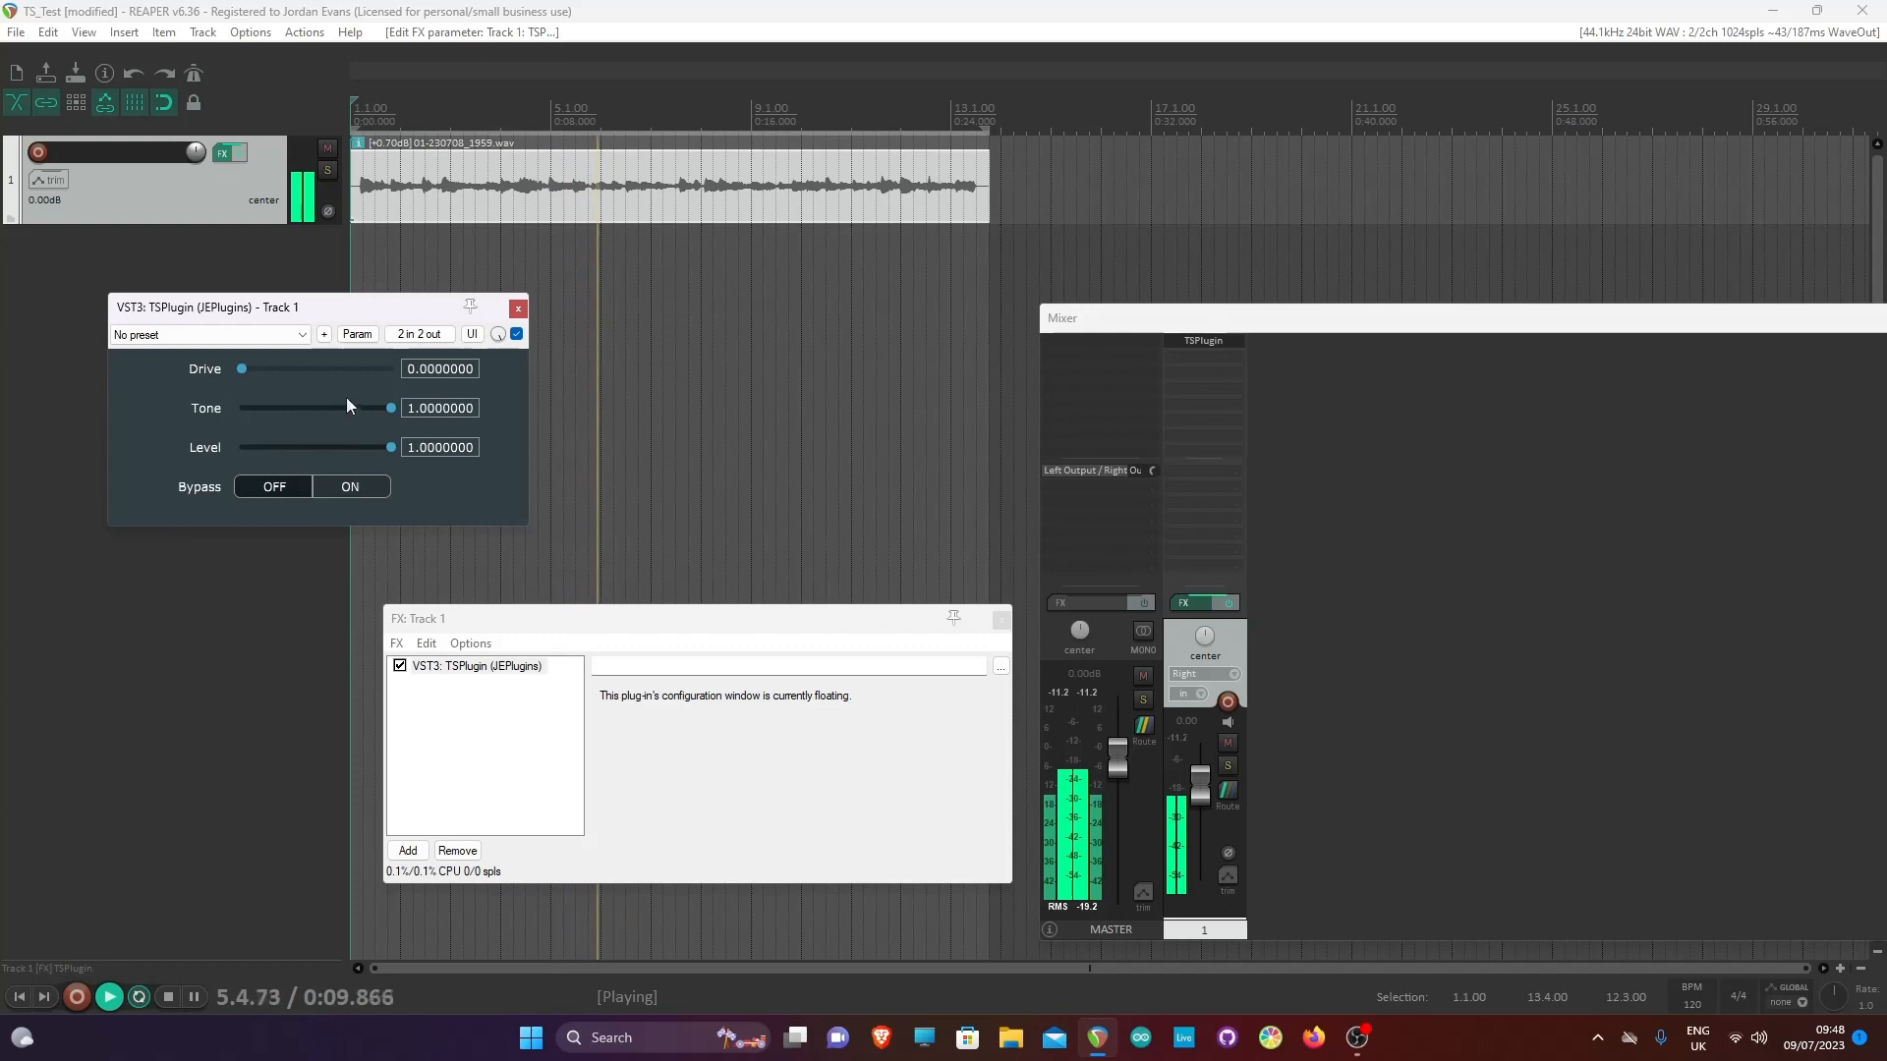
Sweep Tone to zero and back to full, then Level to about 0.16 and back to full
left_click_drag(389, 407, 253, 407)
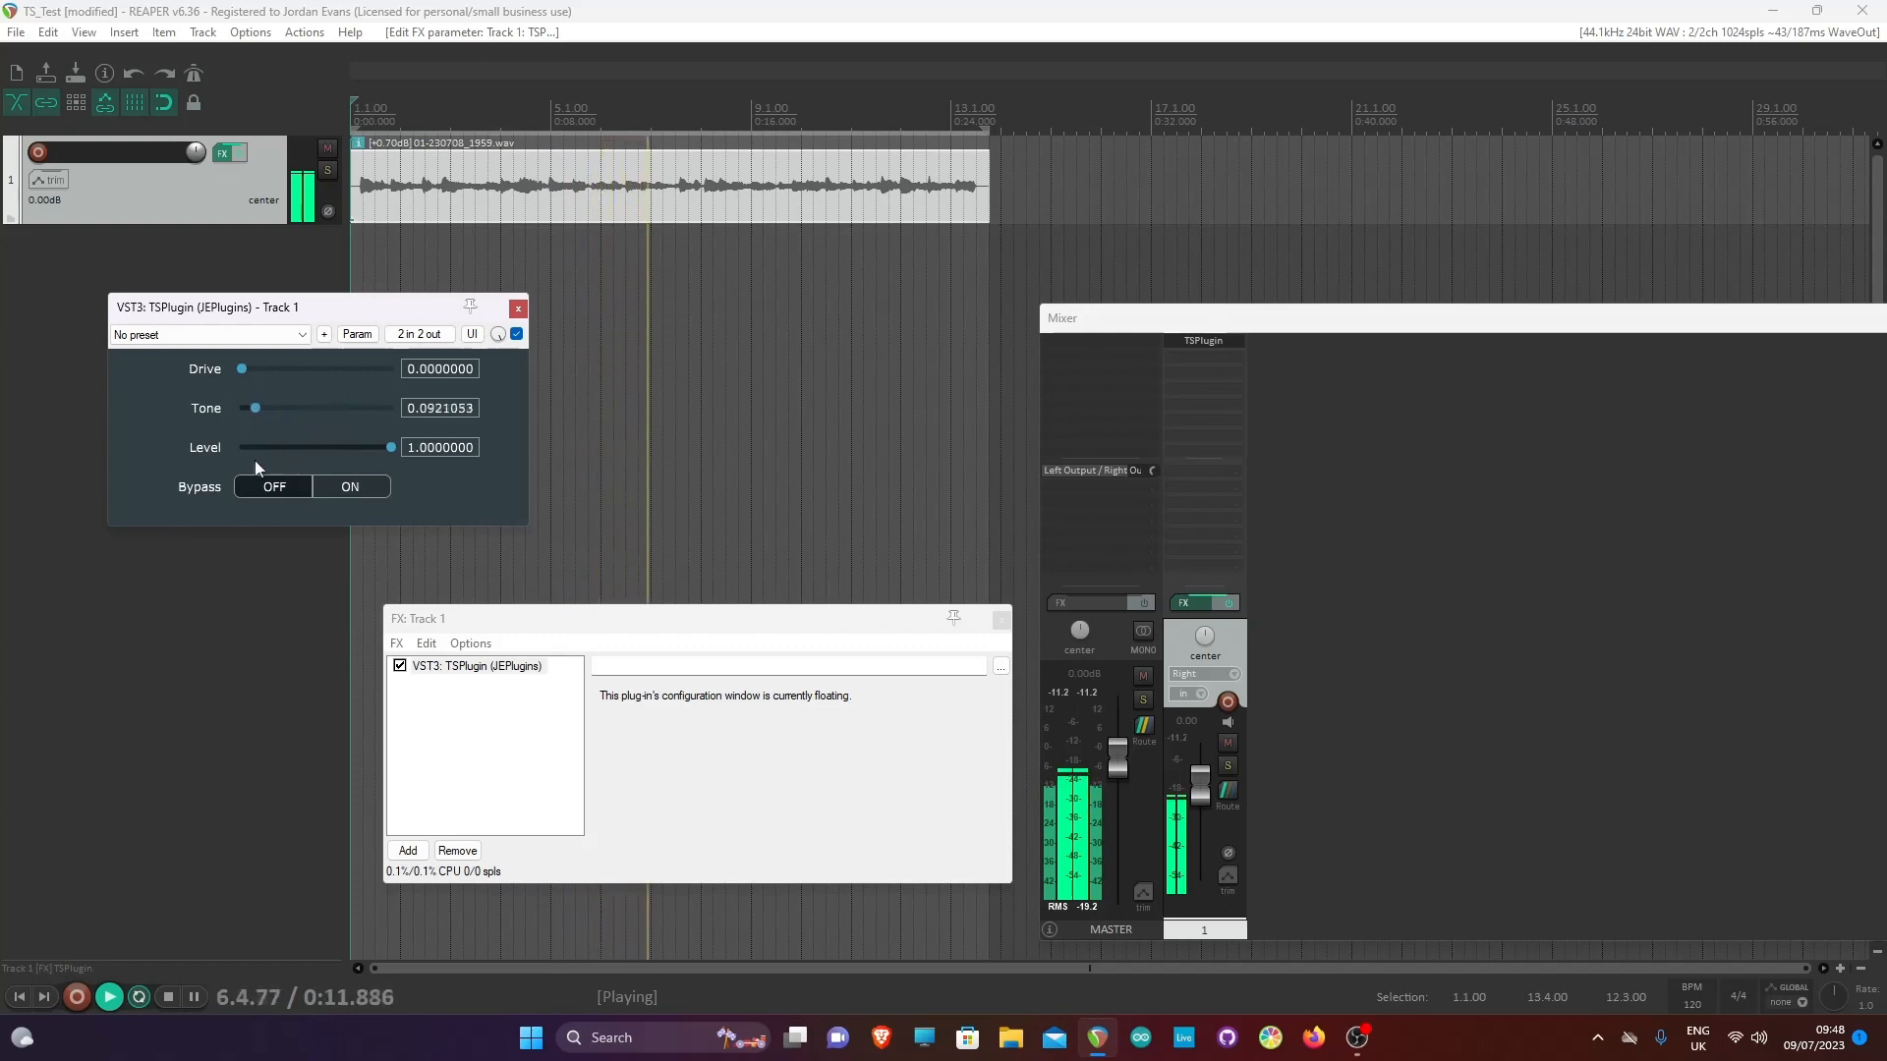
left_click_drag(256, 407, 241, 407)
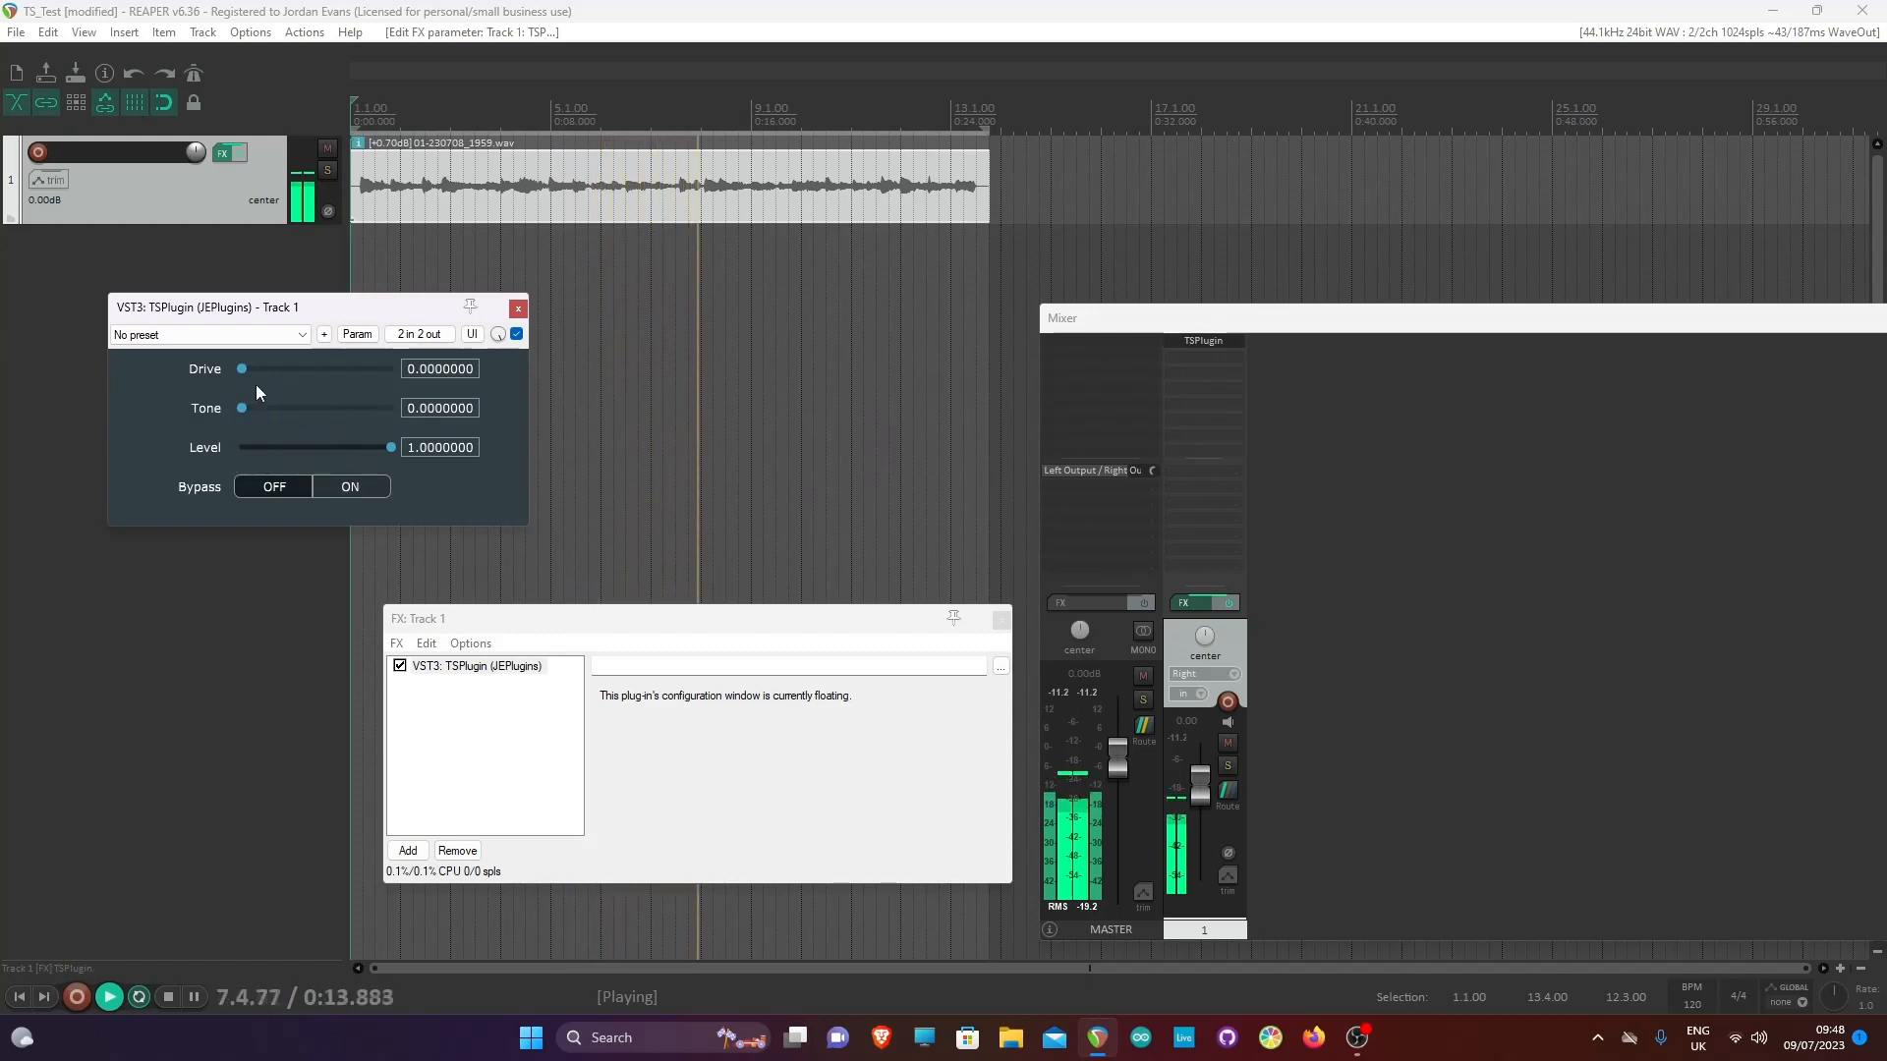
left_click_drag(240, 408, 354, 408)
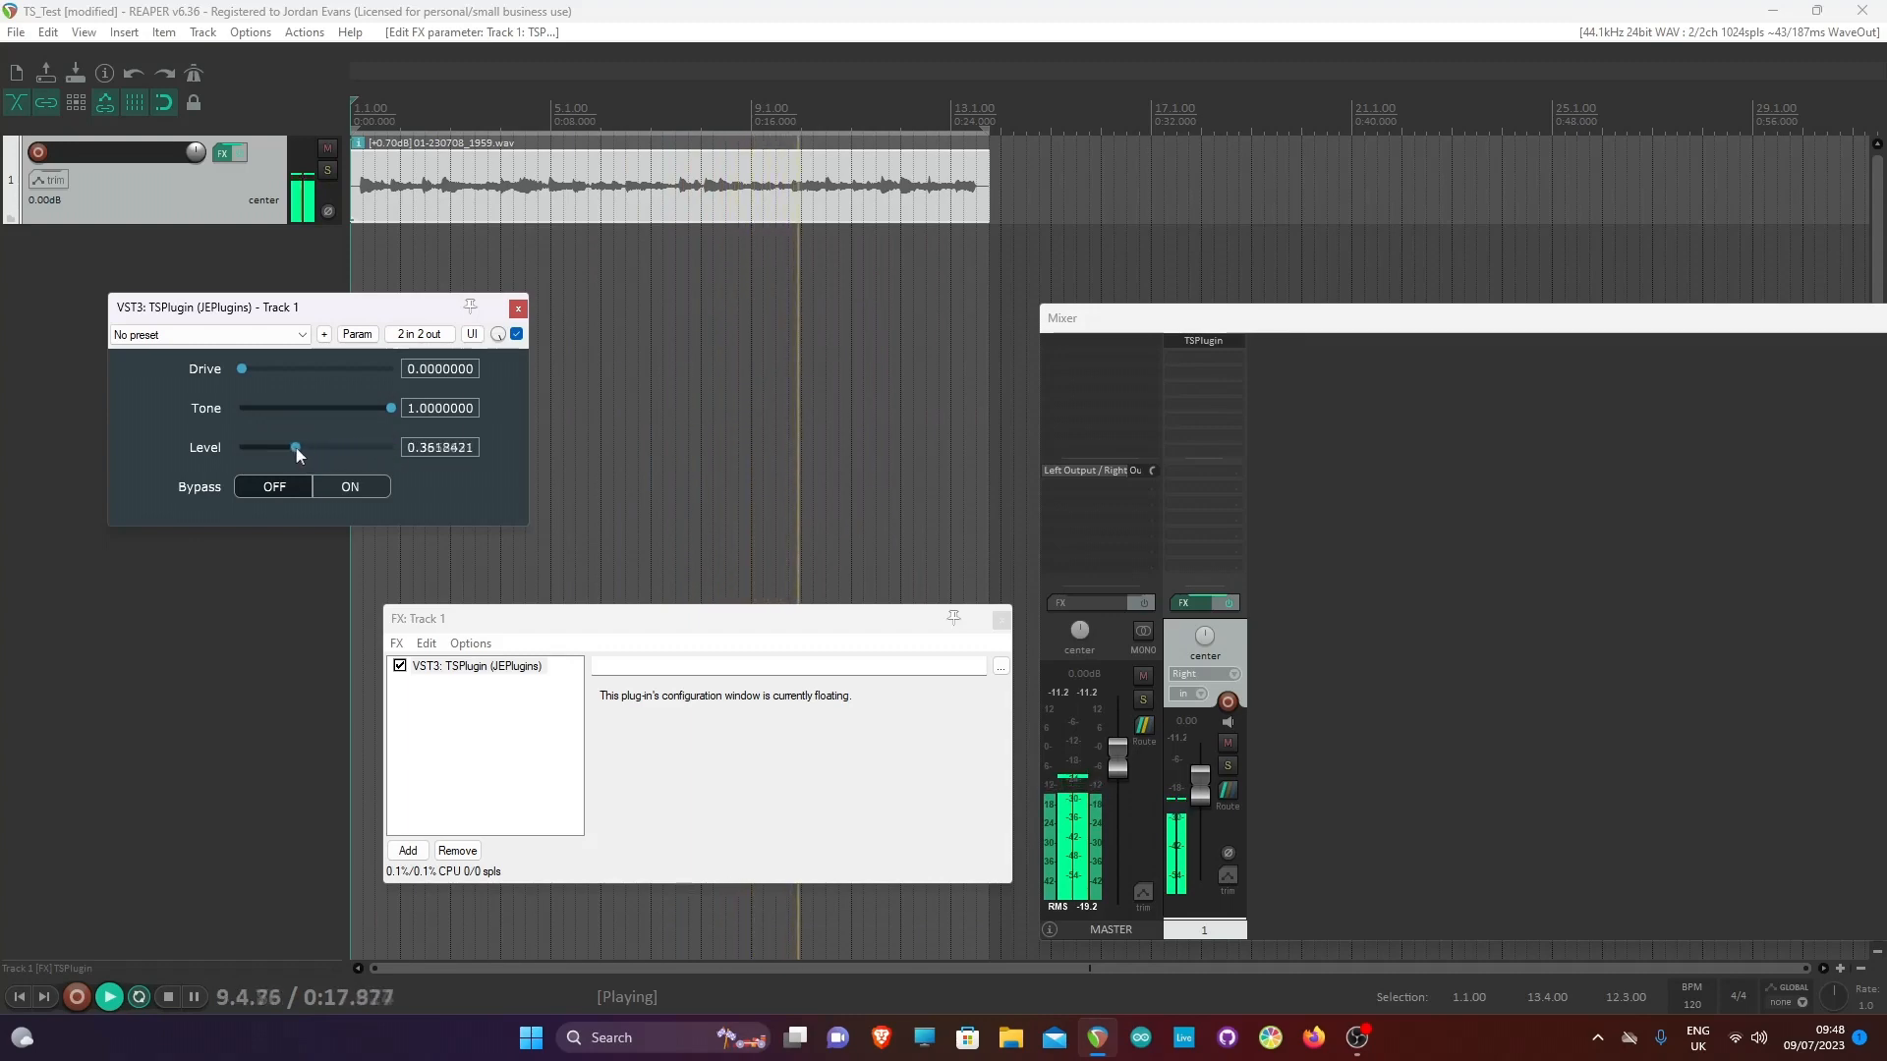
left_click_drag(295, 446, 267, 446)
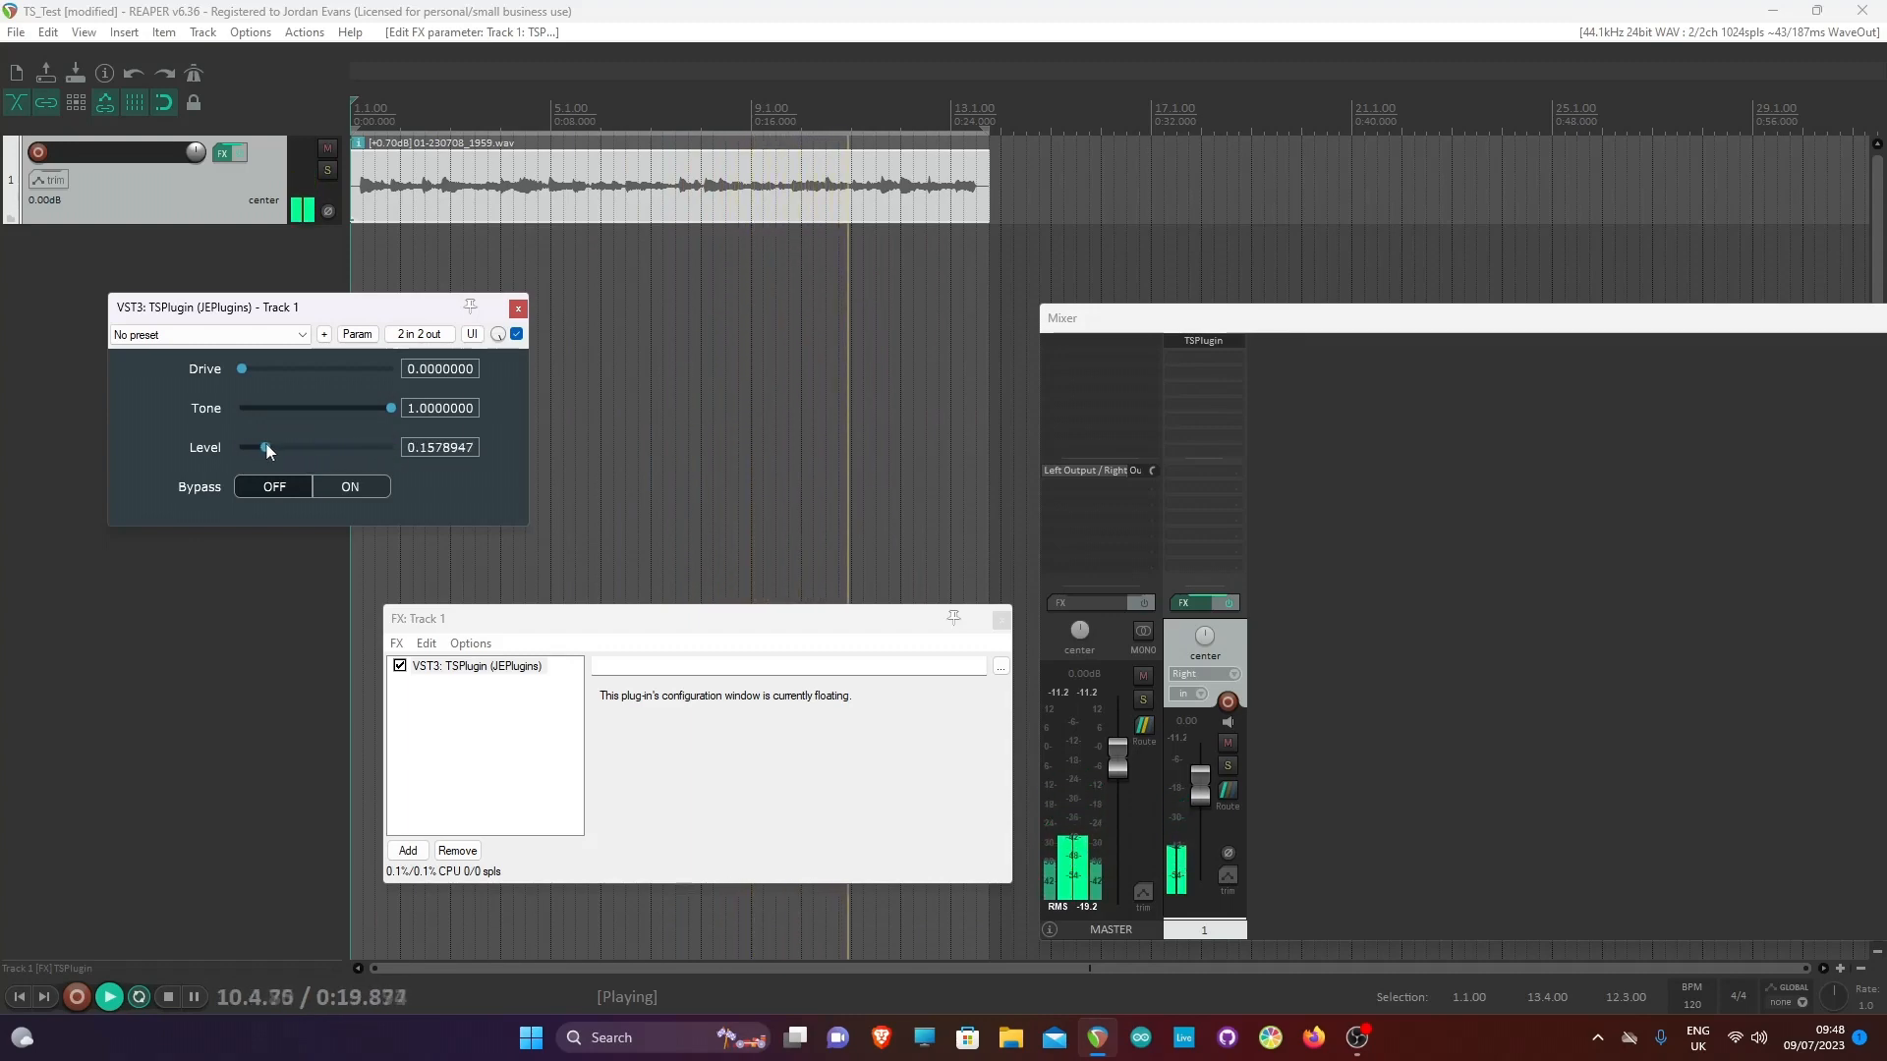
left_click_drag(266, 449, 391, 448)
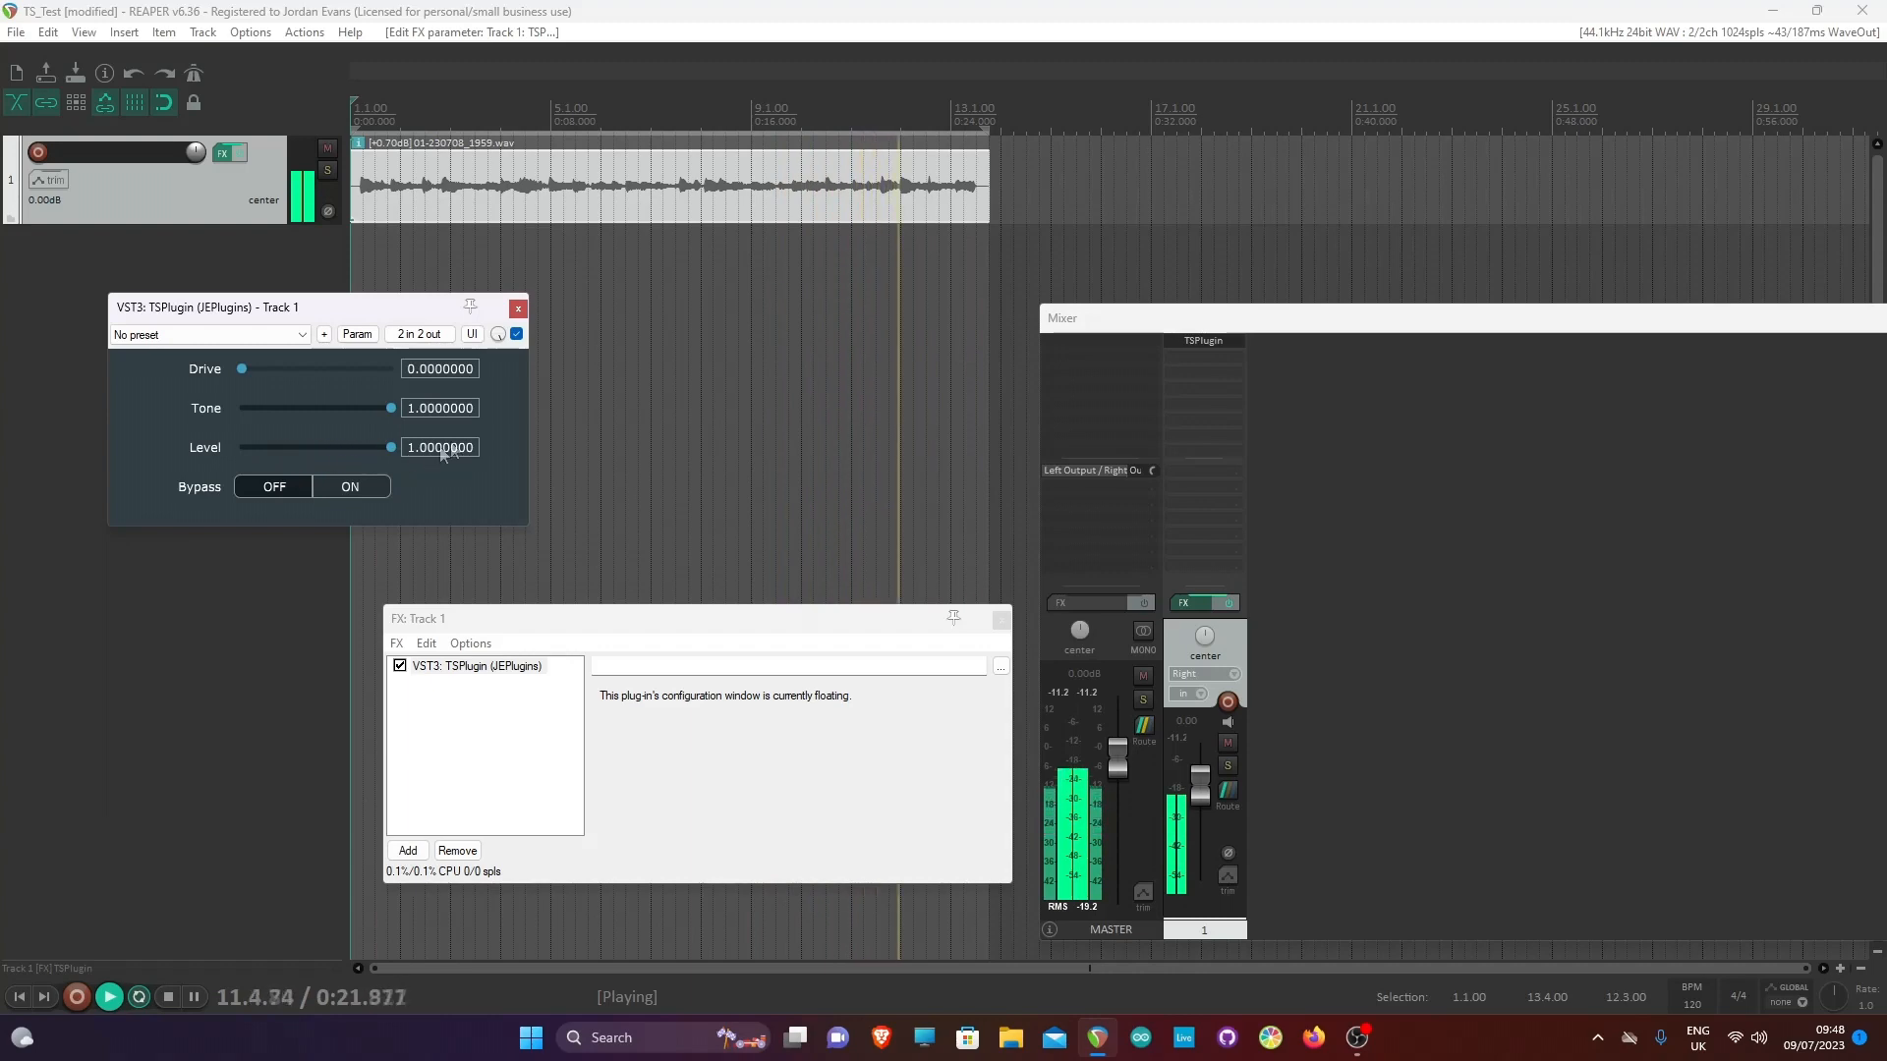
left_click_drag(390, 408, 370, 408)
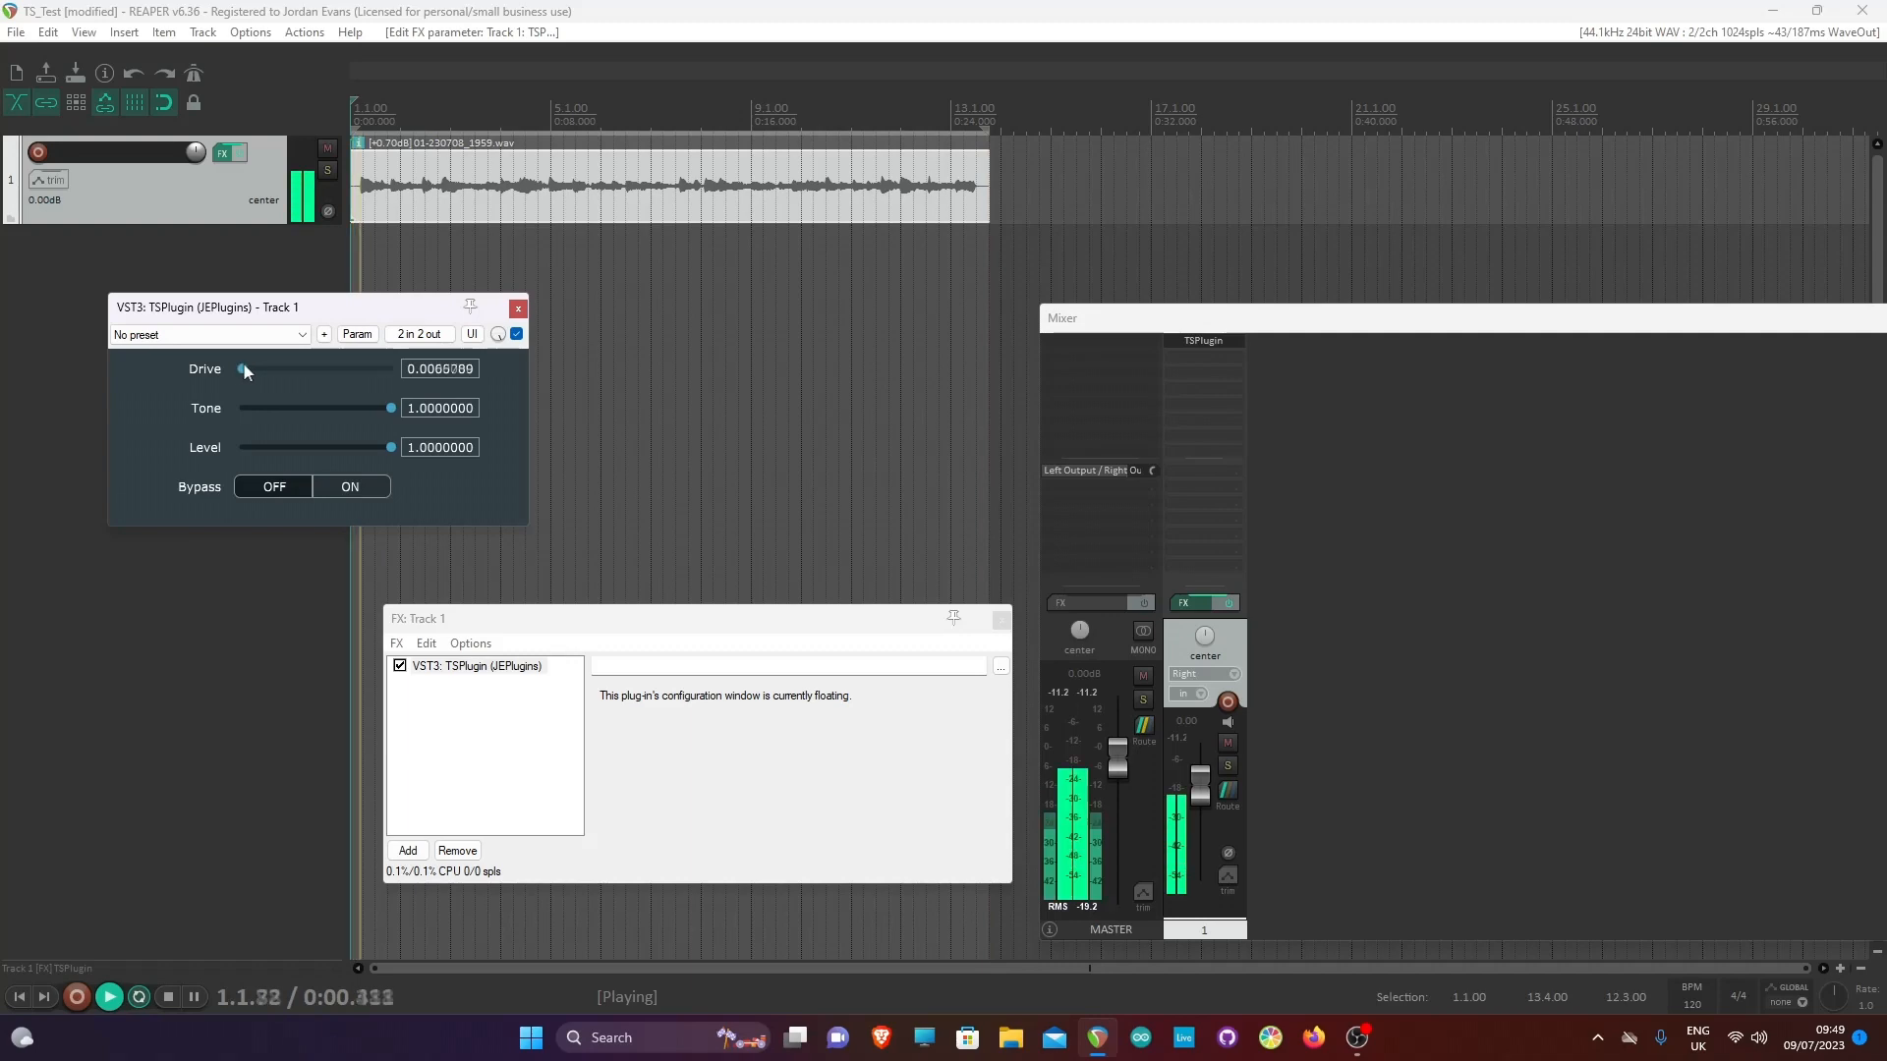
Raise Drive to about 0.44, sweep Tone to zero and back to full, then return Drive to zero
left_click_drag(242, 369, 306, 369)
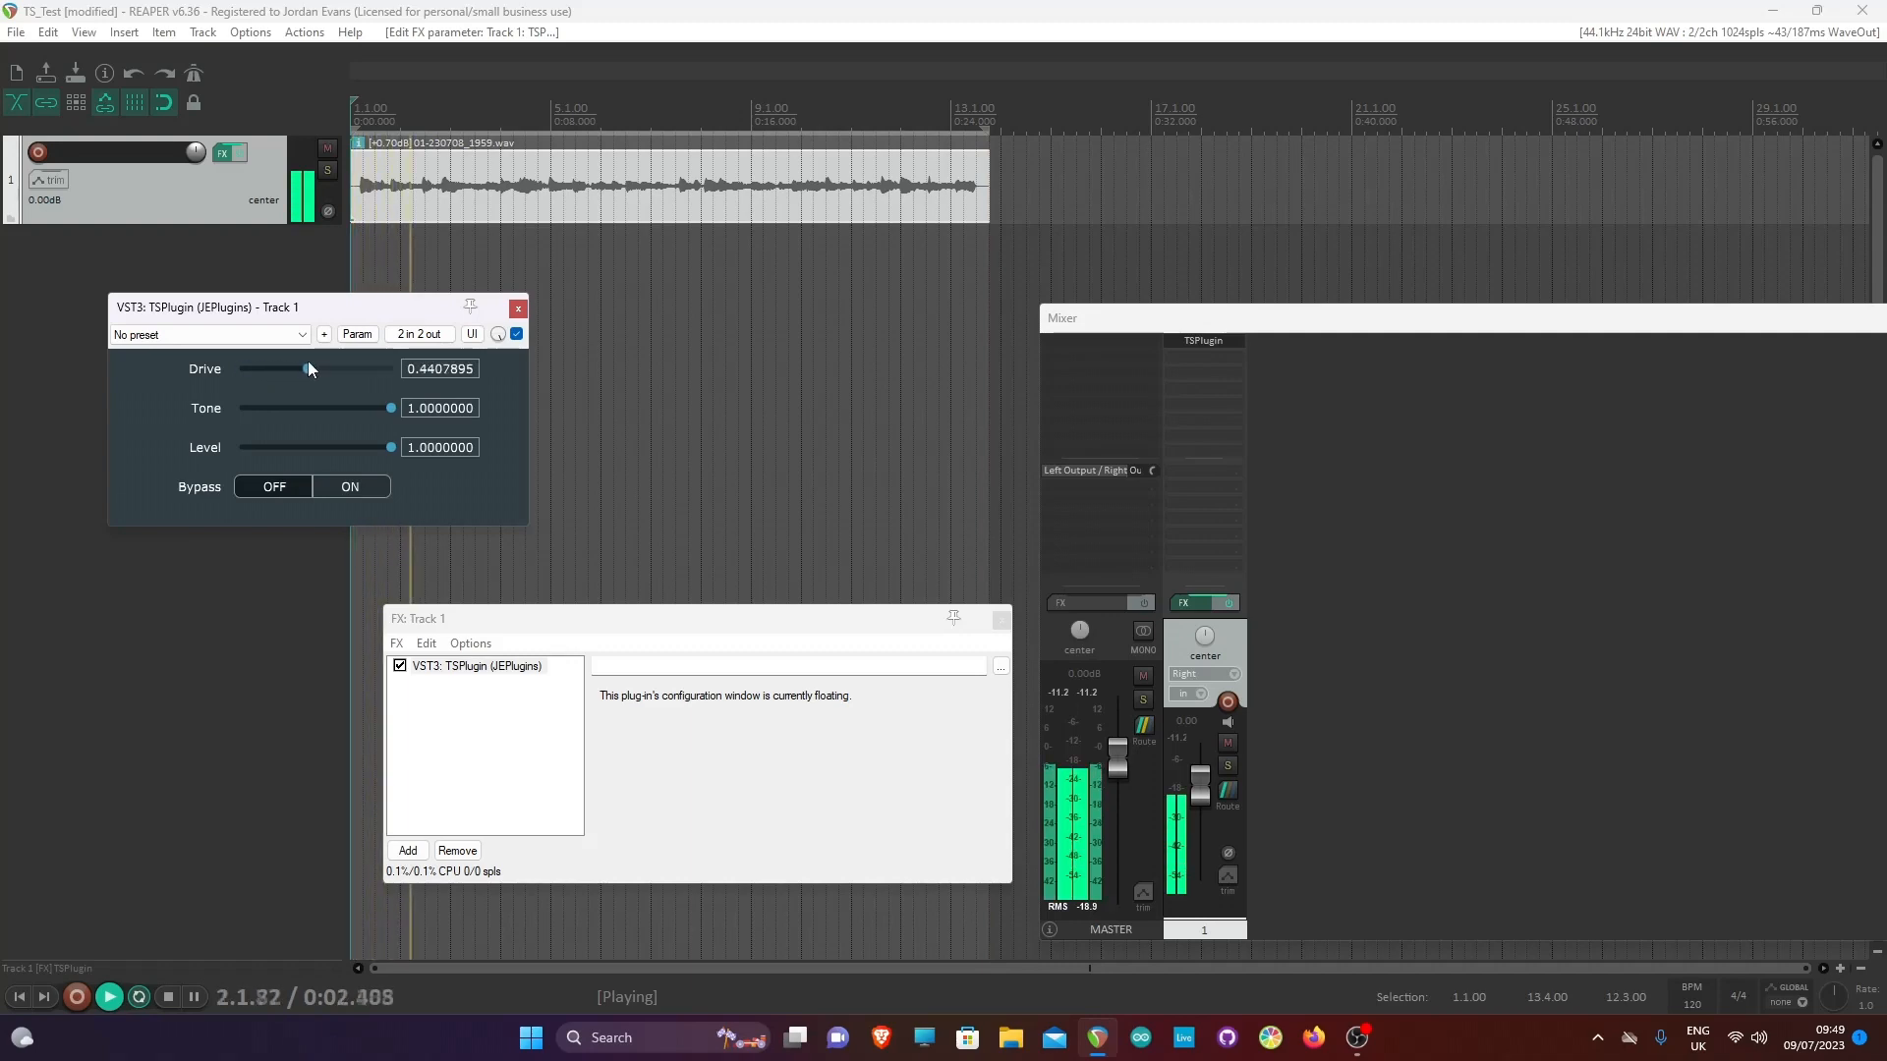
left_click_drag(389, 407, 337, 408)
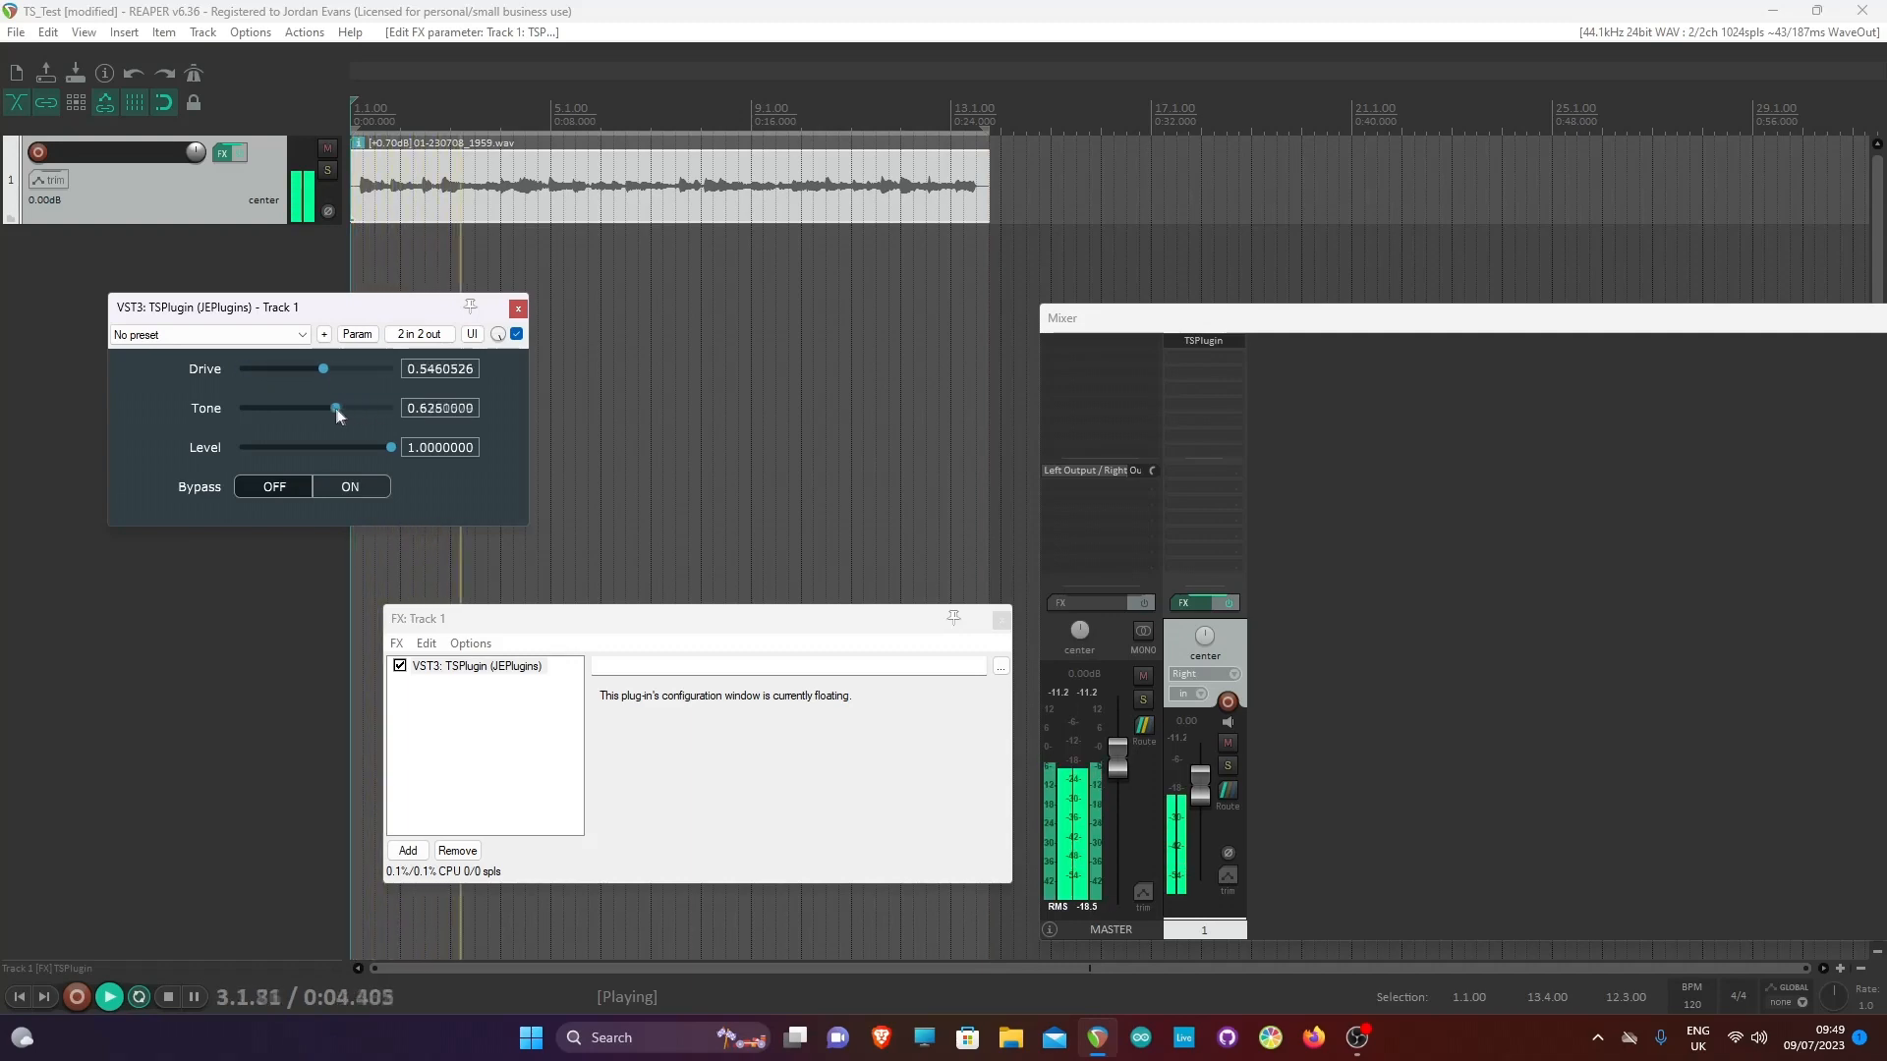
left_click_drag(336, 408, 240, 407)
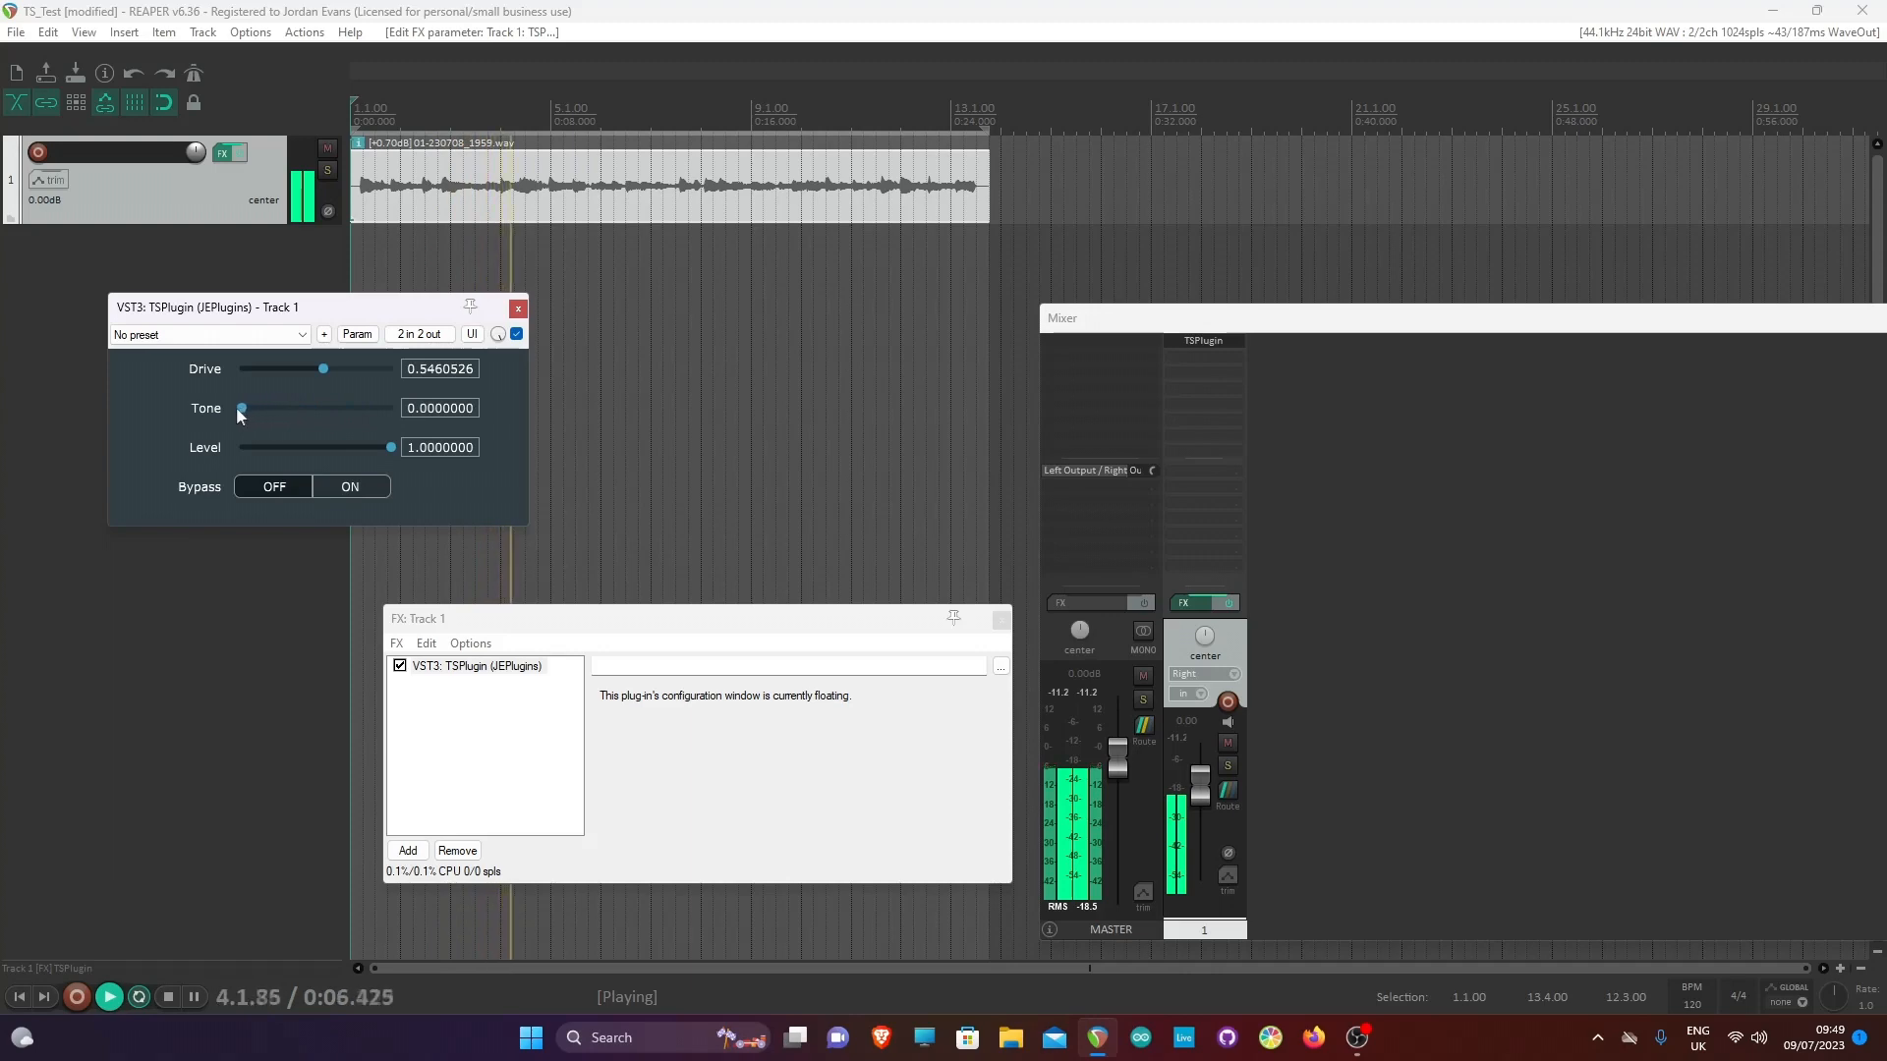
left_click_drag(239, 408, 317, 408)
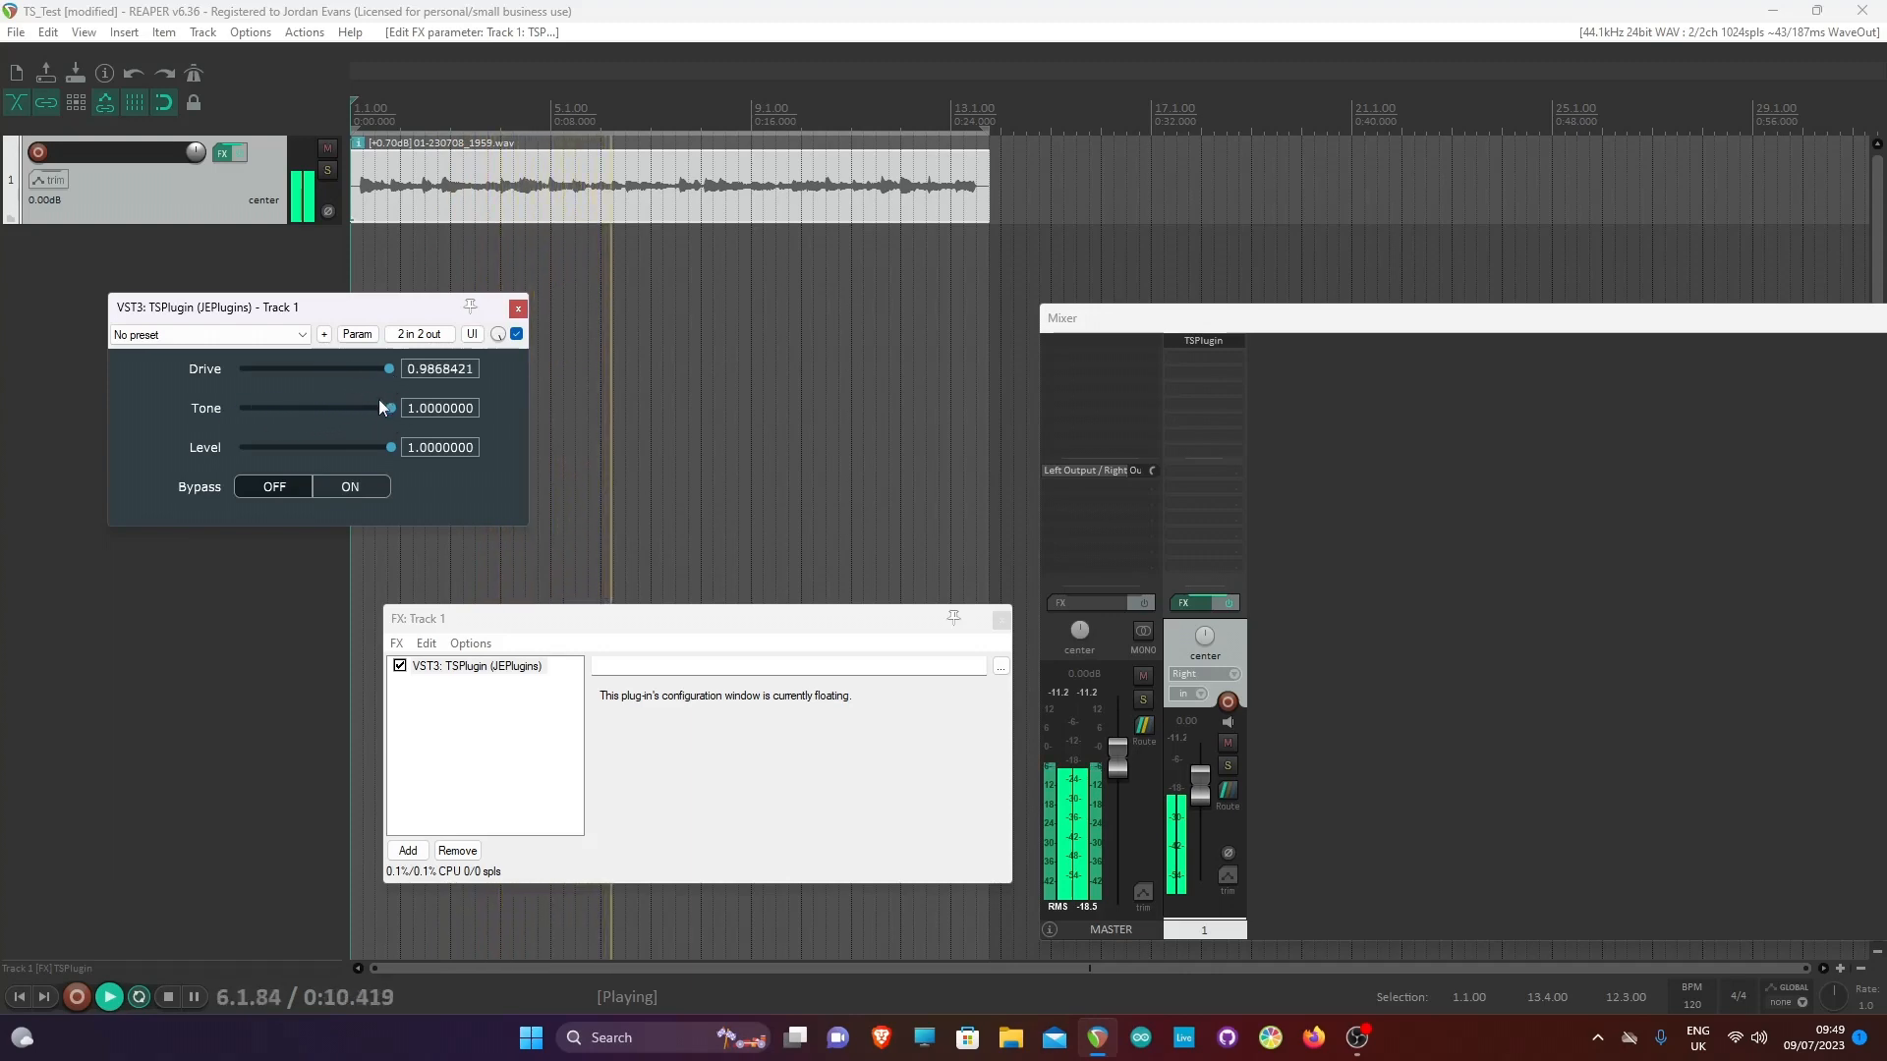
left_click_drag(387, 408, 326, 407)
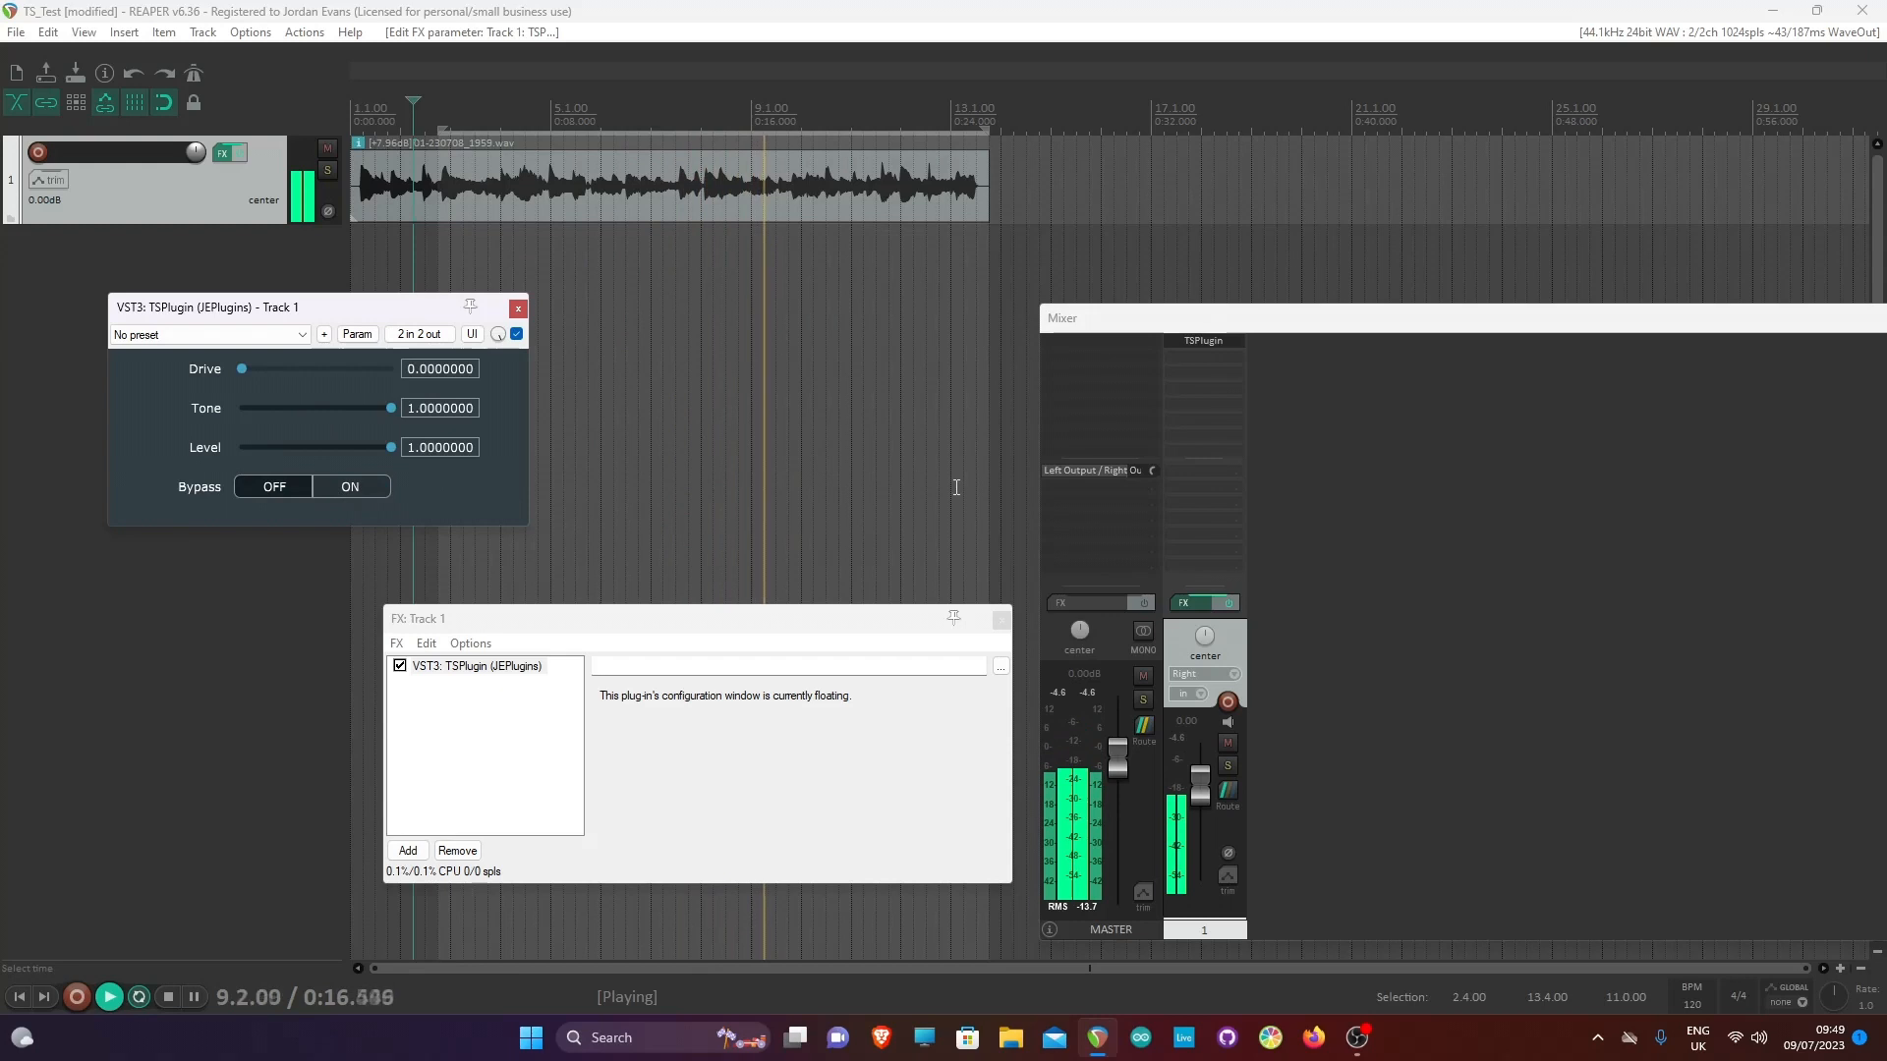
mouse_move(1354, 1037)
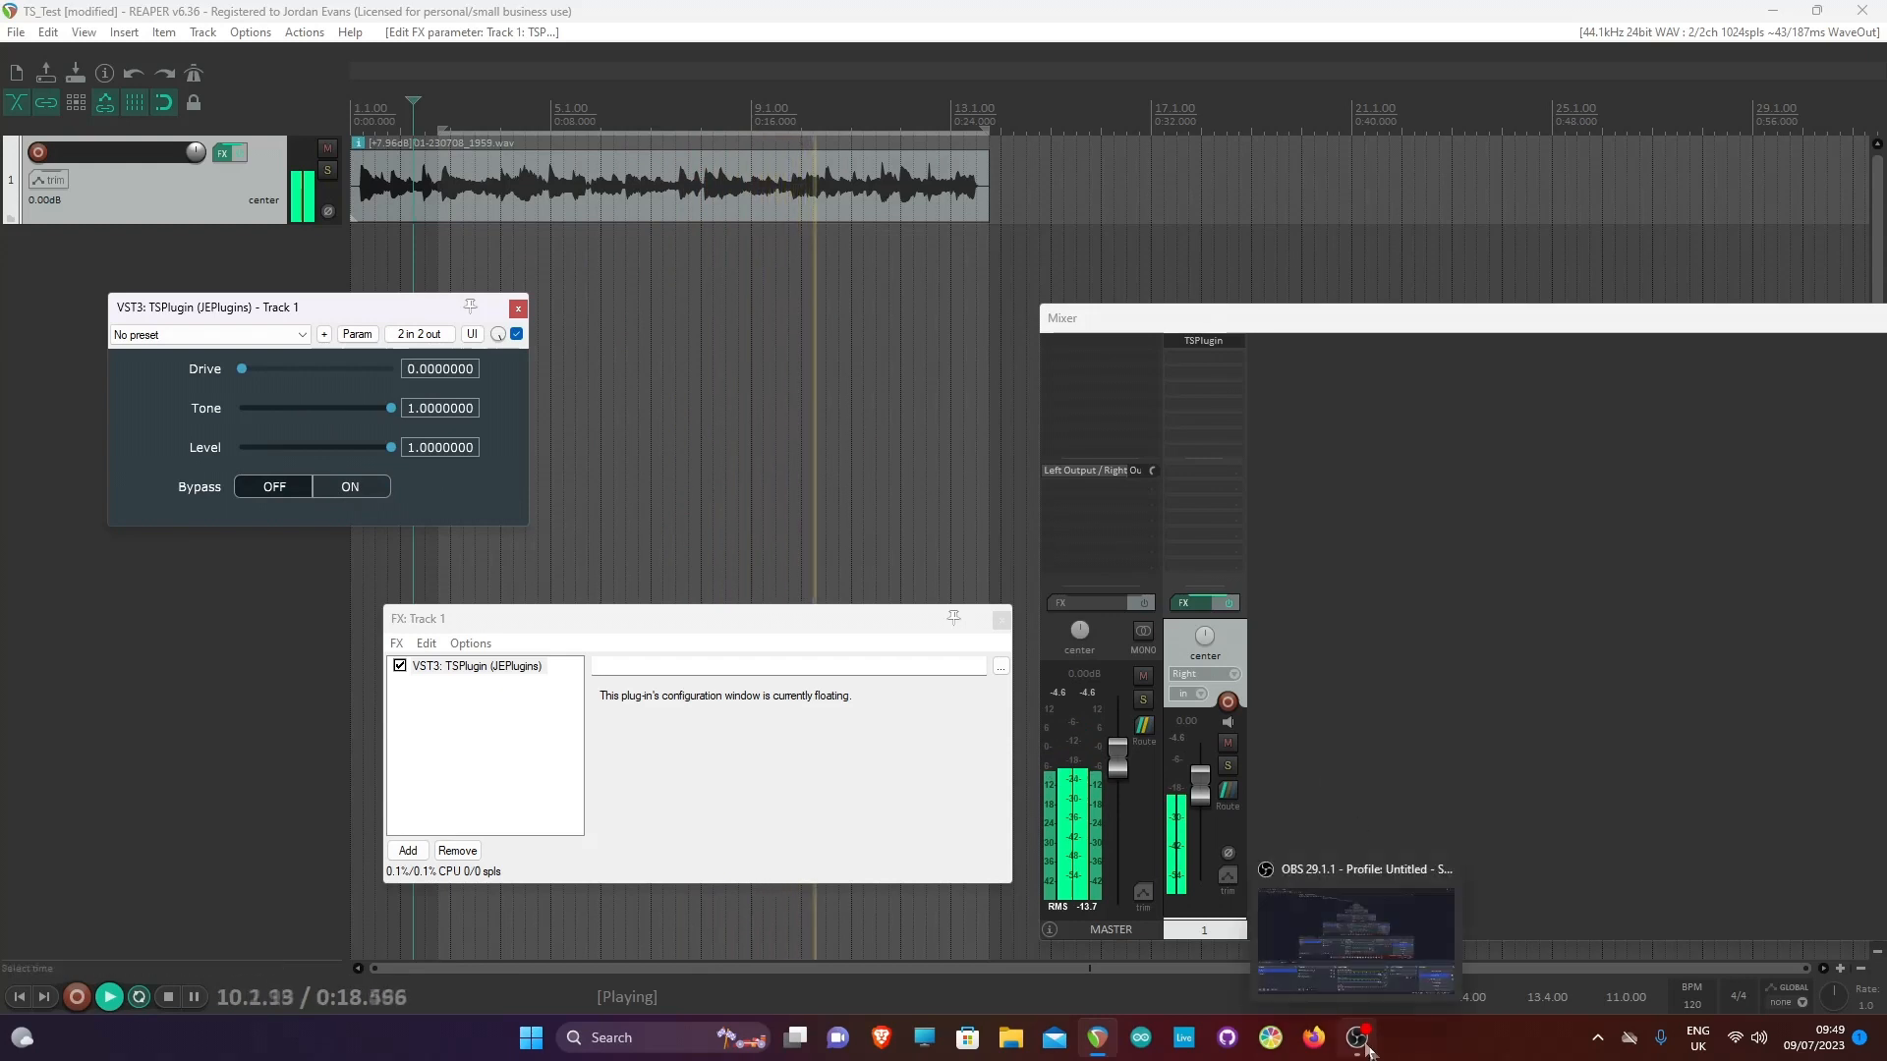